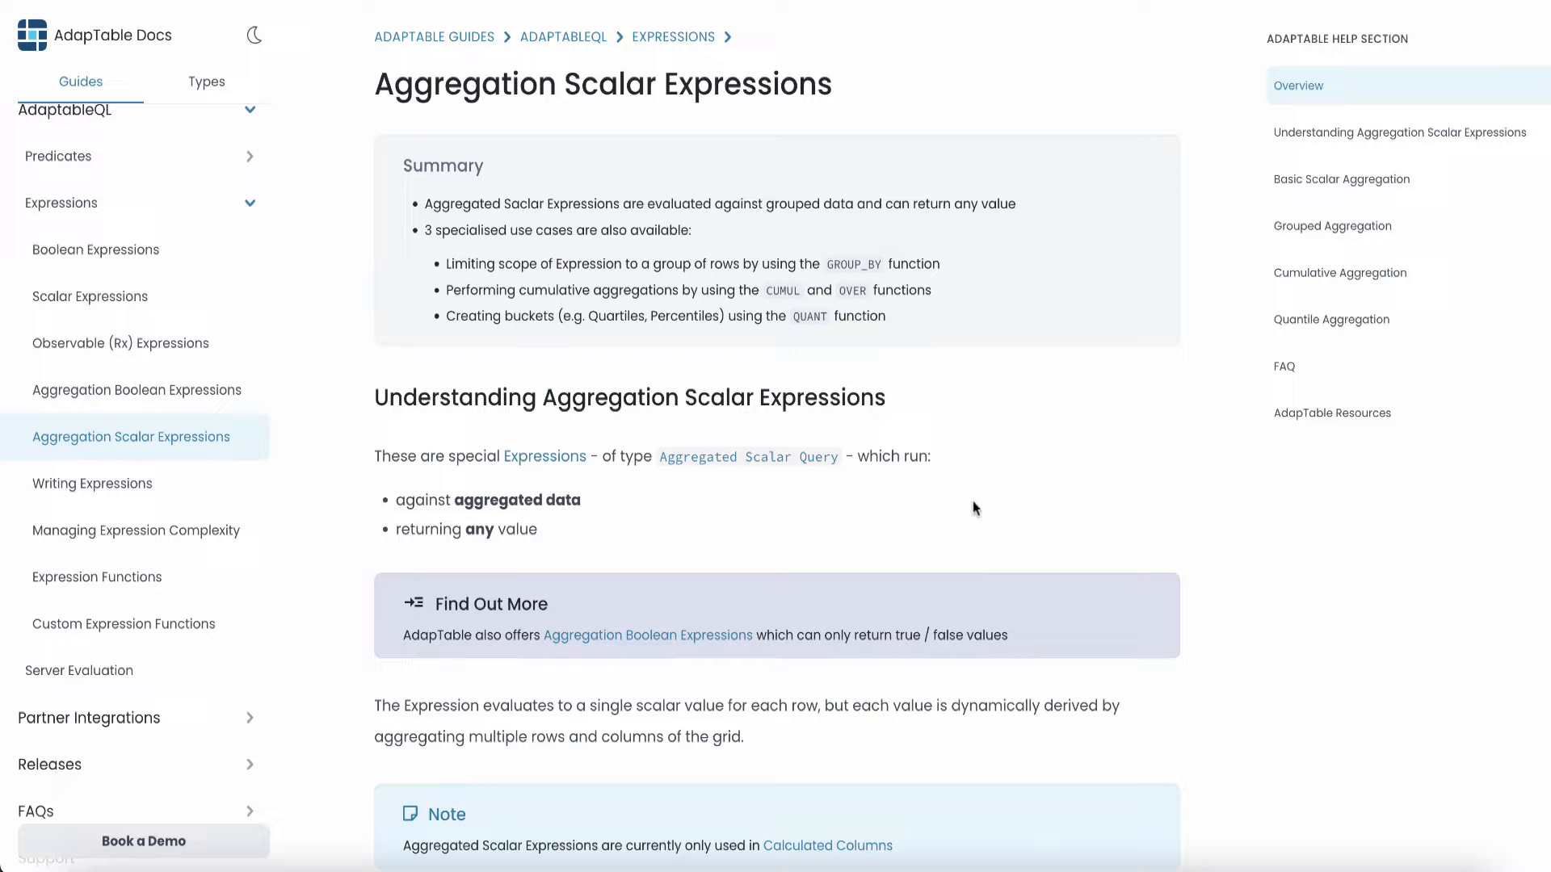
Scroll past the Basic Scalar Aggregation examples down to the Scalar Aggregation demo
scroll("down", 3)
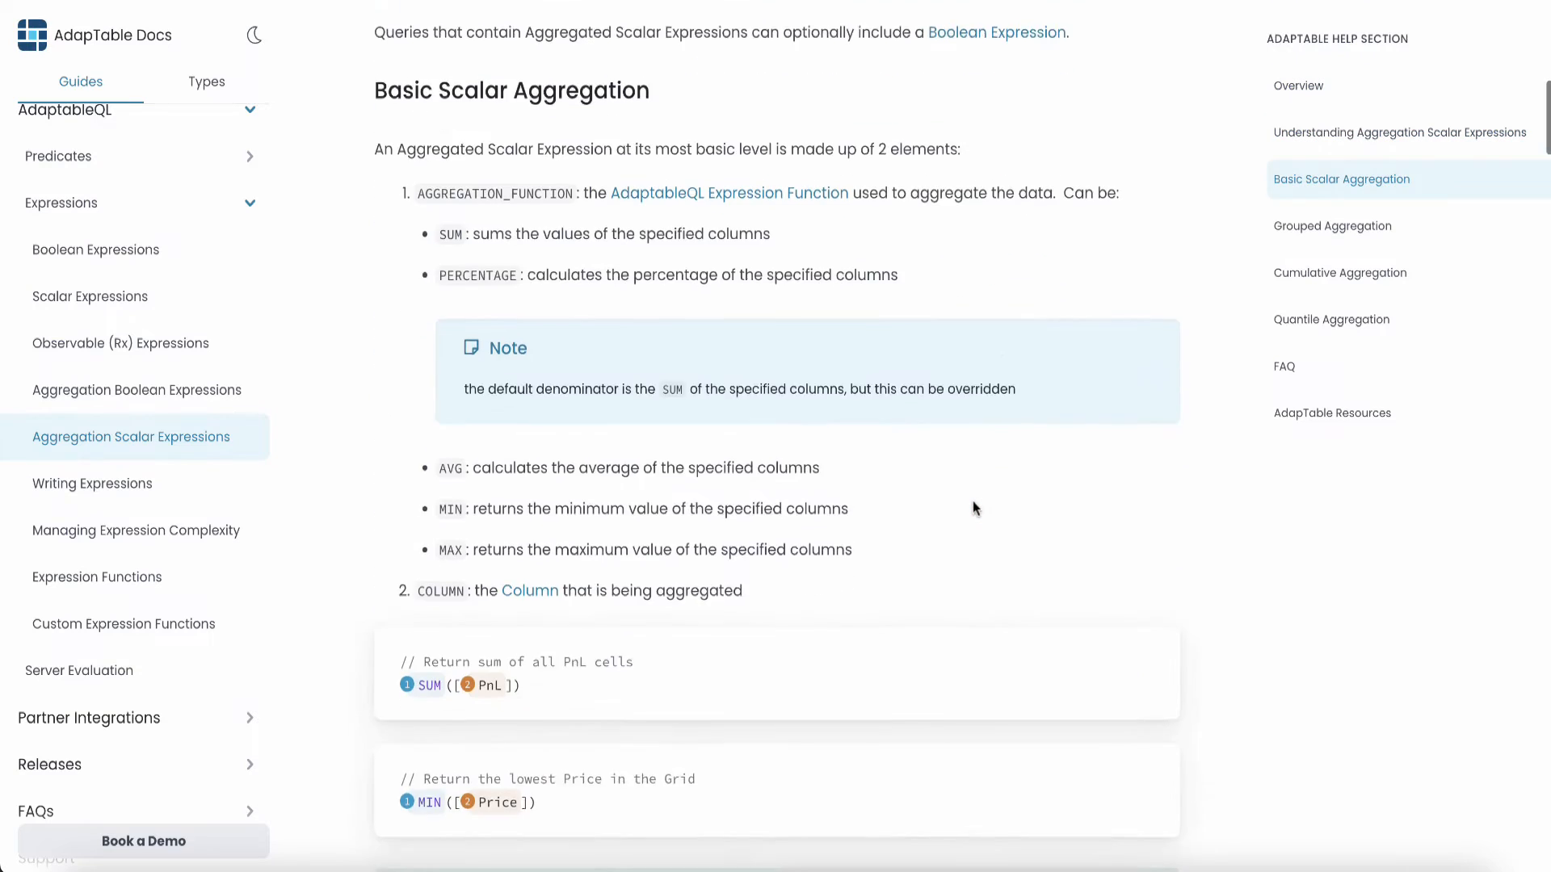
scroll("down", 3)
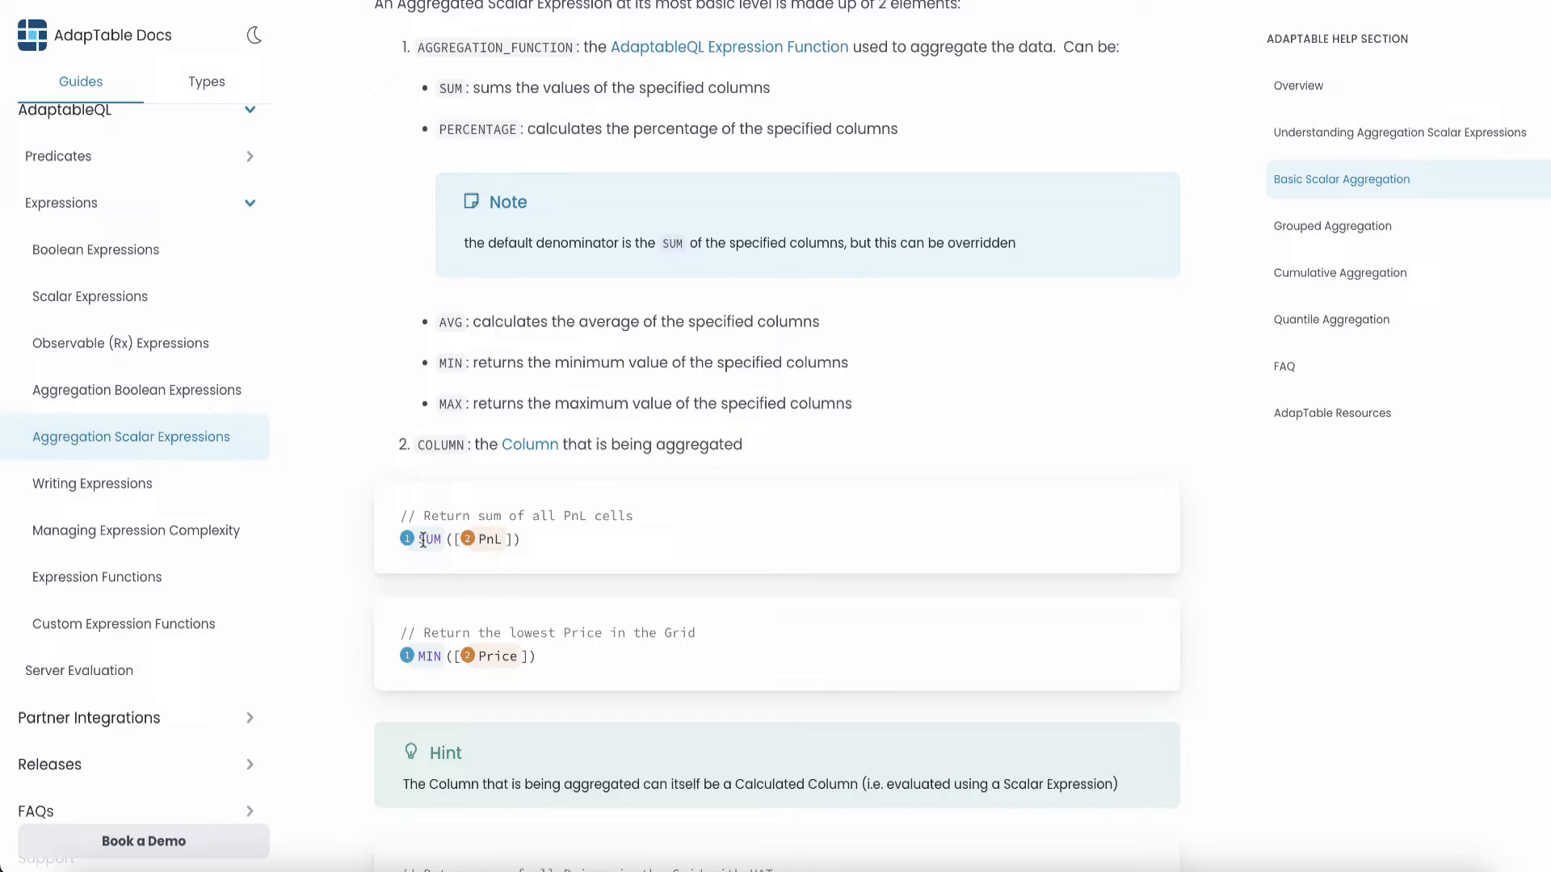
mouse_move(541, 538)
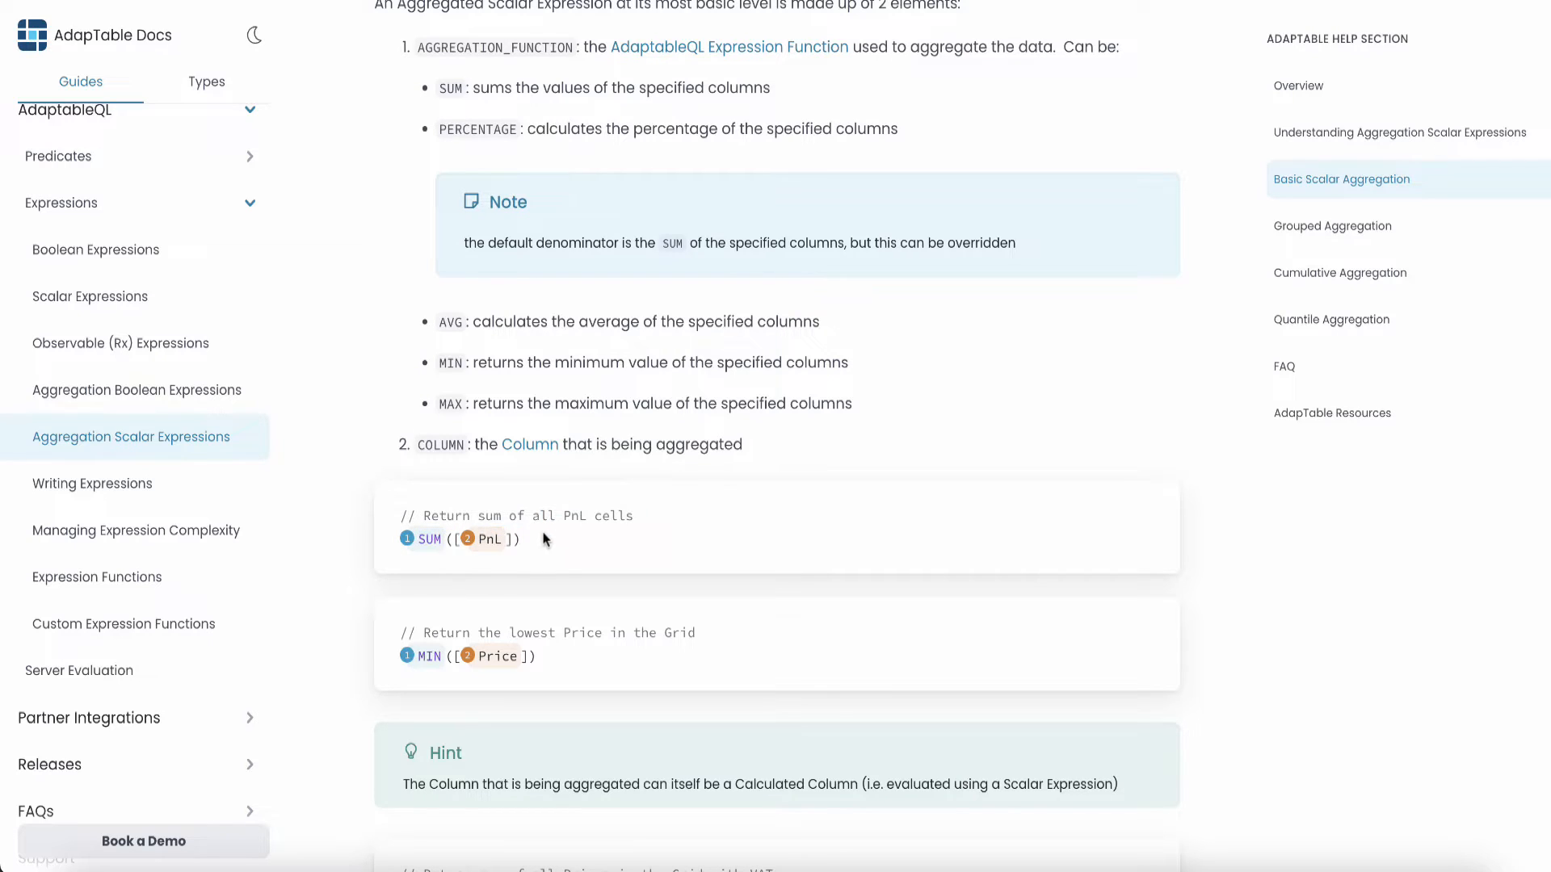
mouse_move(537, 543)
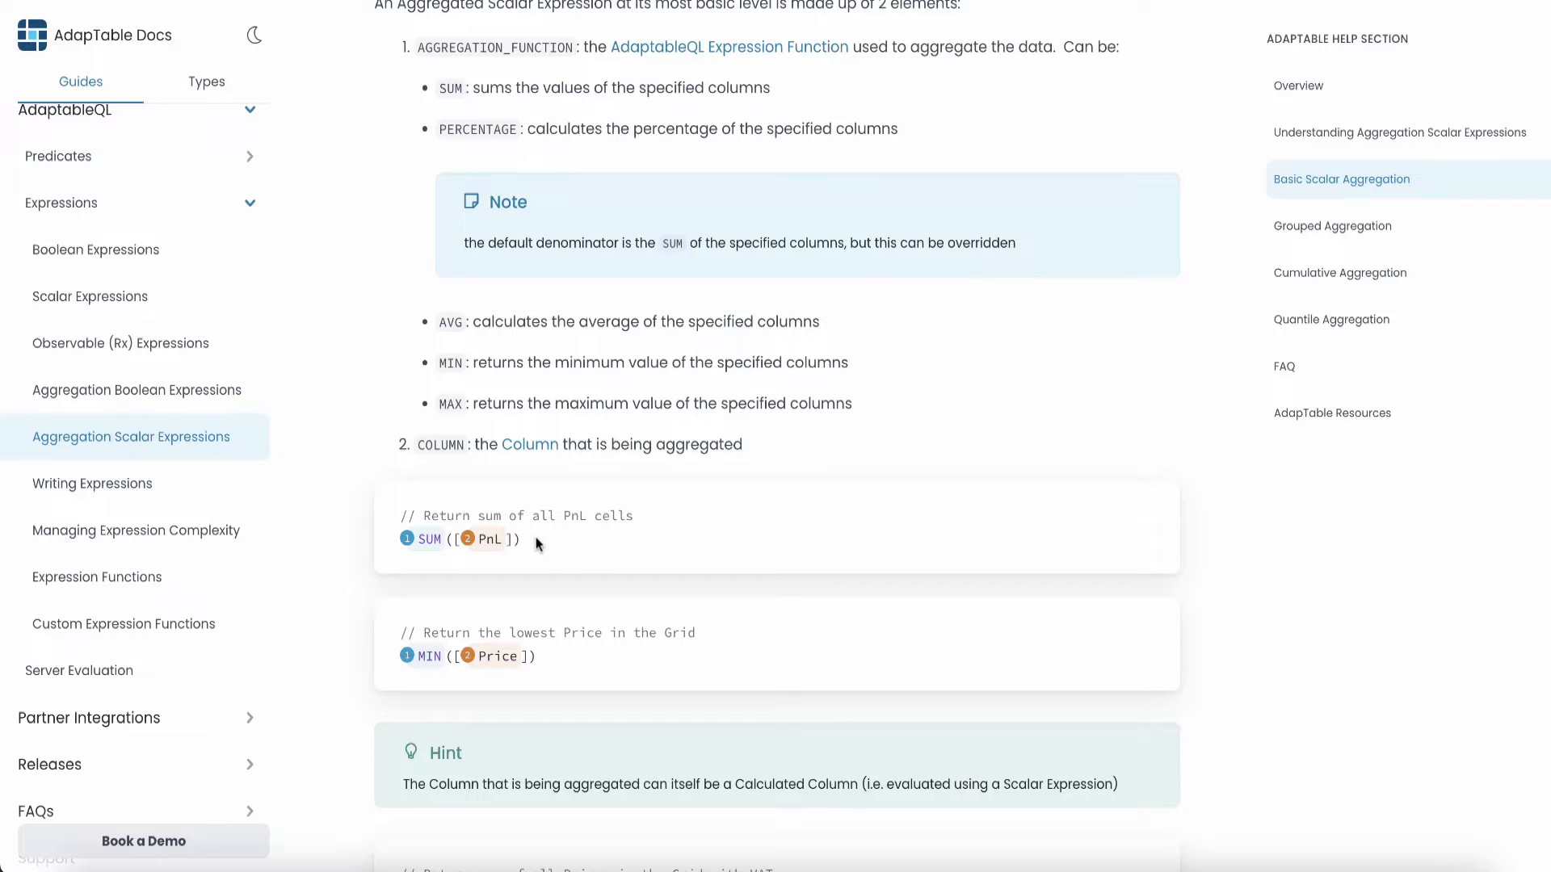
mouse_move(545, 620)
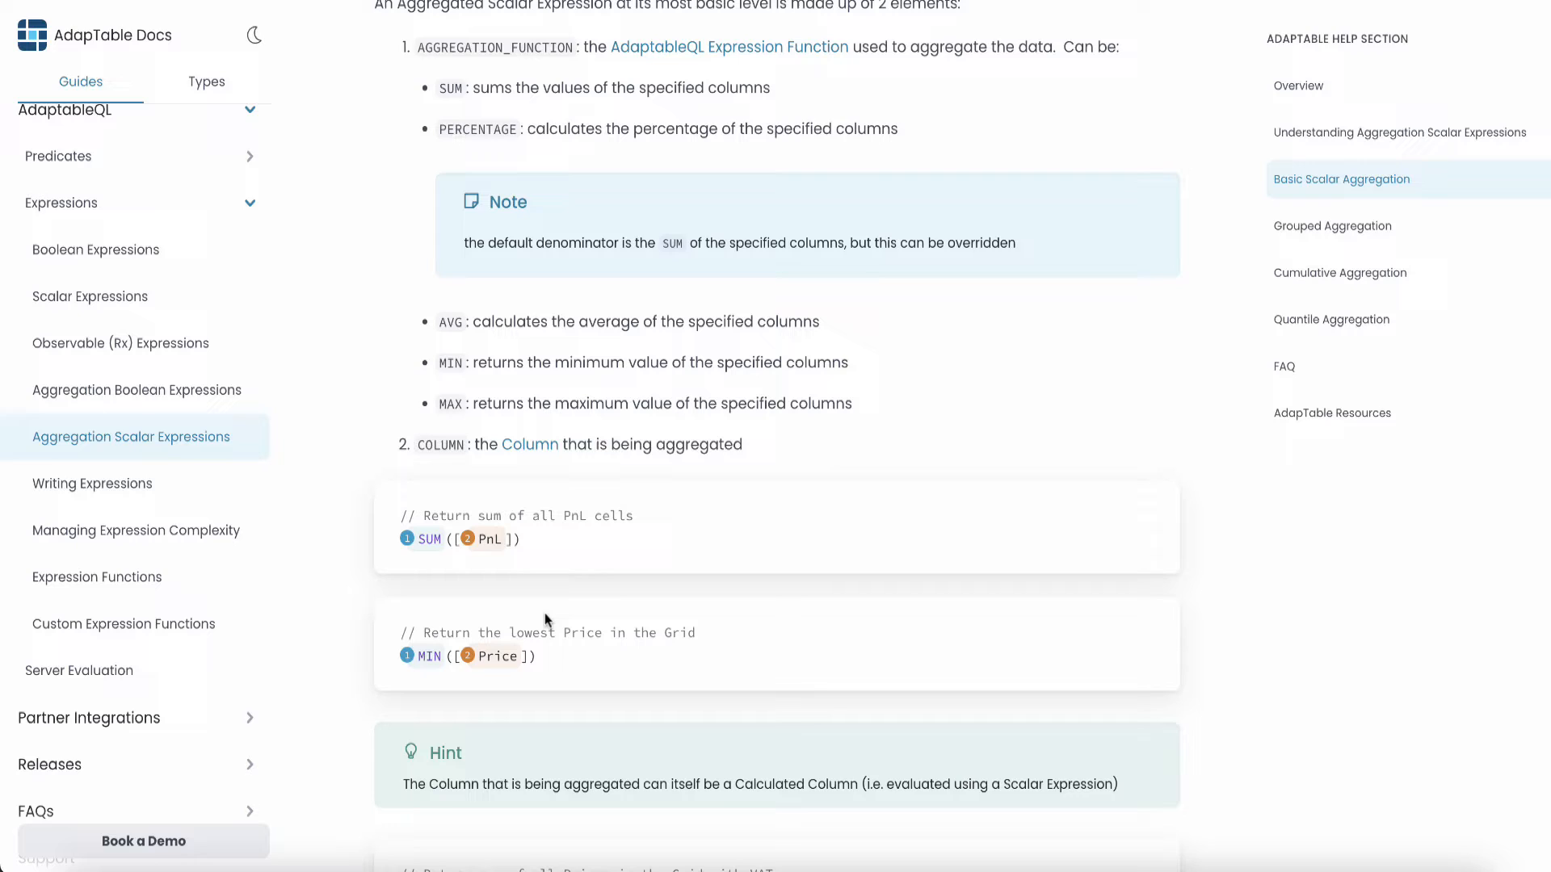
mouse_move(421, 673)
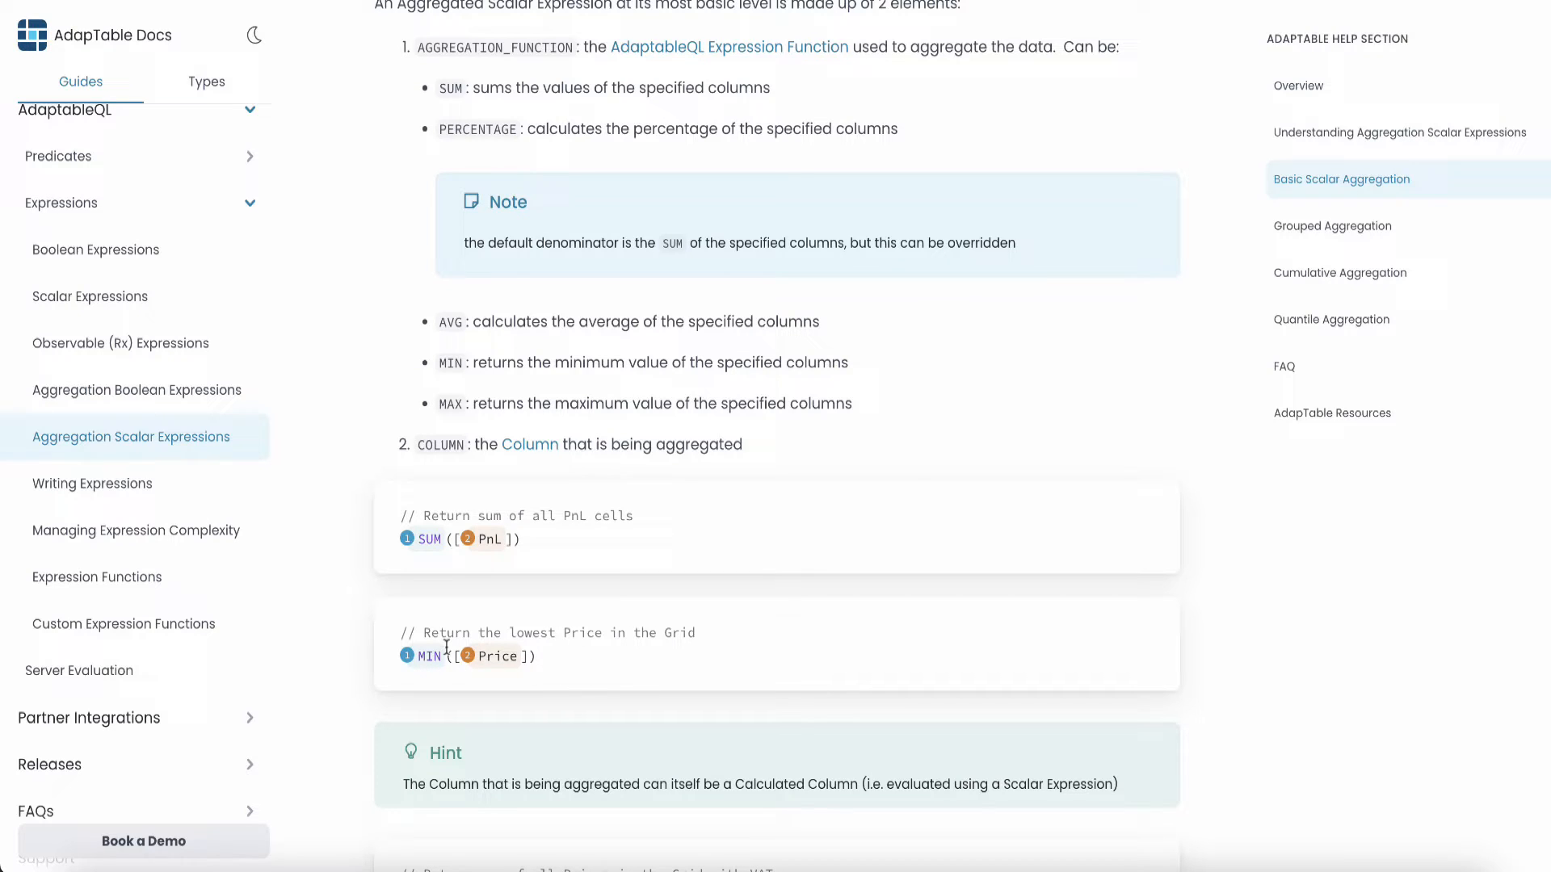
scroll("down", 3)
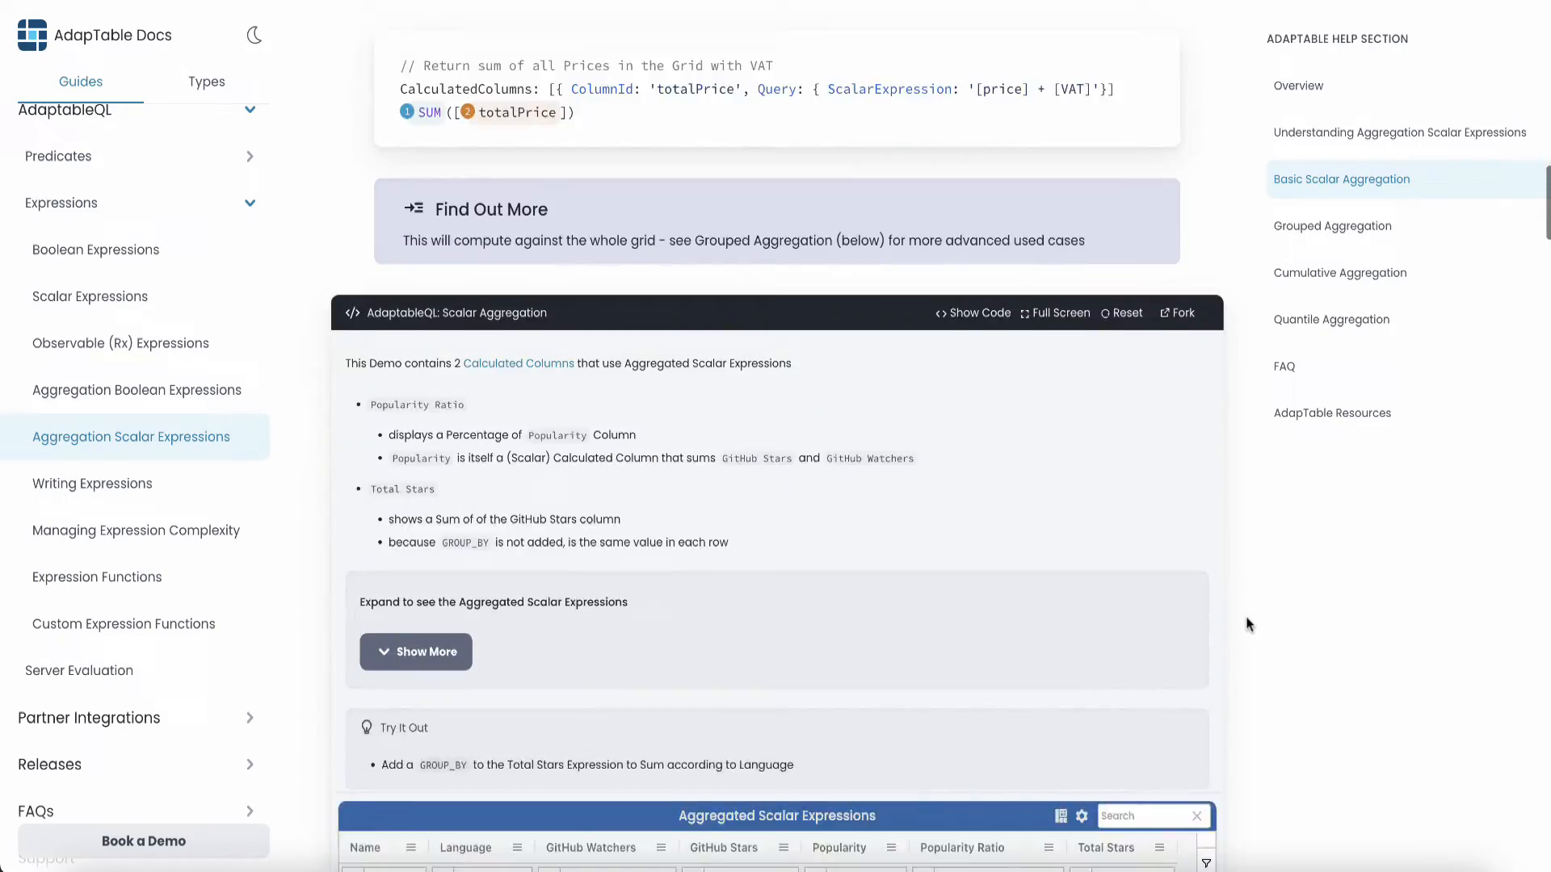
Scroll past the Grouped Aggregation demo to the CUMUL and OVER PnL cumulative examples
left_click(1331, 225)
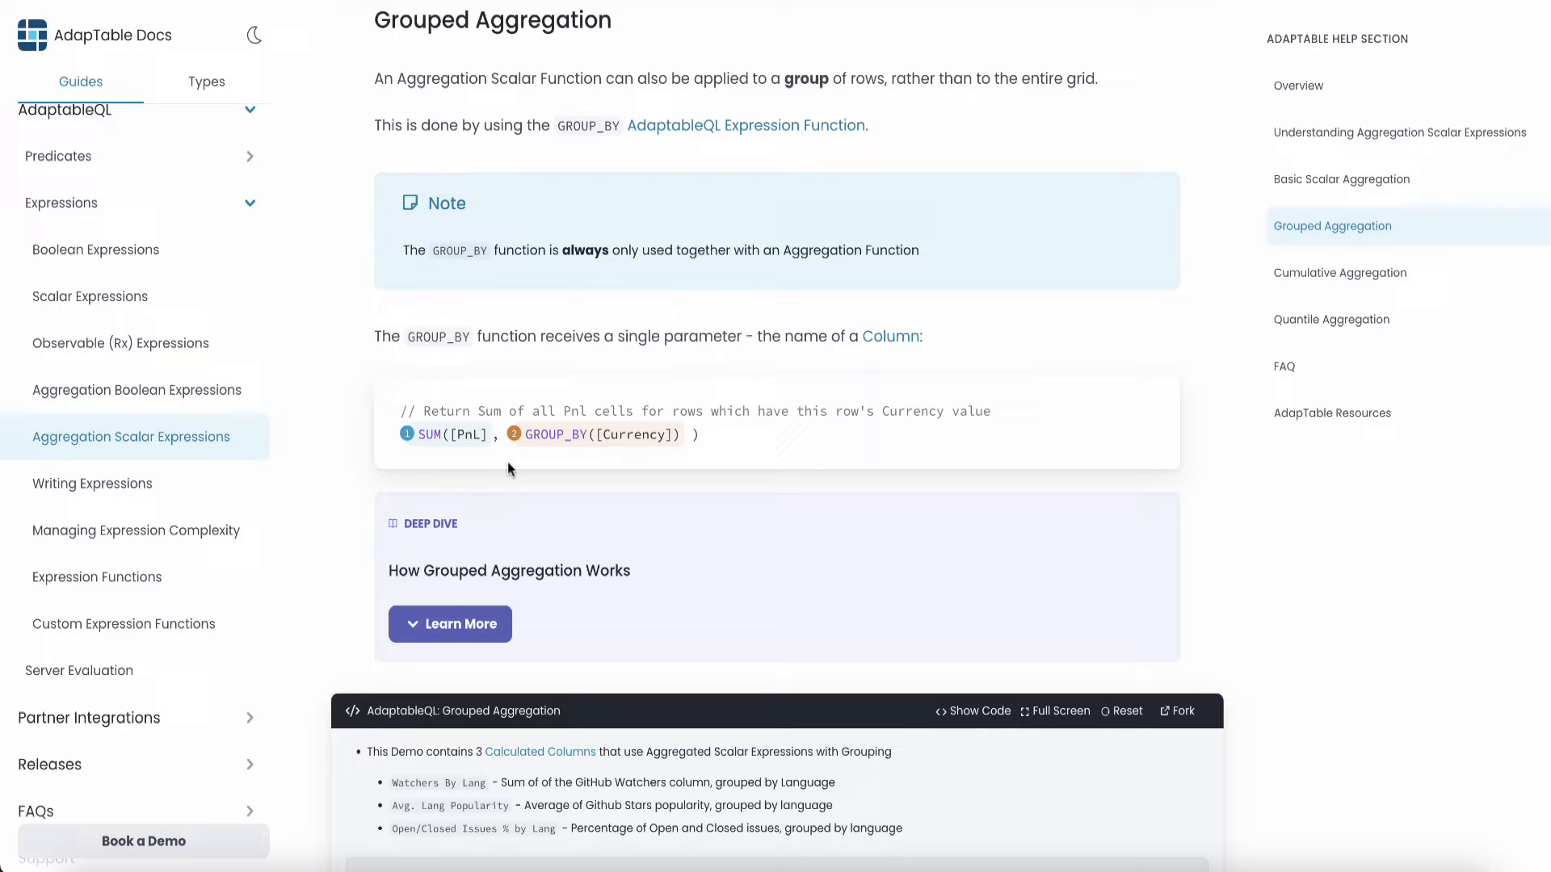
scroll("down", 3)
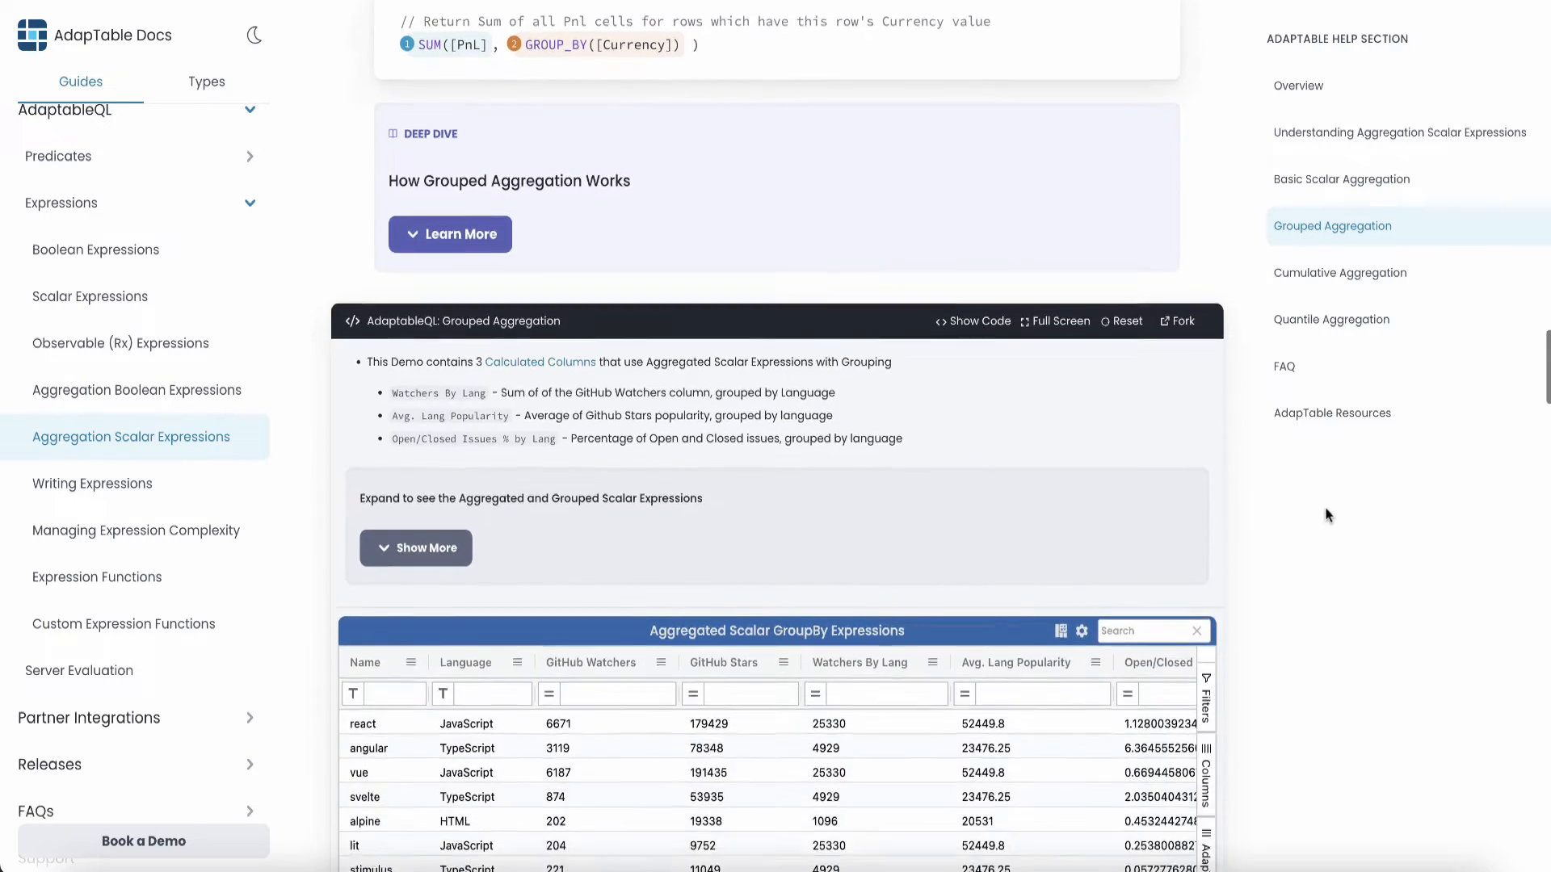
scroll("down", 3)
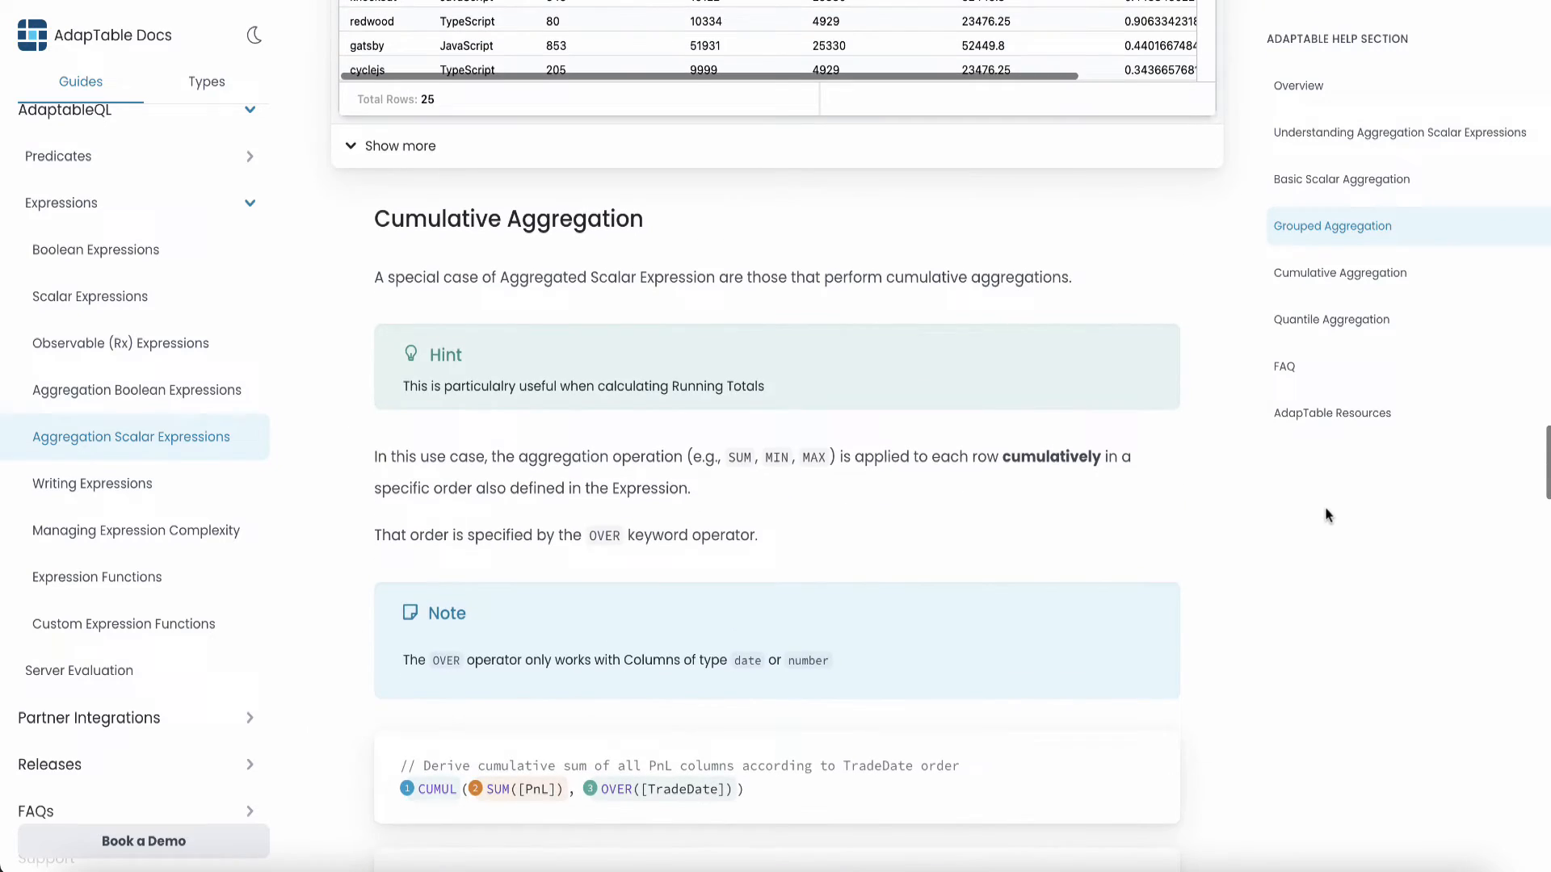
scroll("down", 3)
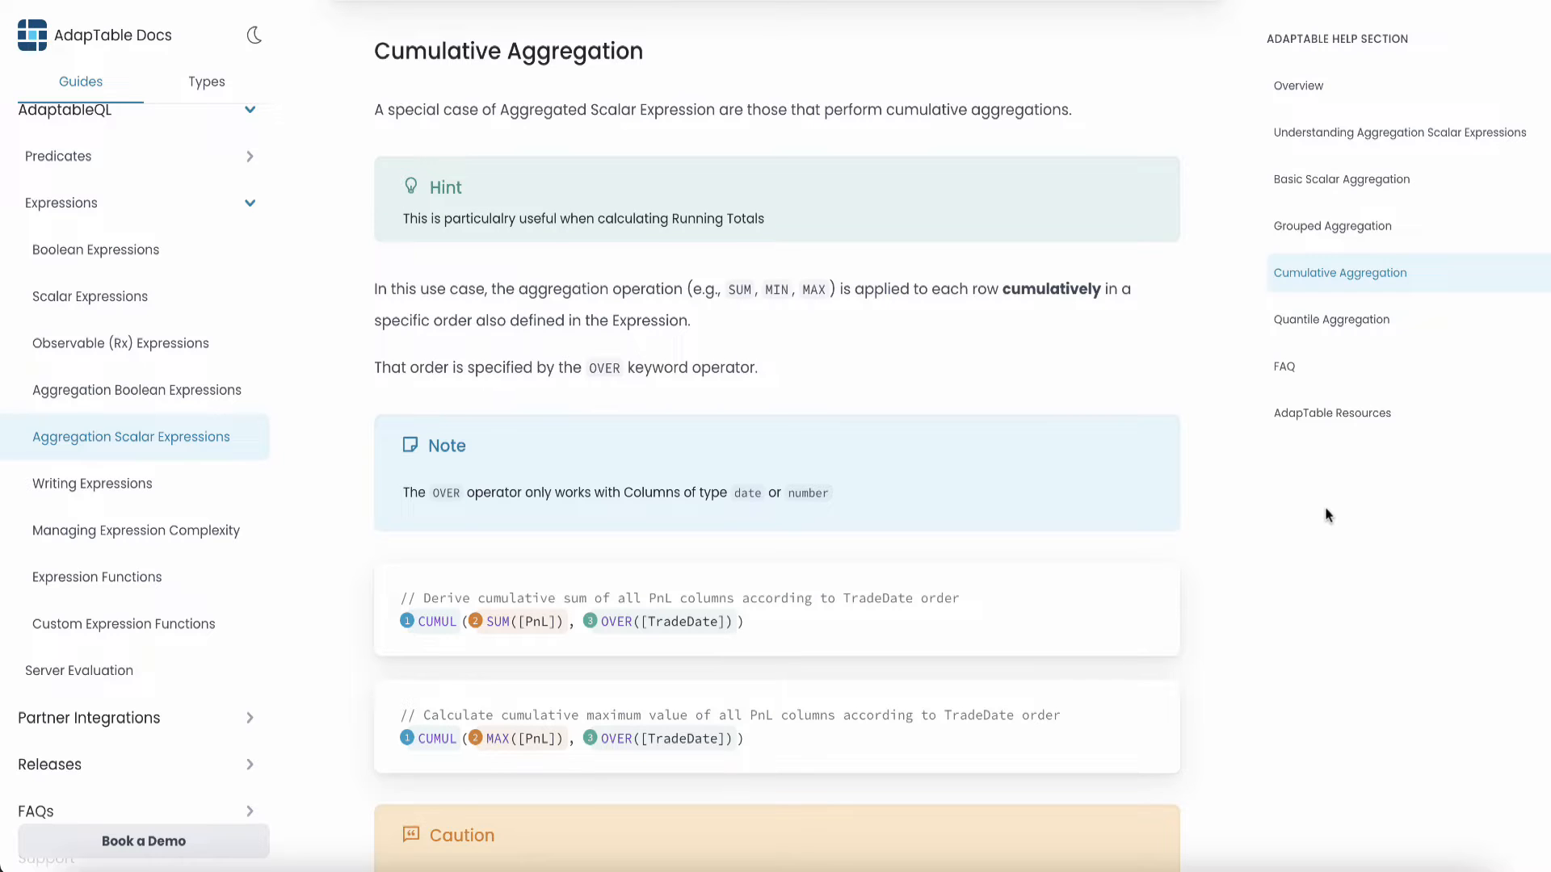
scroll("down", 3)
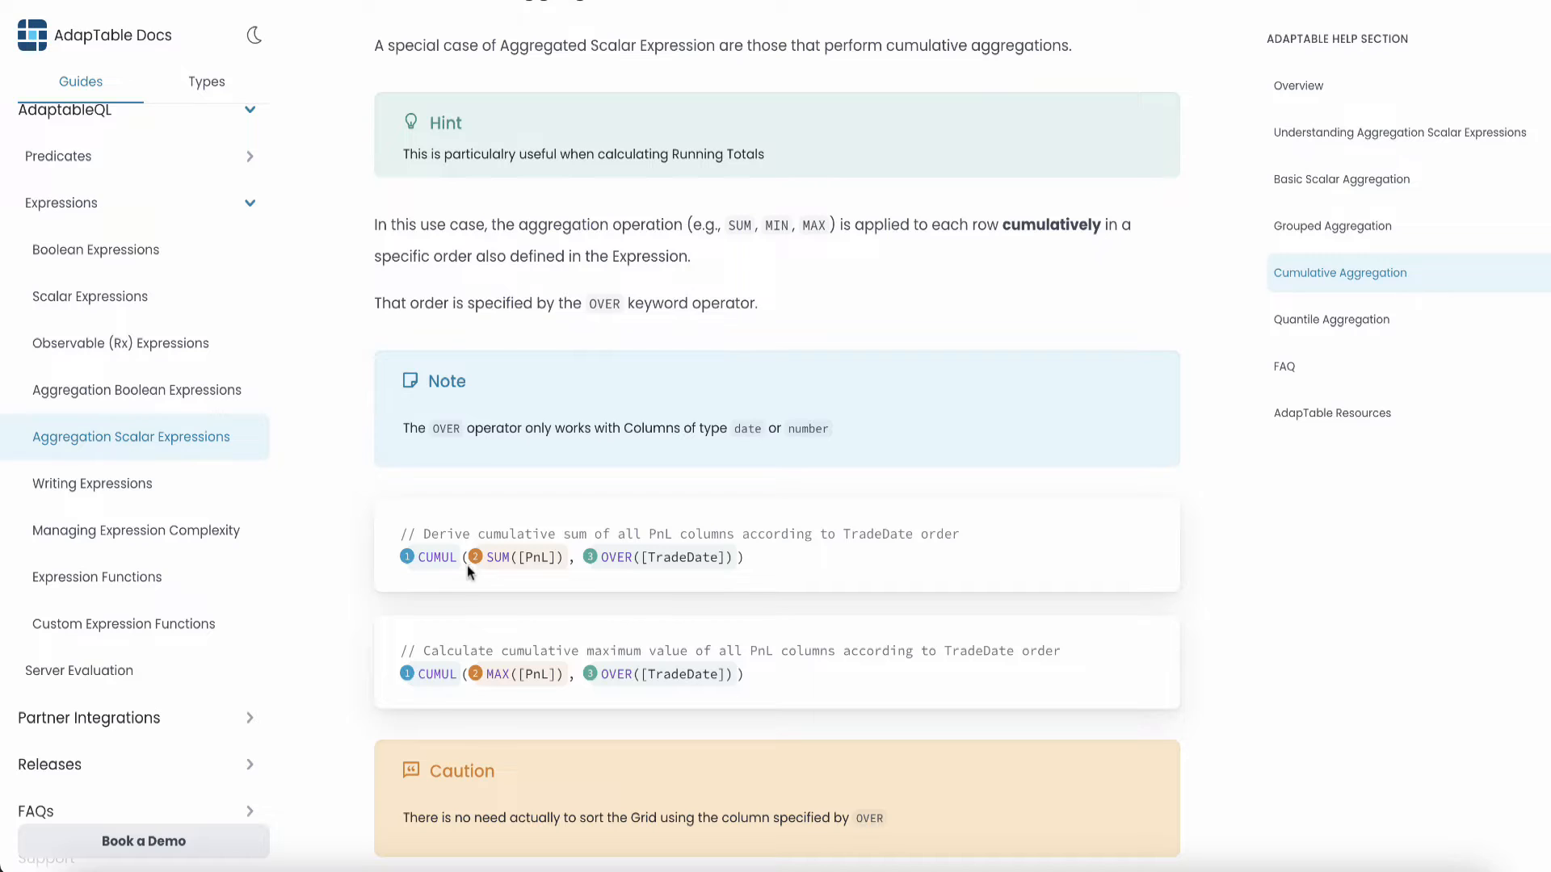
mouse_move(511, 571)
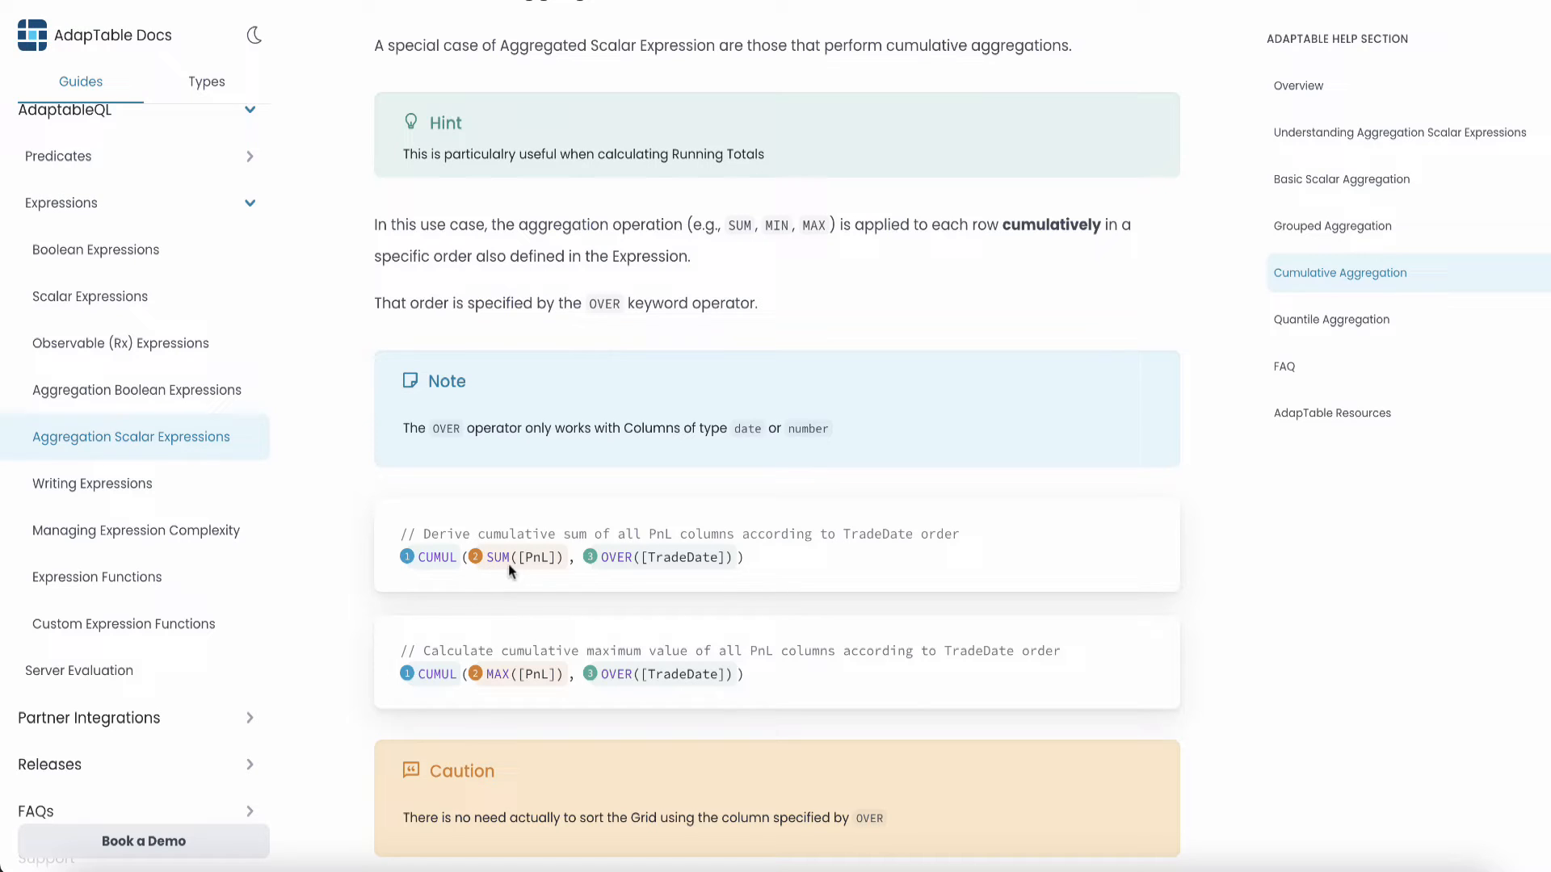
mouse_move(578, 581)
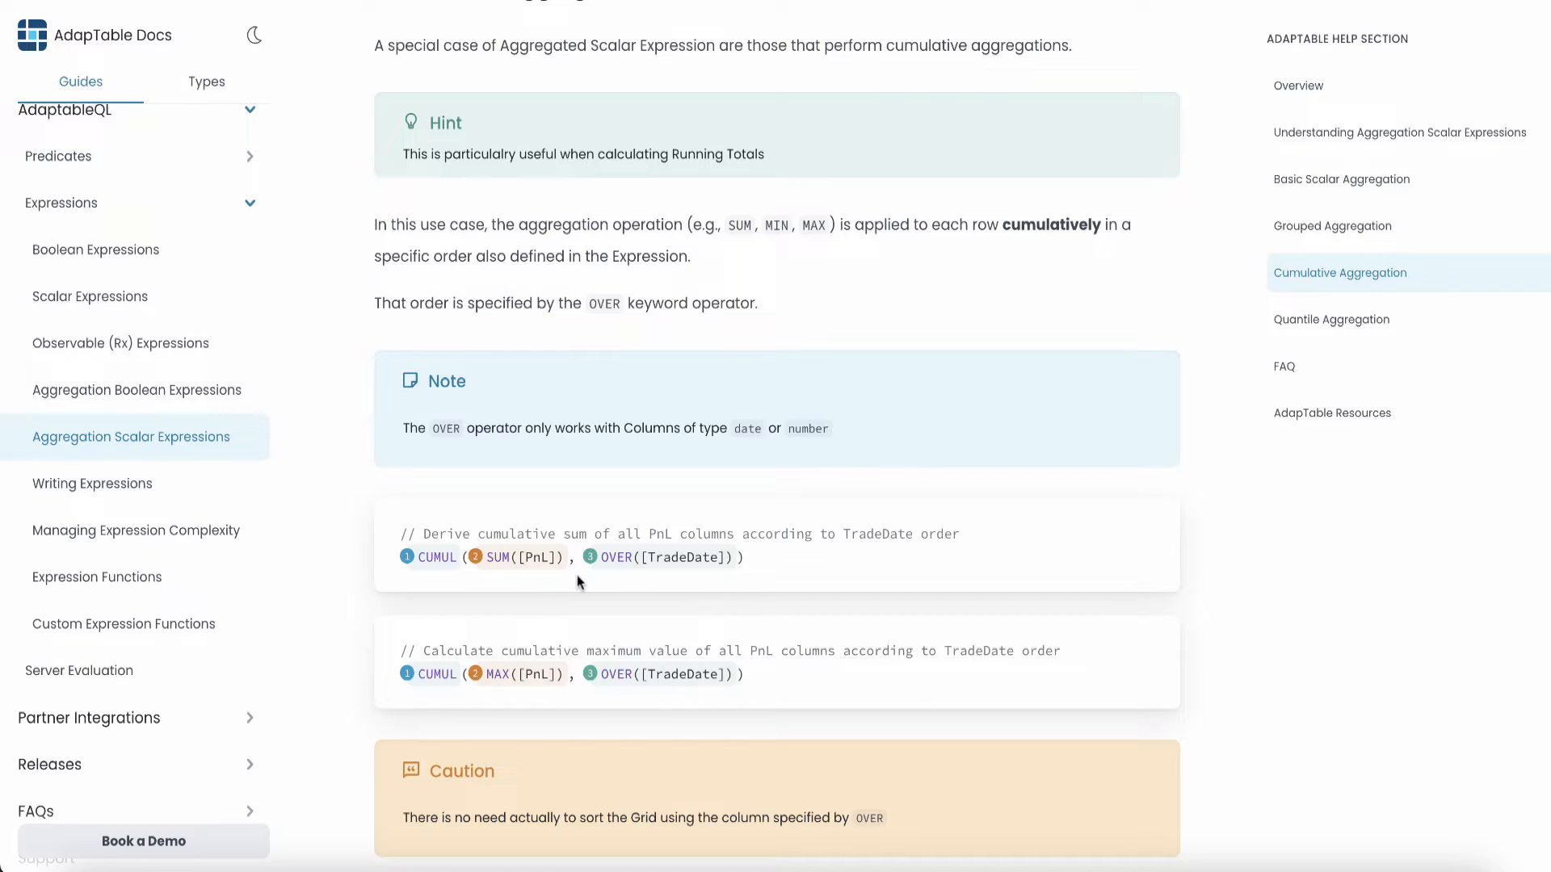
mouse_move(551, 575)
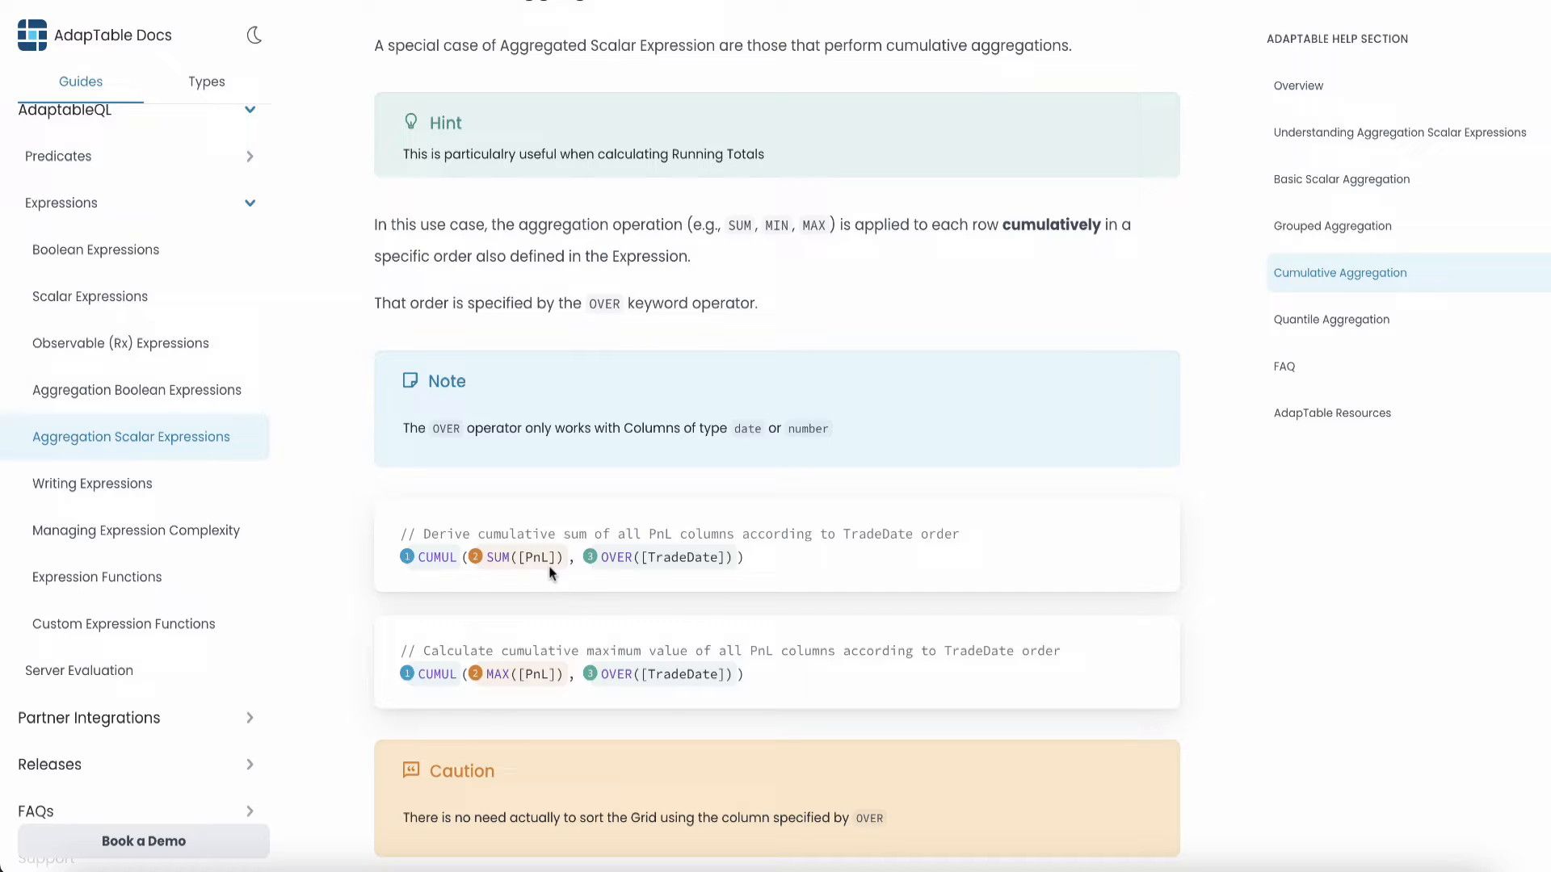
mouse_move(493, 575)
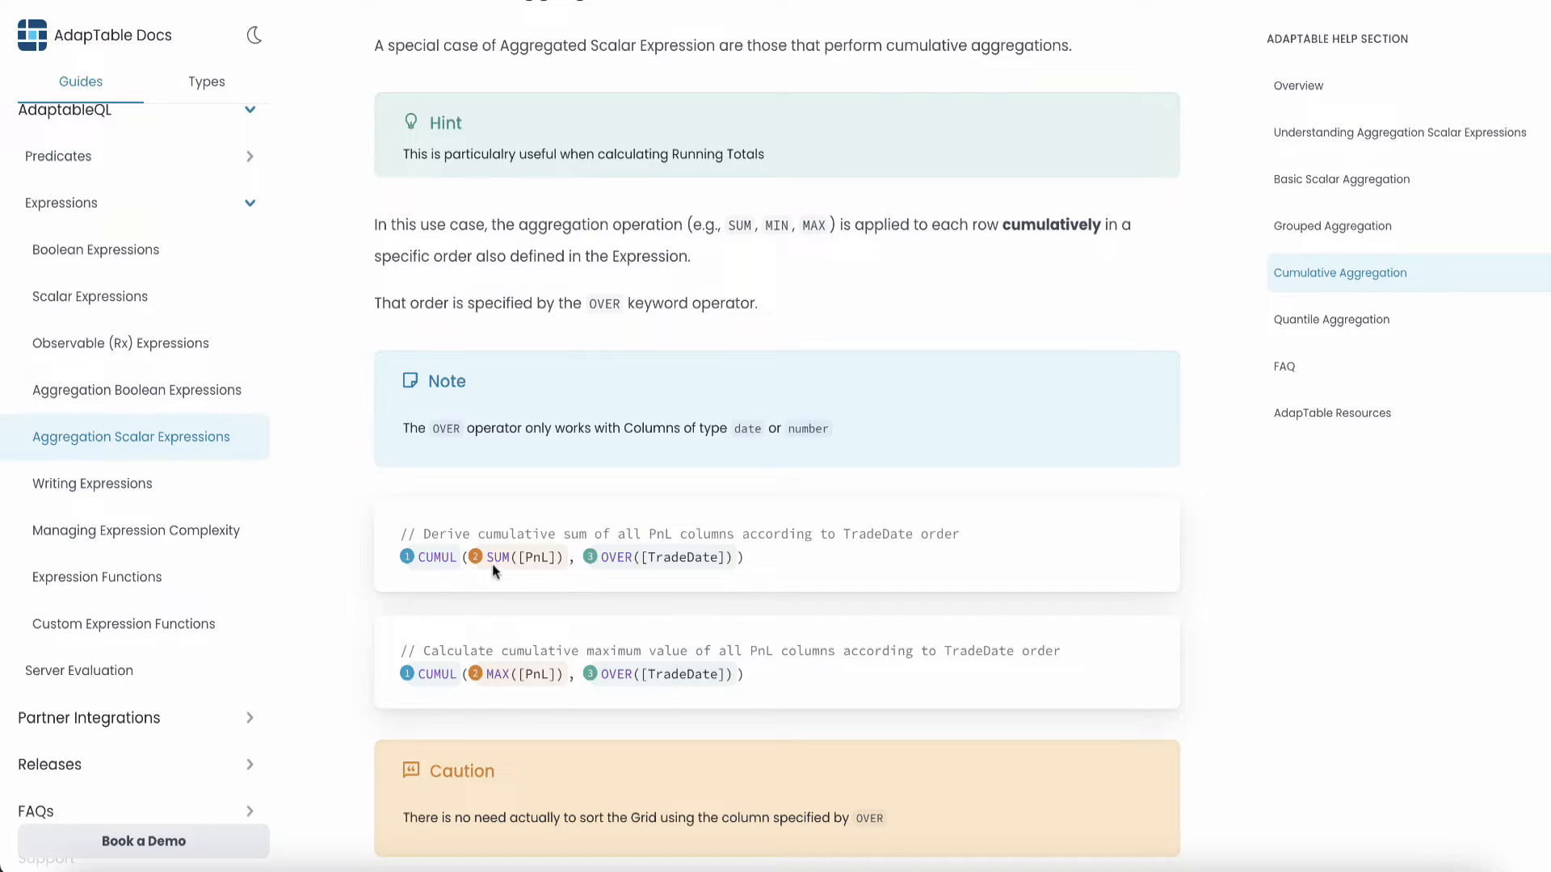
mouse_move(557, 576)
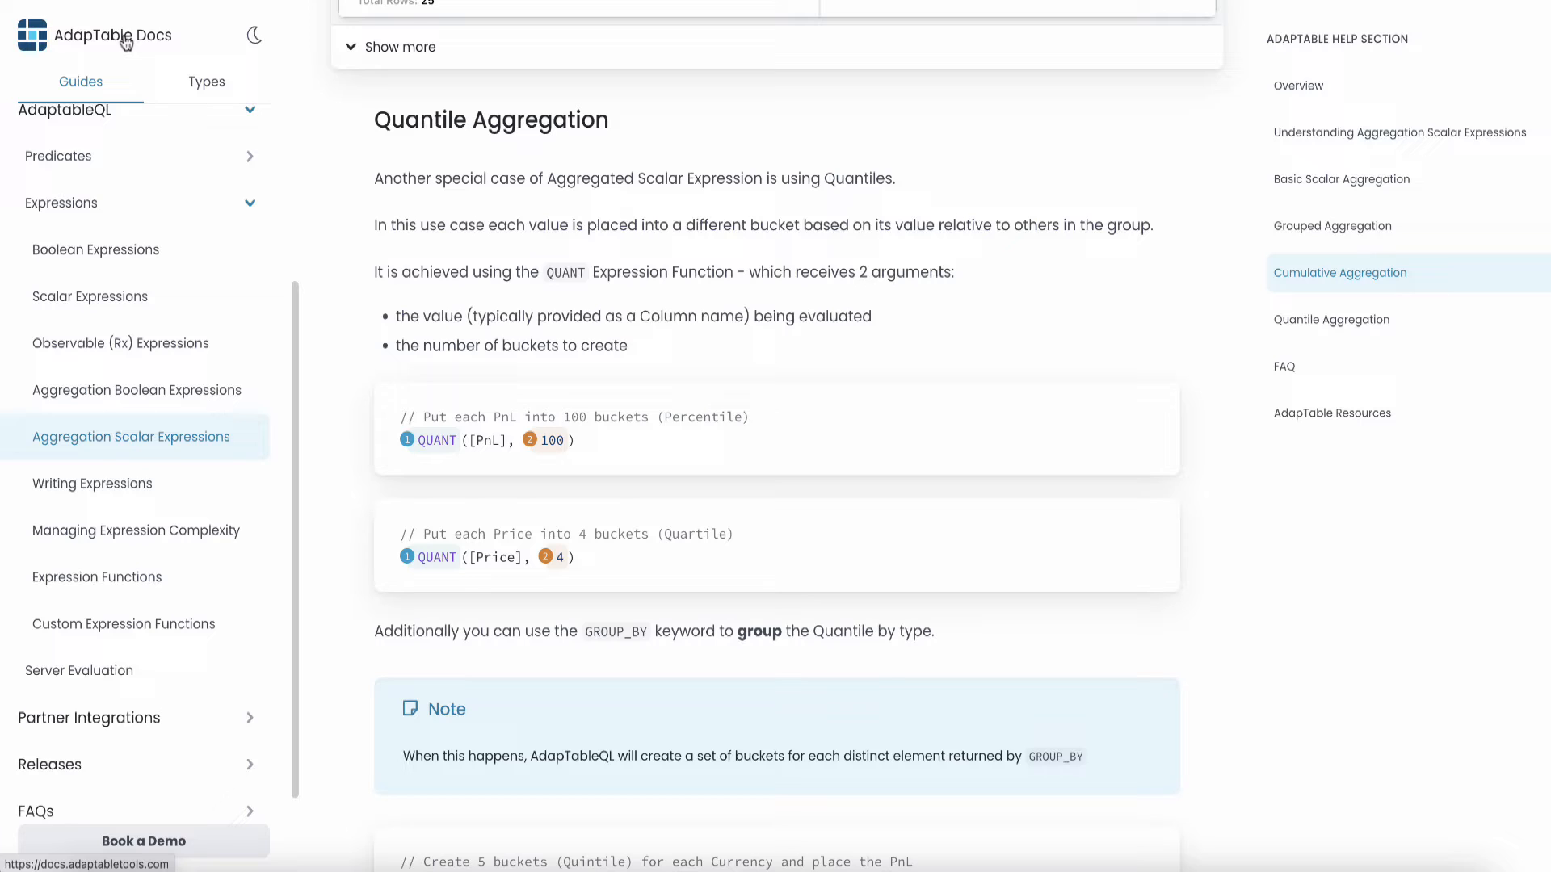
mouse_move(841, 345)
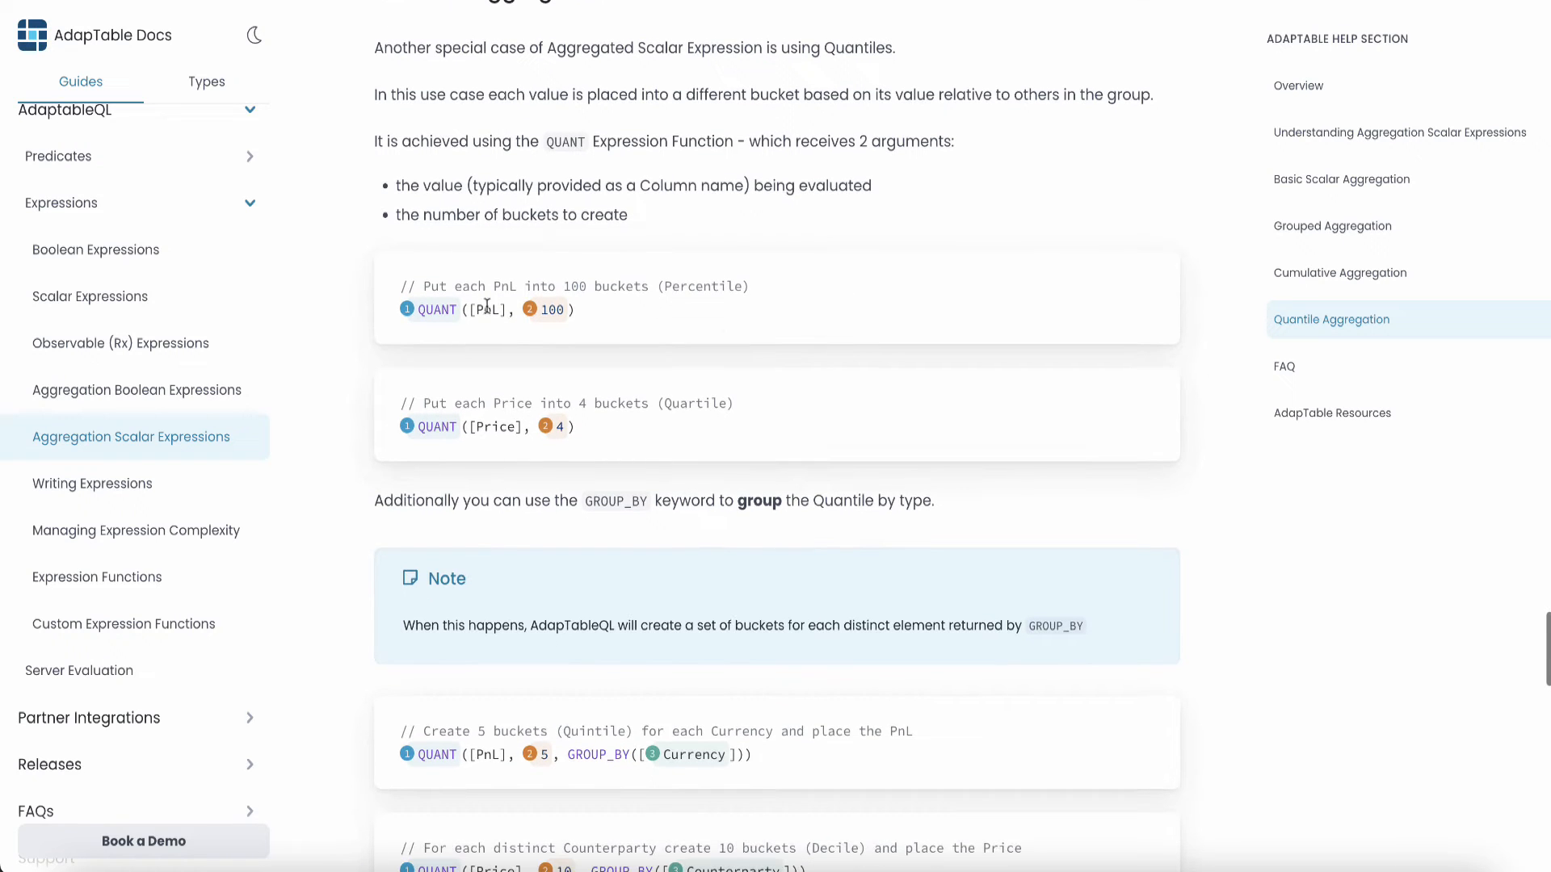
Select words in the QUANT examples, then scroll to the GROUP_BY variants and demo description
double_click(433, 310)
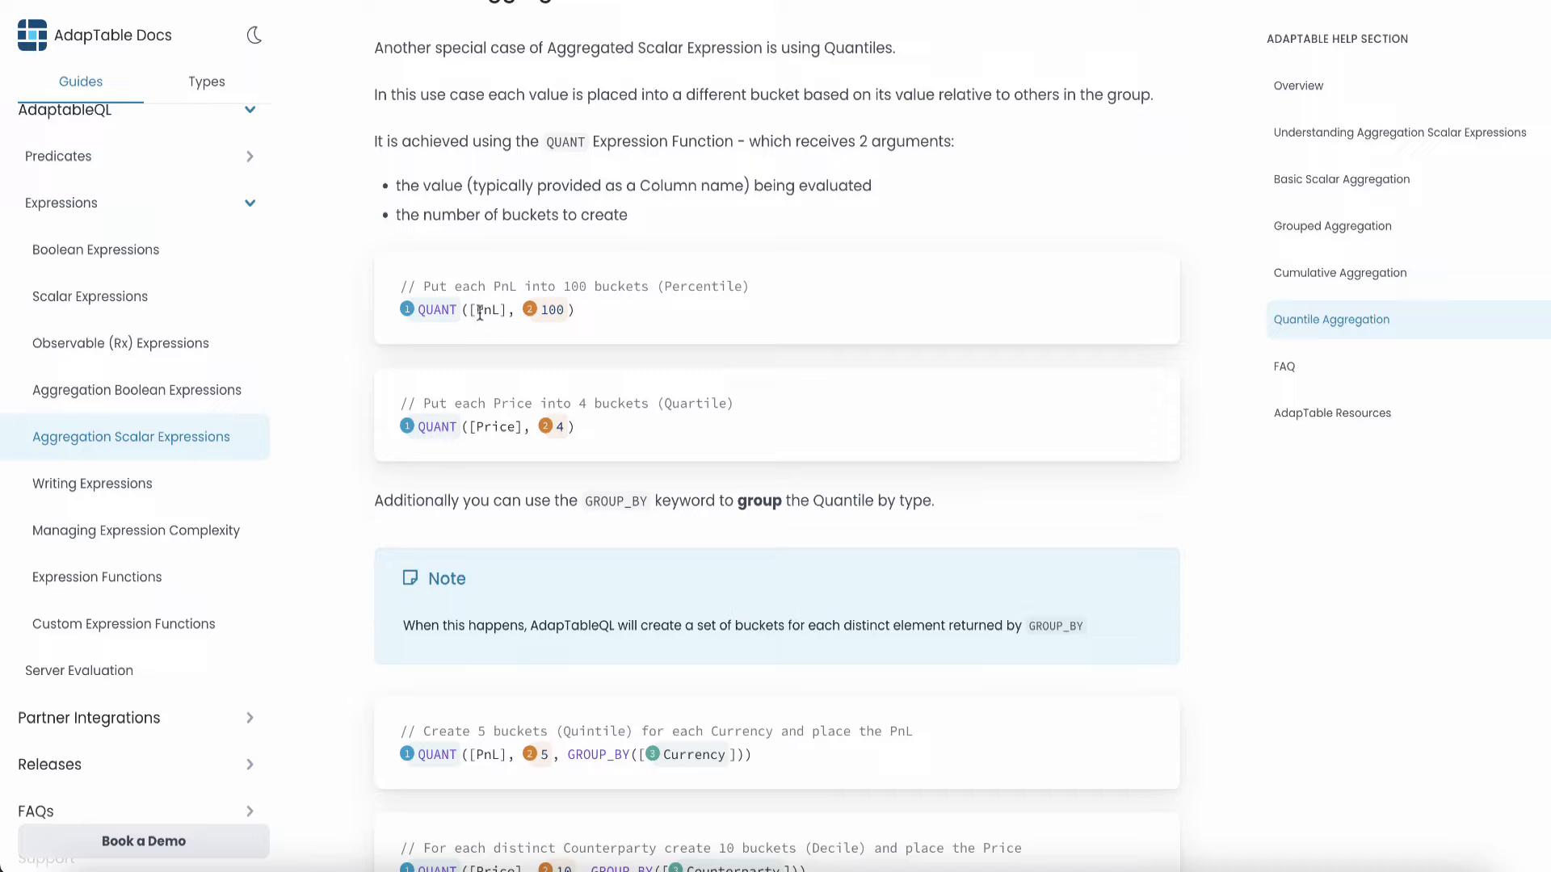
double_click(489, 309)
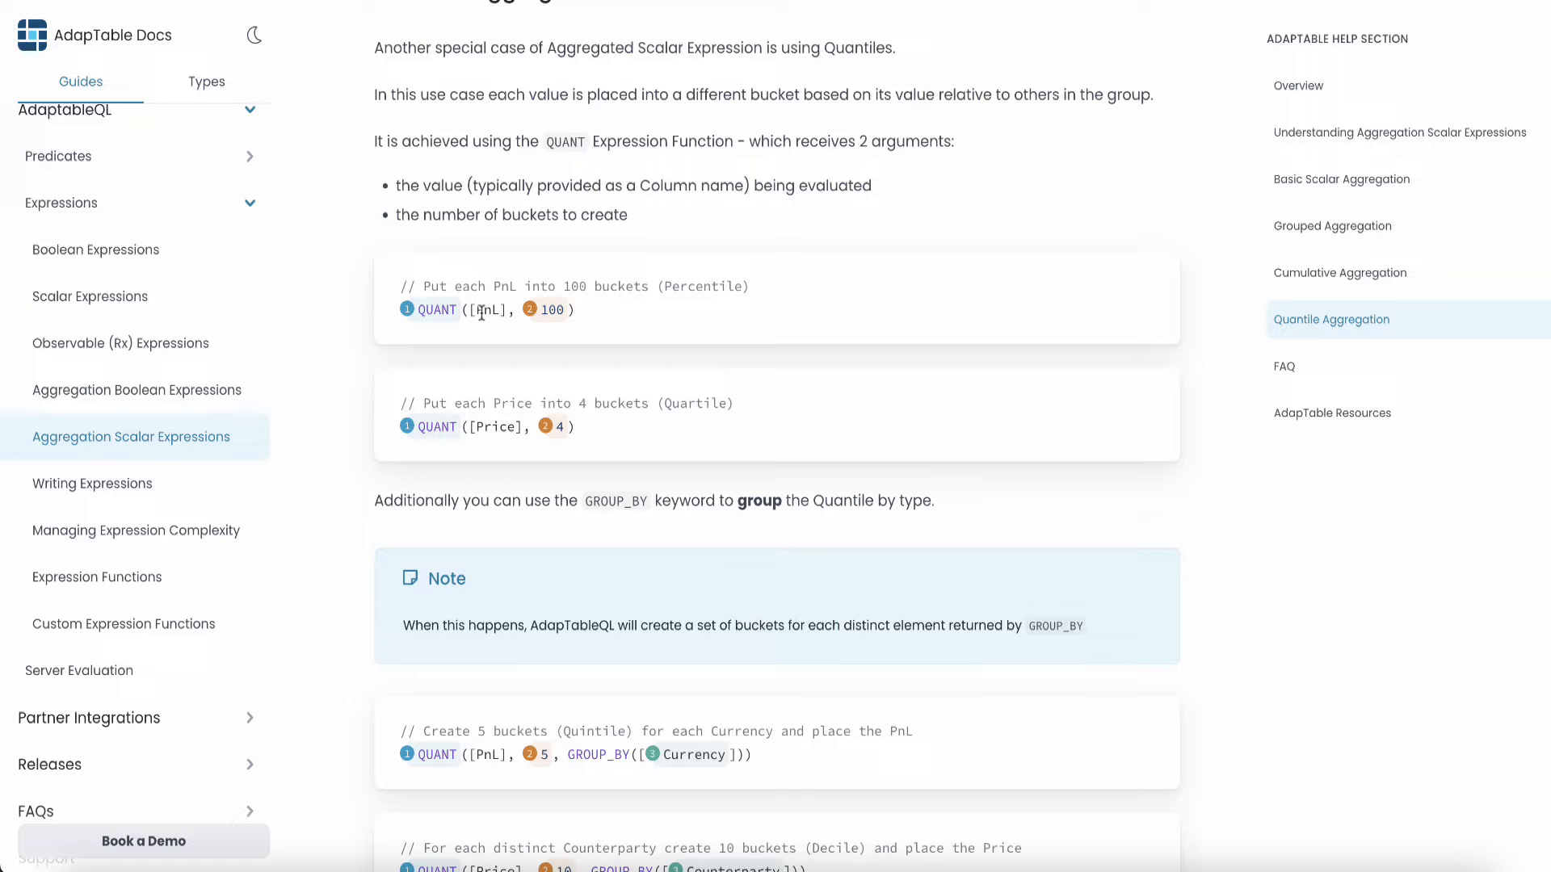
scroll("down", 3)
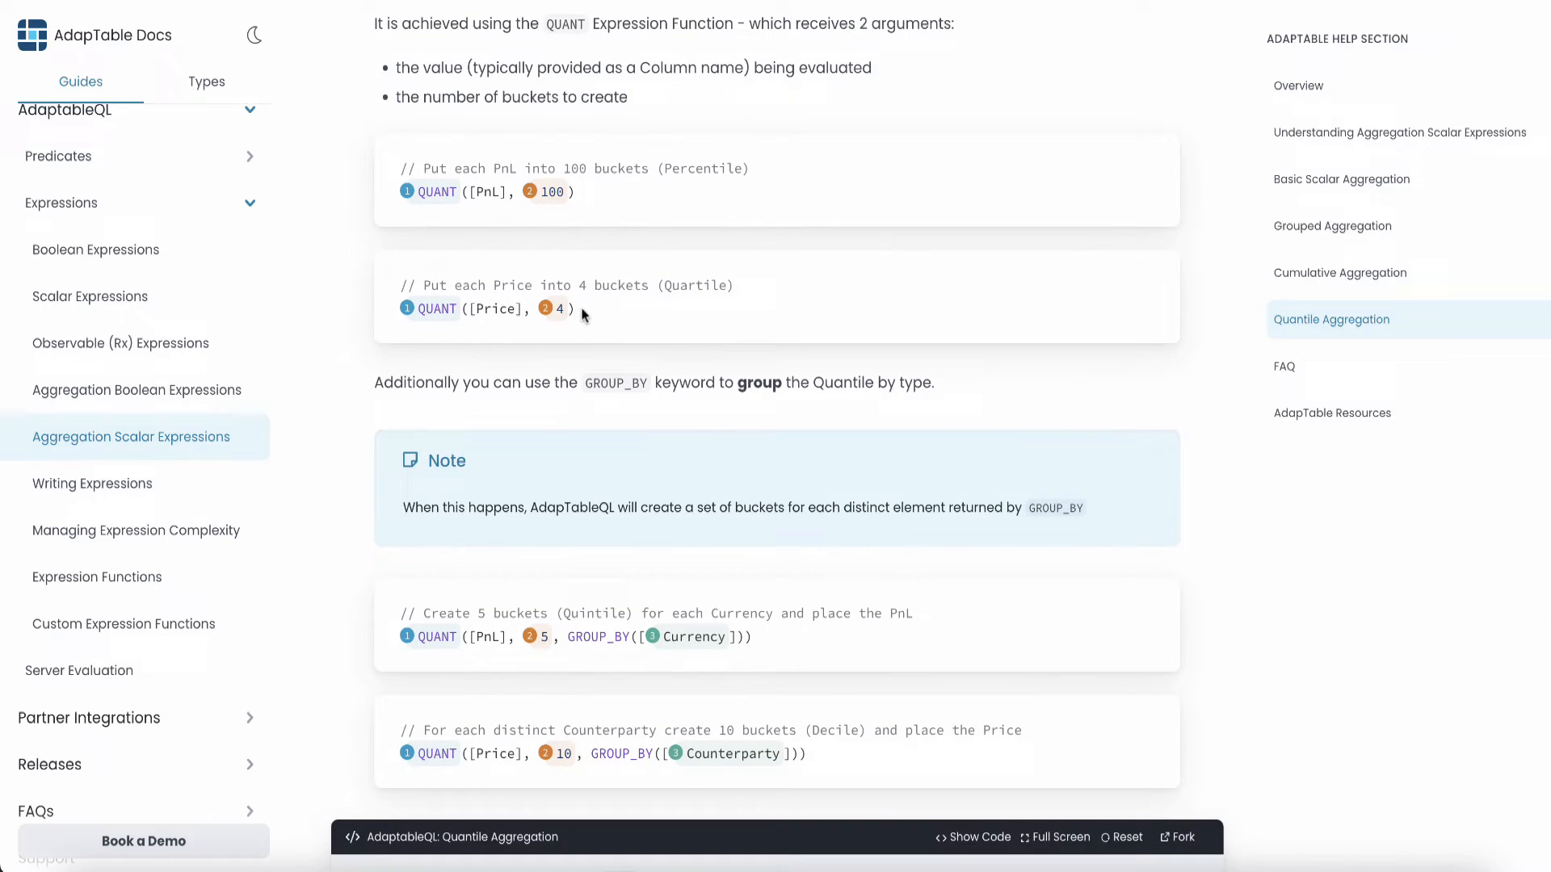
left_click_drag(470, 309, 573, 308)
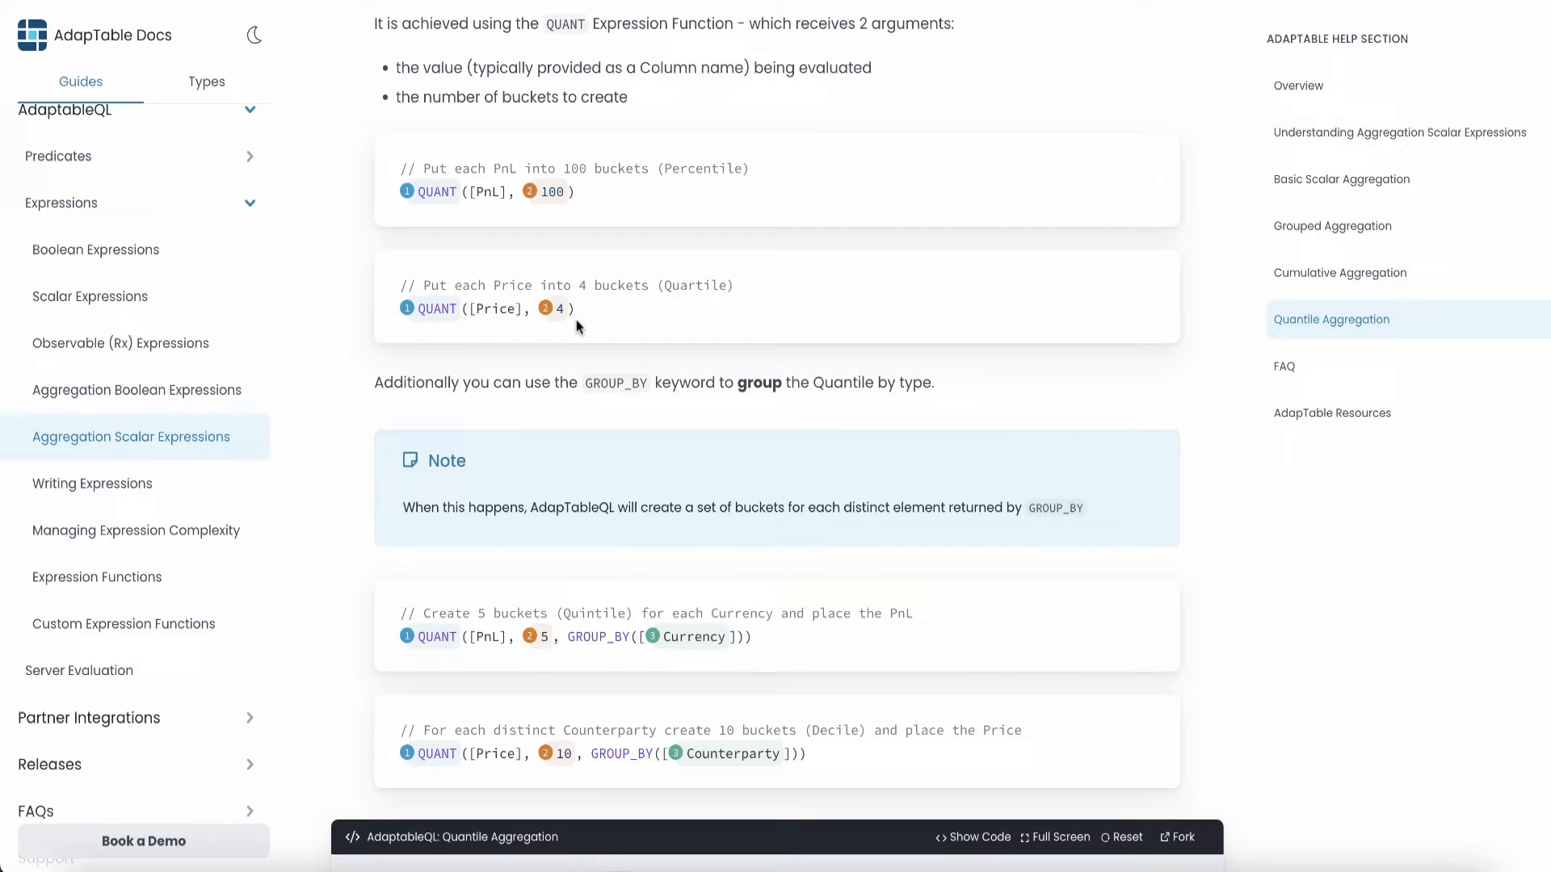
mouse_move(874, 443)
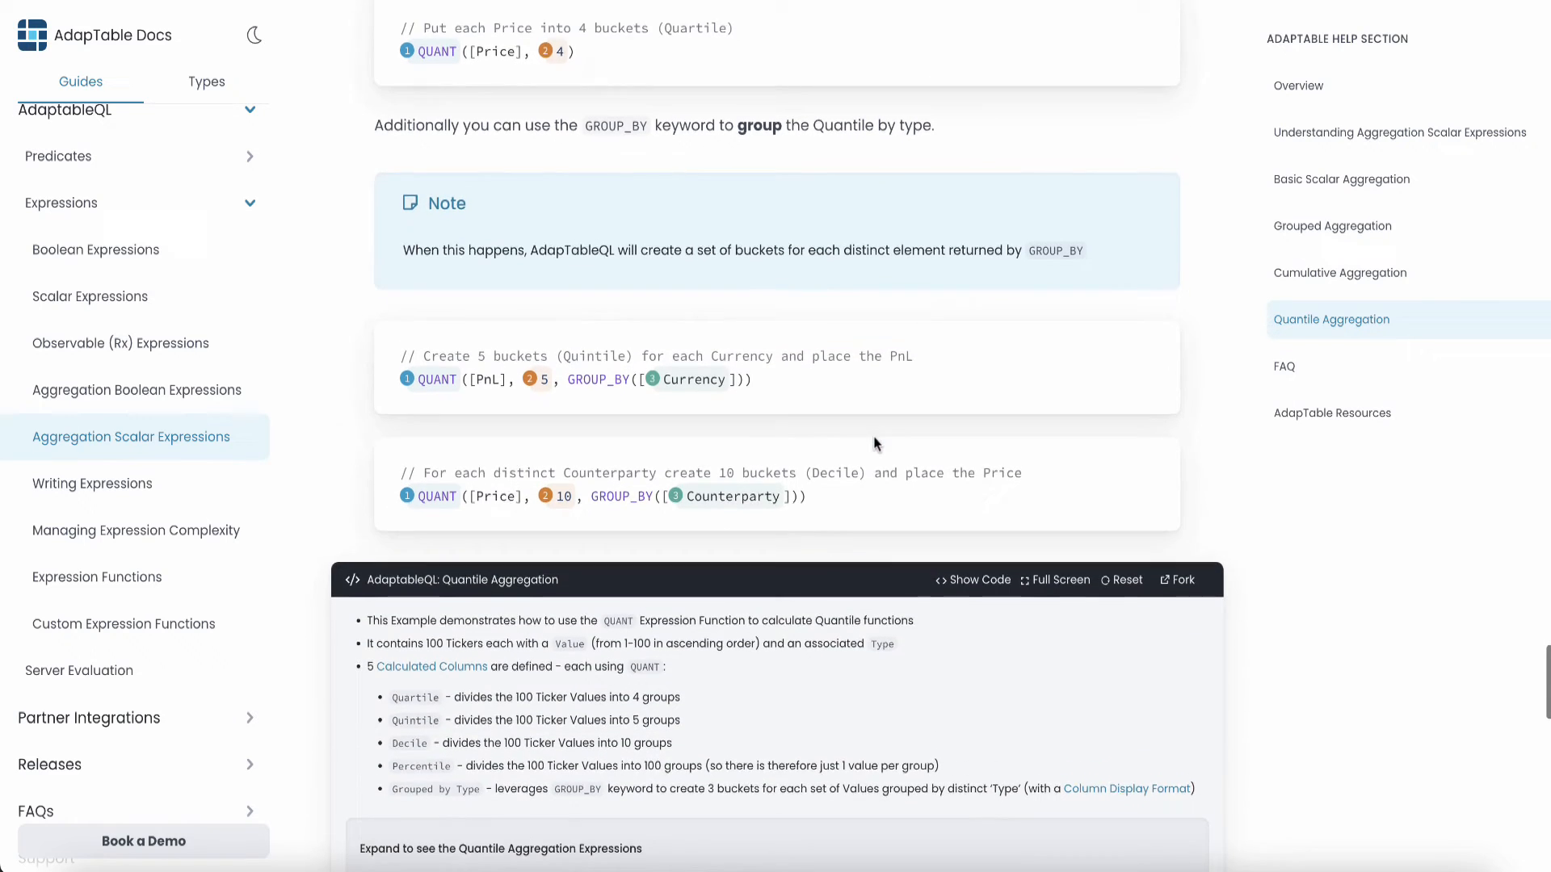
Scroll down to the Aggregated Scalar Quantile Expressions grid with Quartile through Grouped by Type columns
scroll("down", 3)
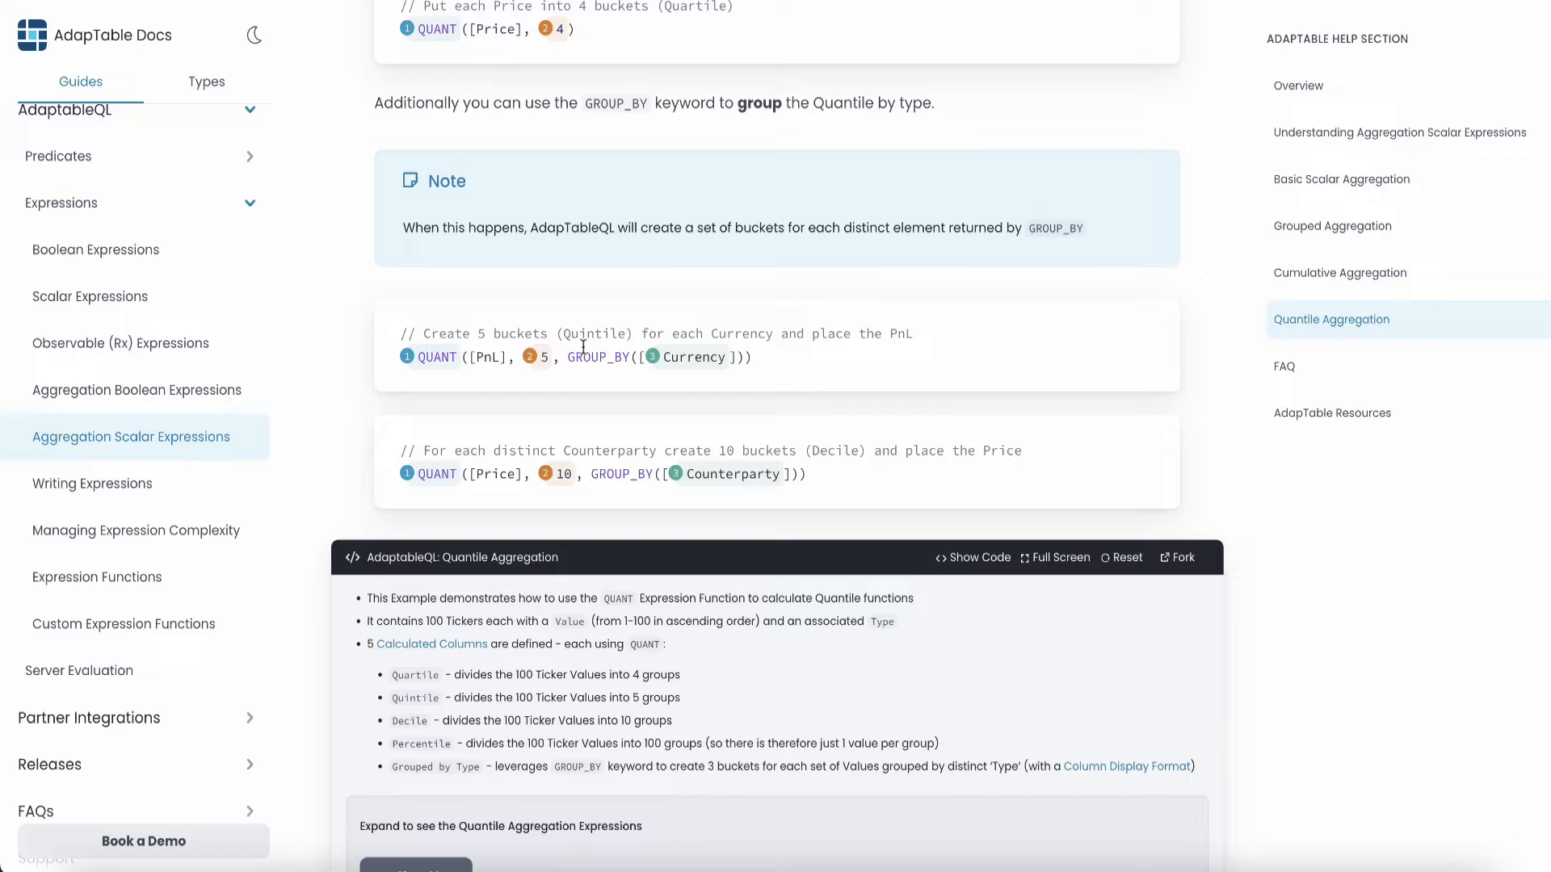
mouse_move(507, 379)
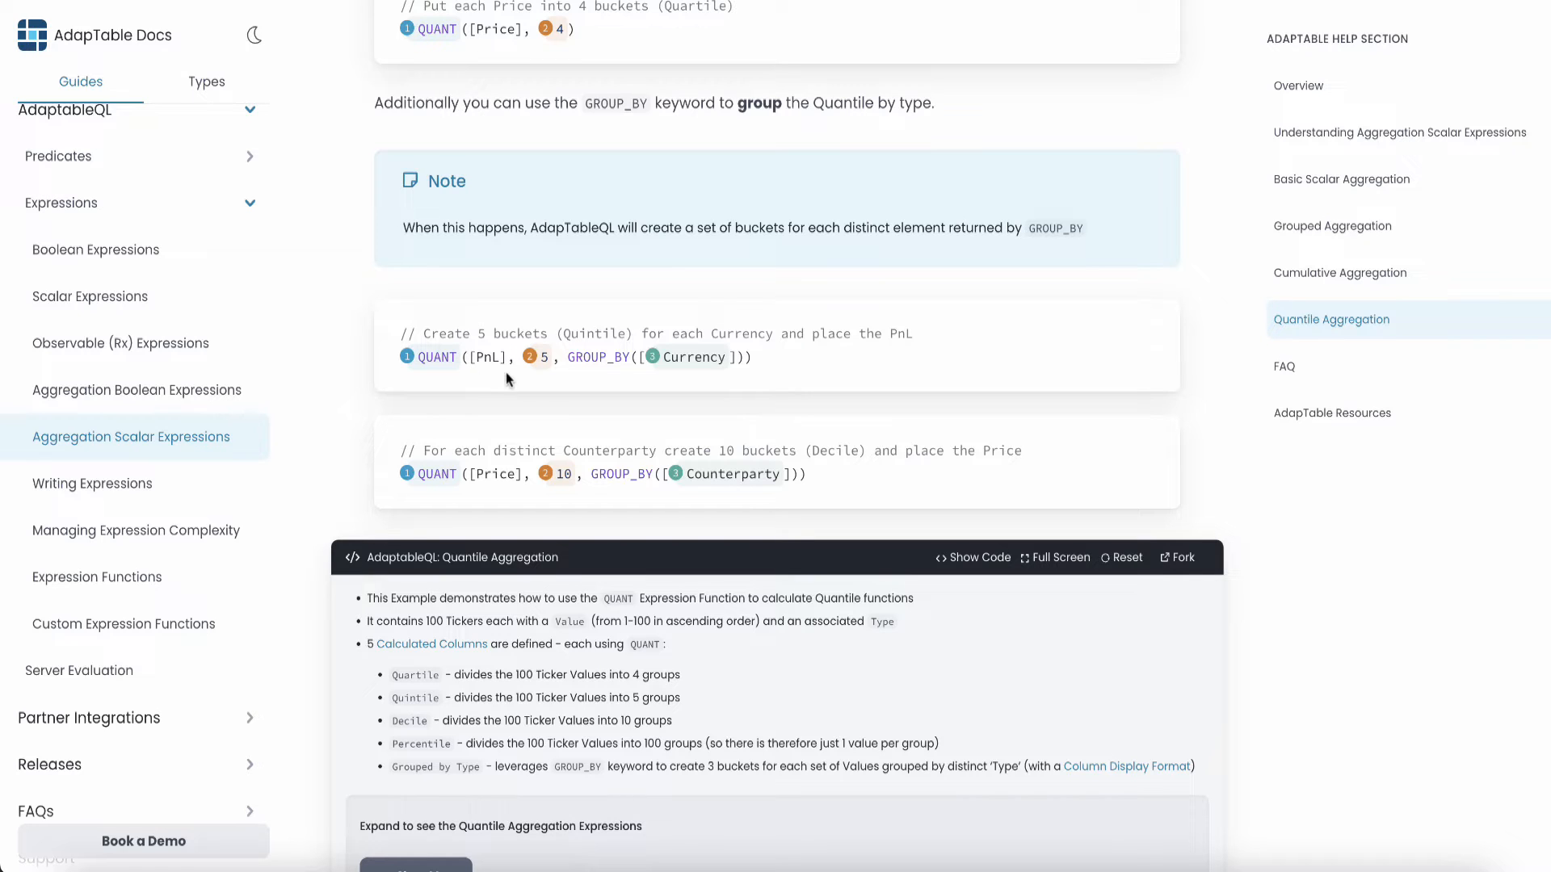
mouse_move(520, 383)
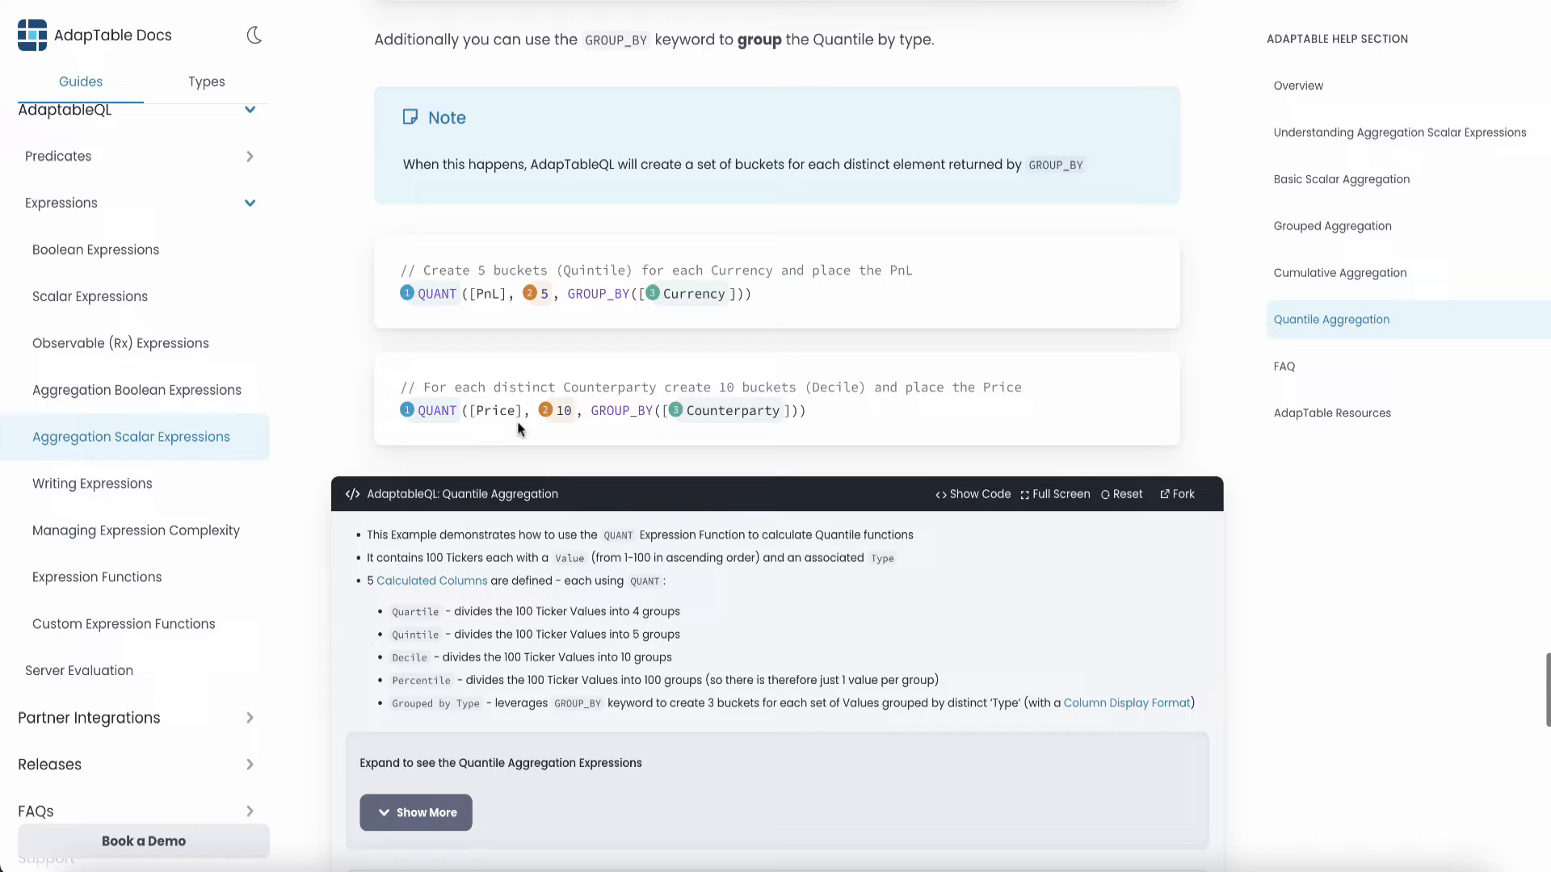
mouse_move(551, 423)
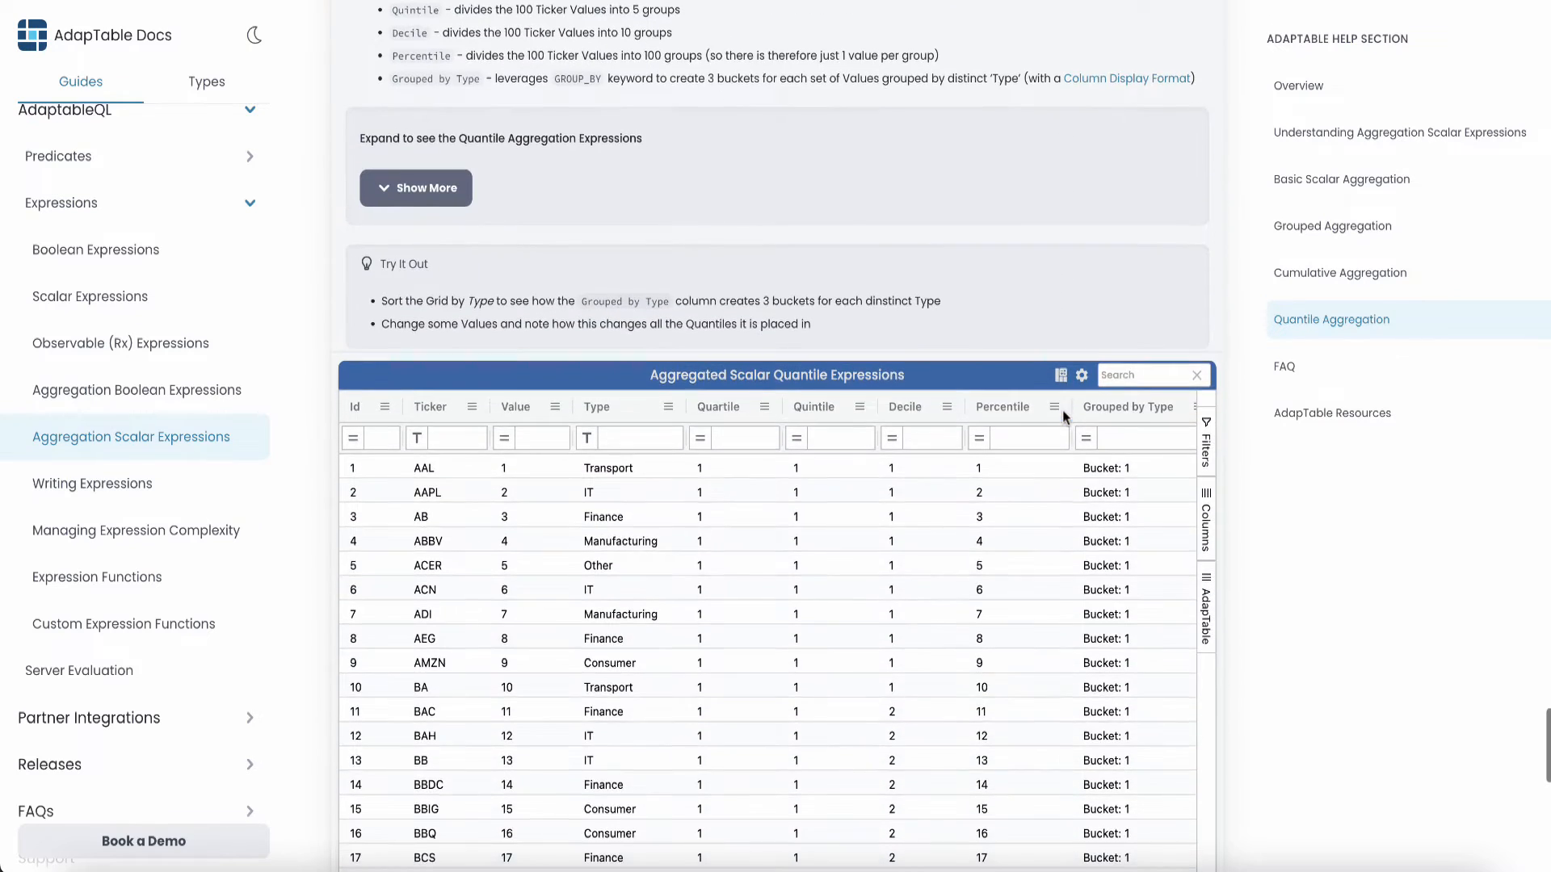
scroll("down", 3)
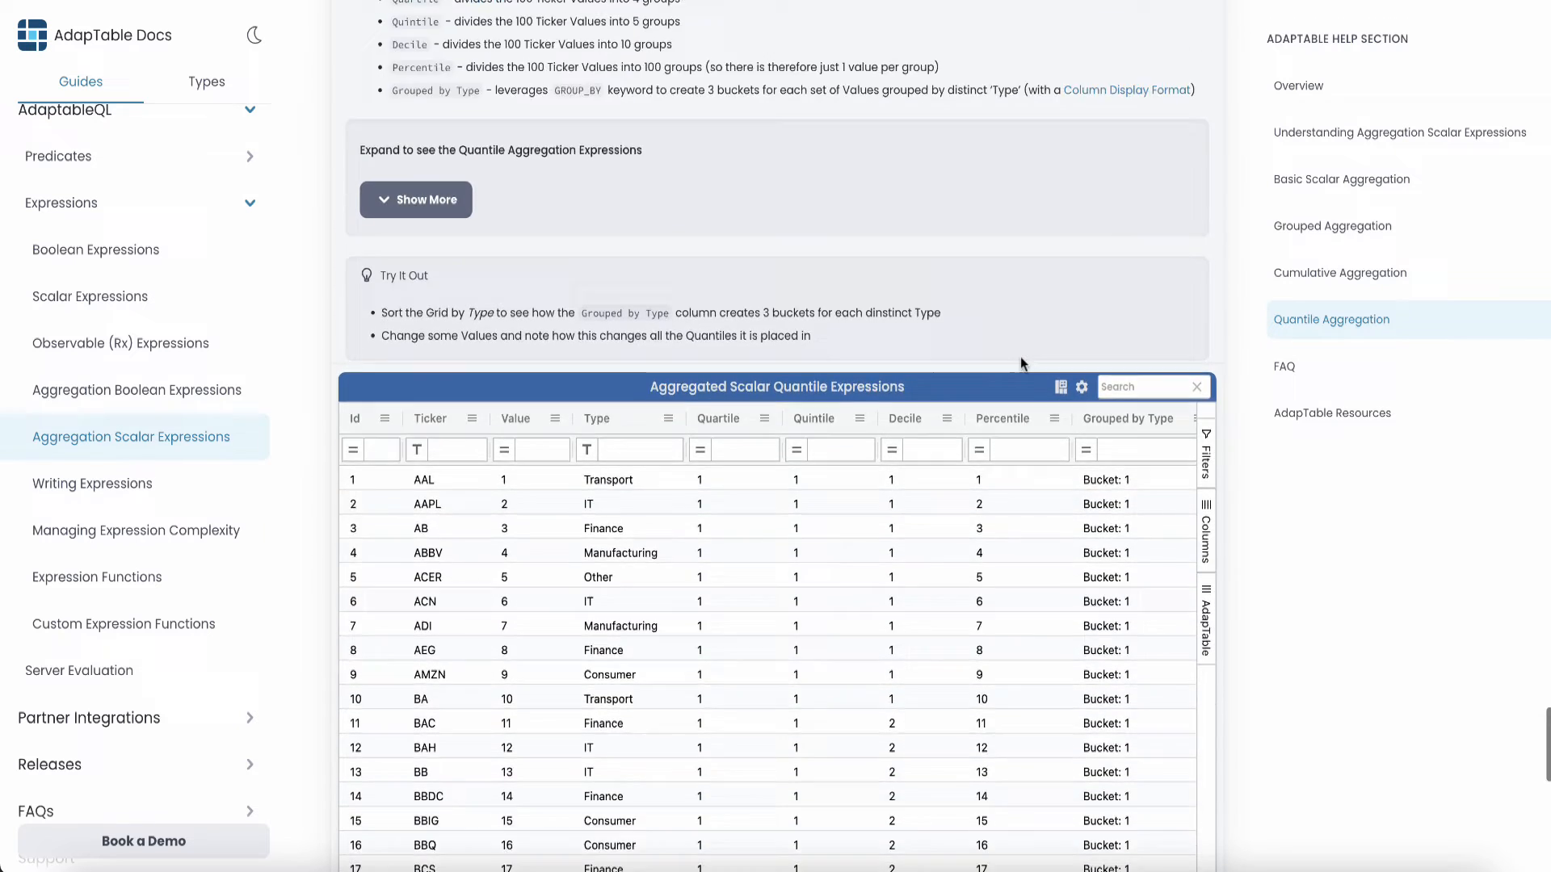
scroll("down", 3)
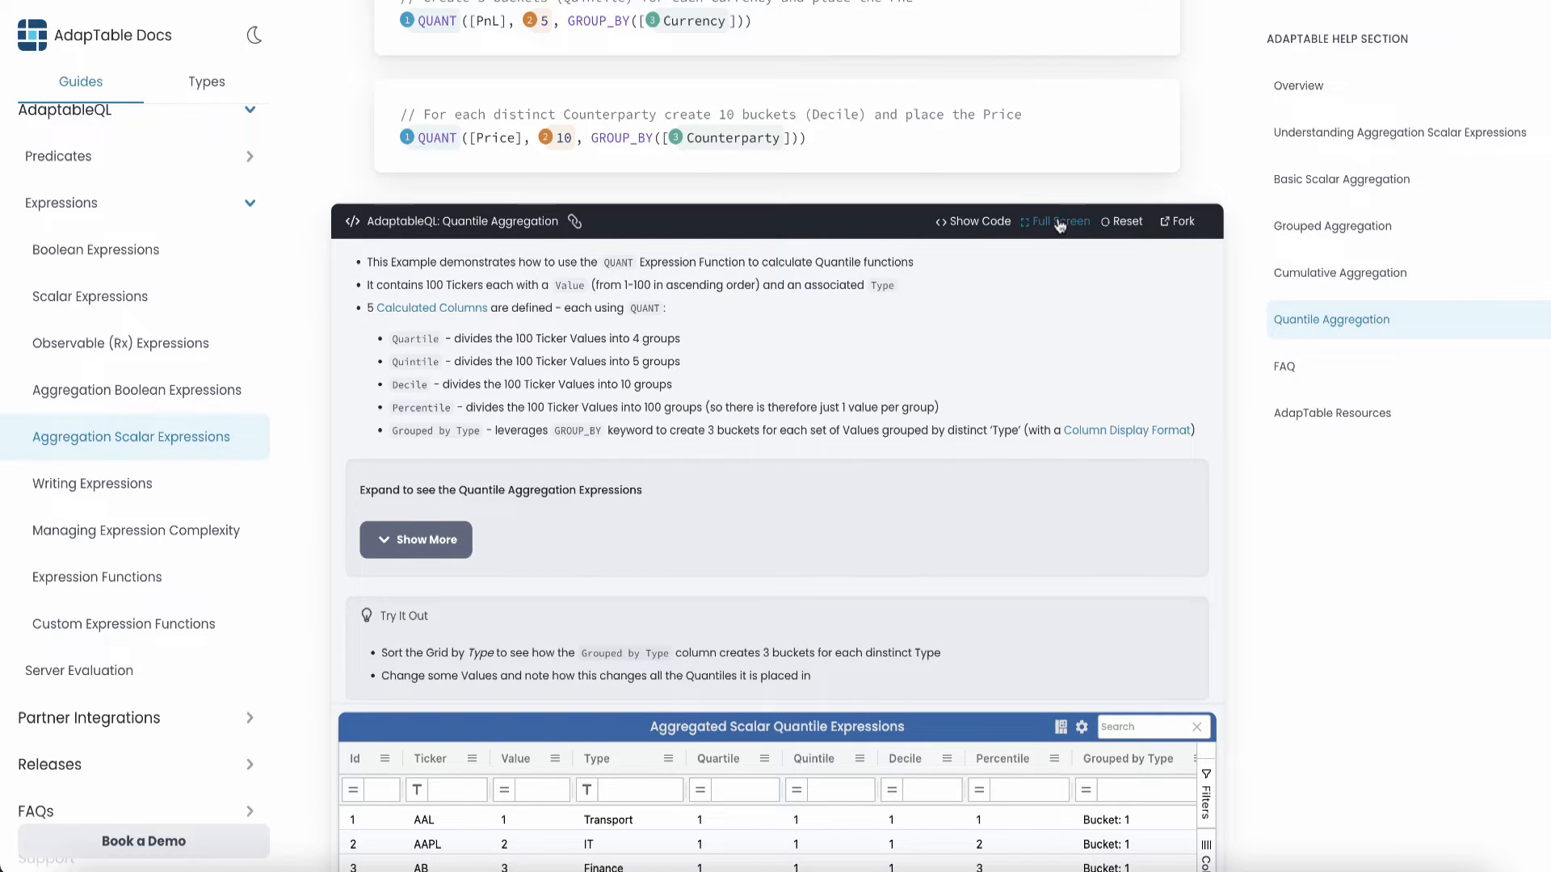
left_click(1057, 221)
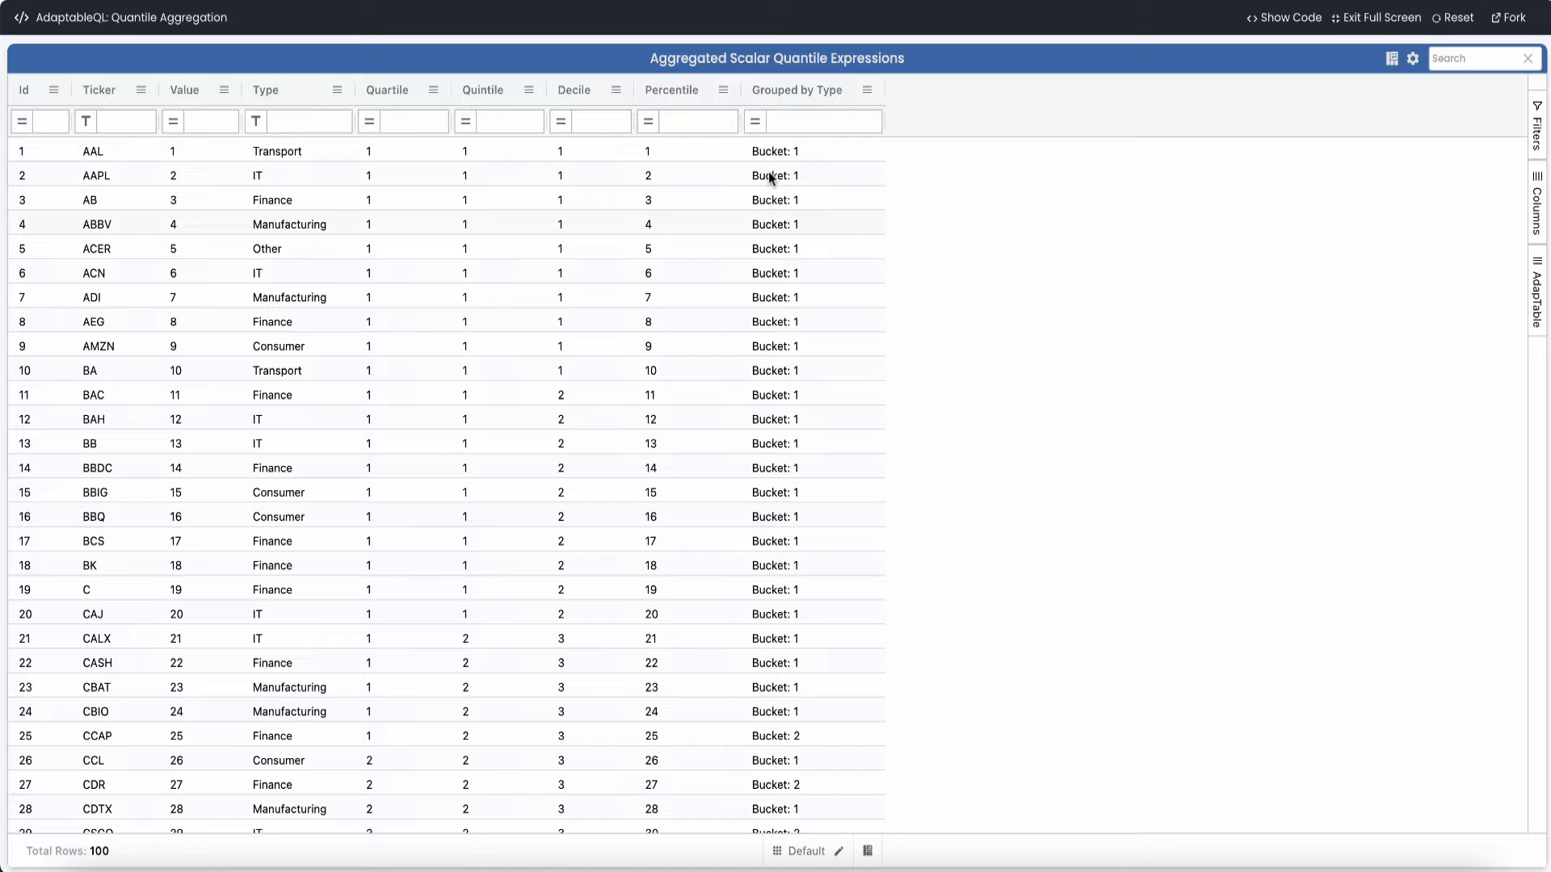
scroll("down", 3)
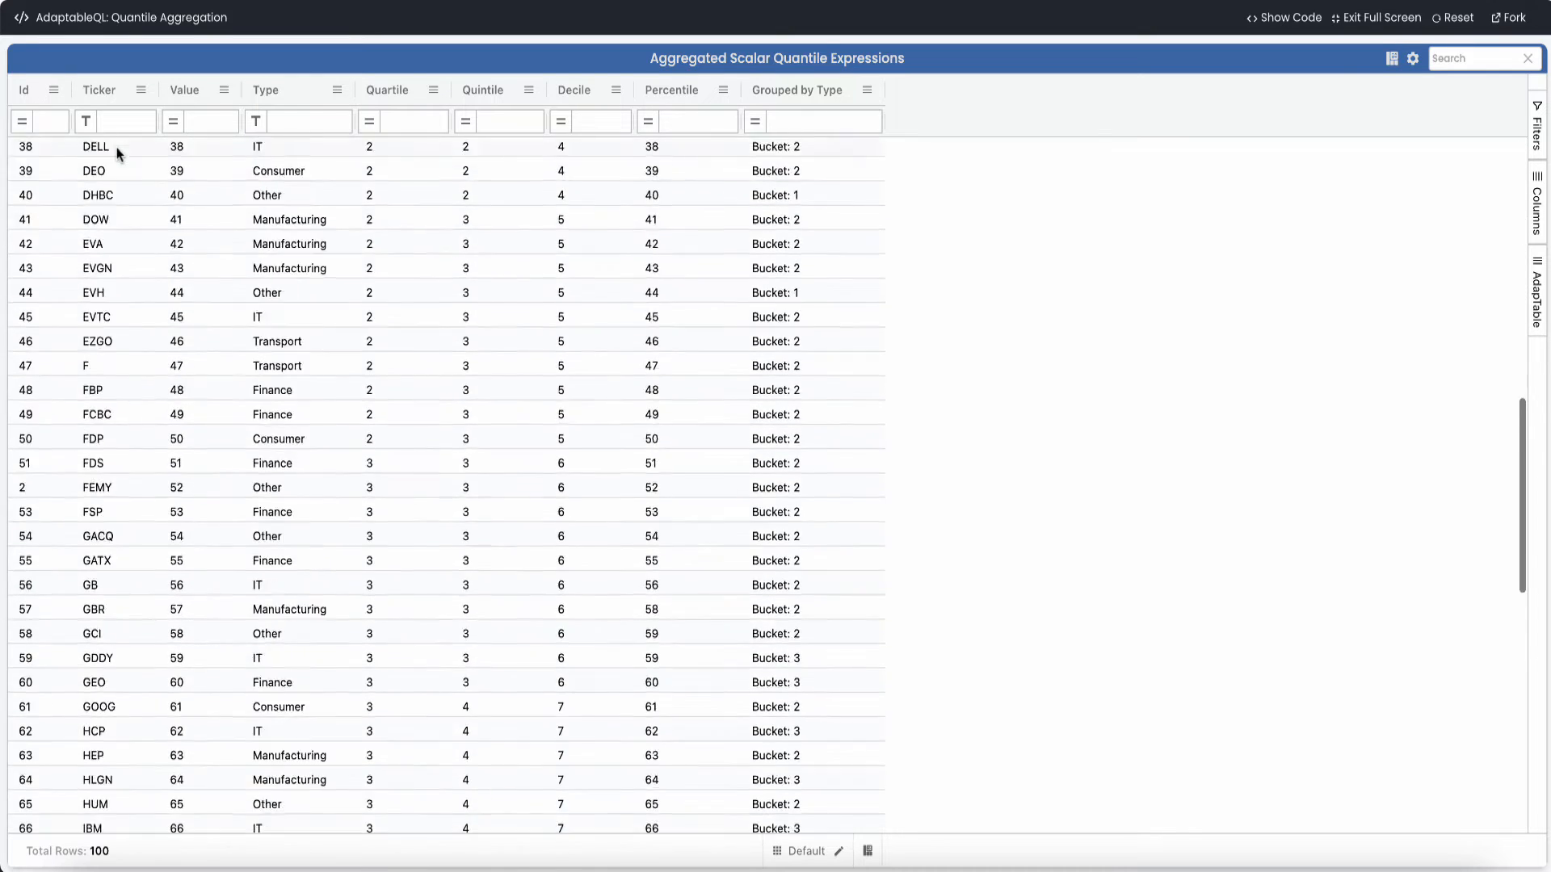
left_click(256, 120)
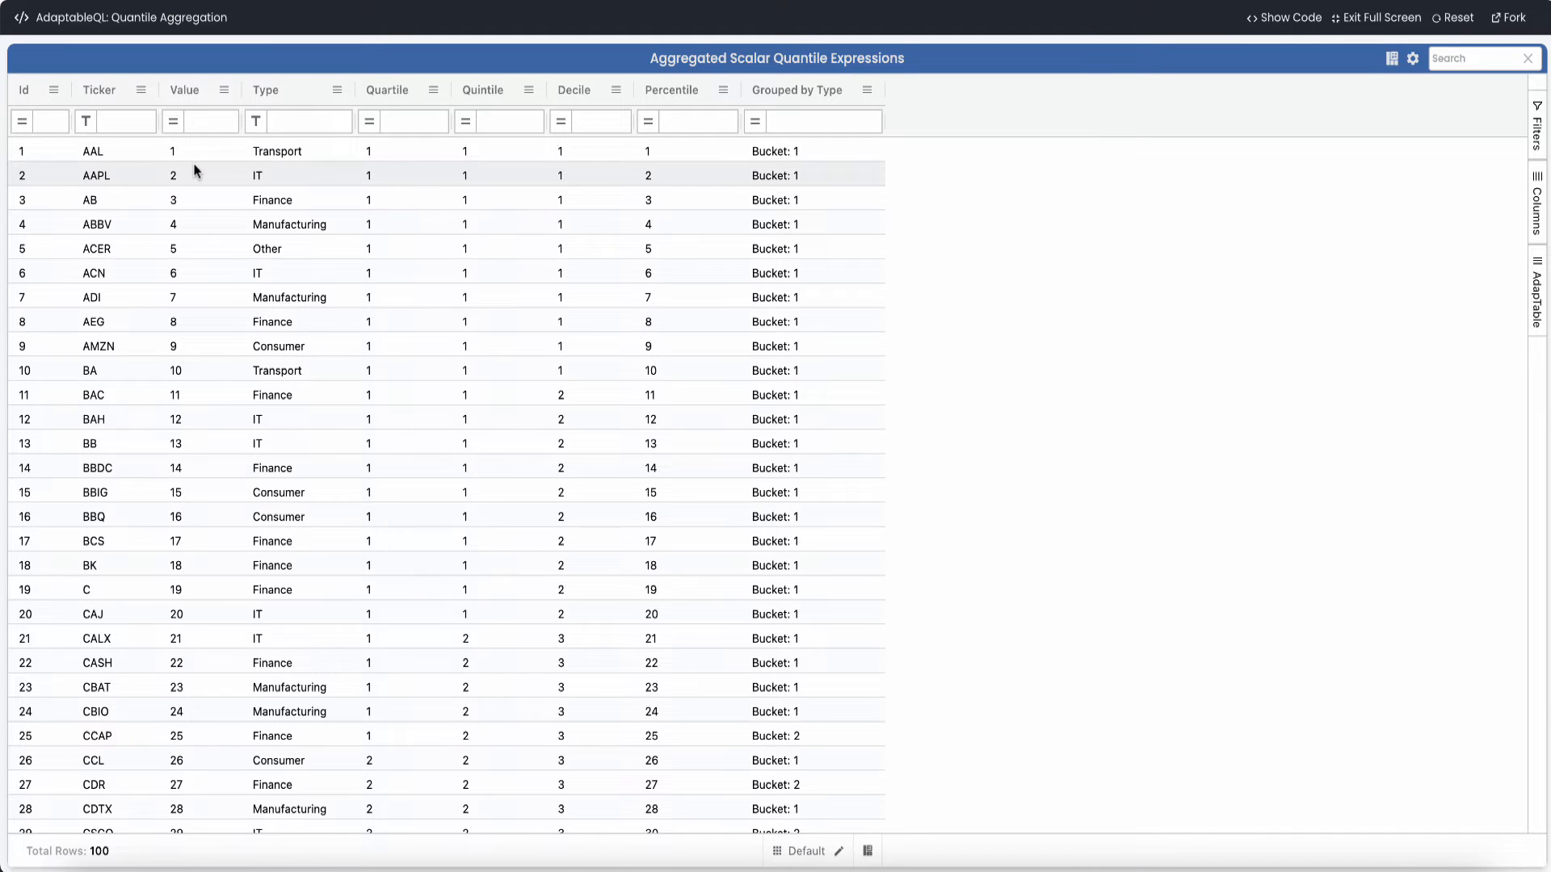
scroll("down", 3)
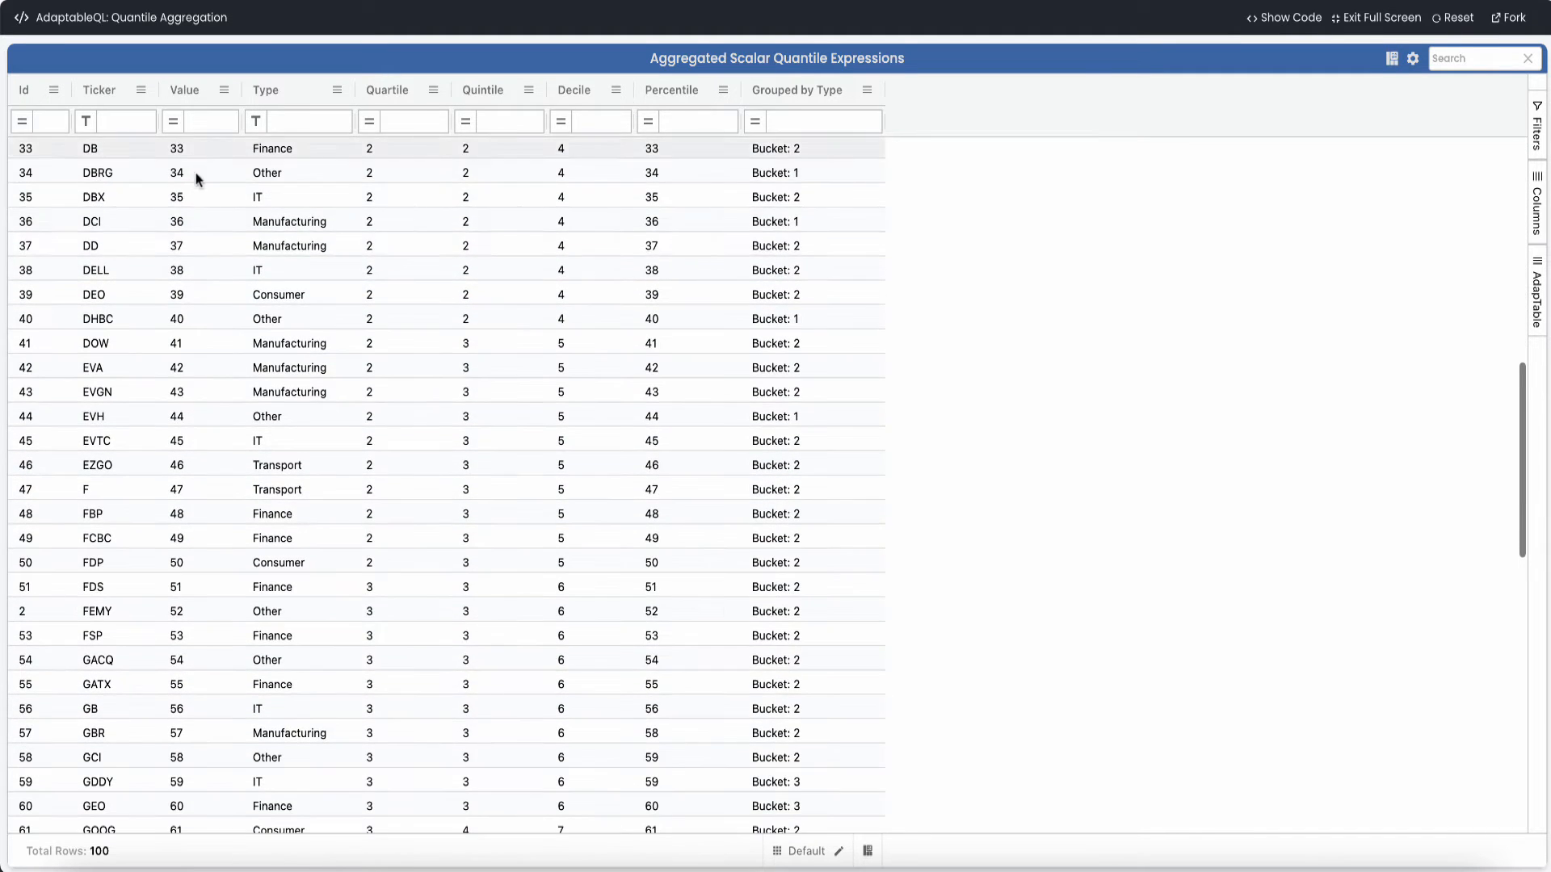
scroll("down", 3)
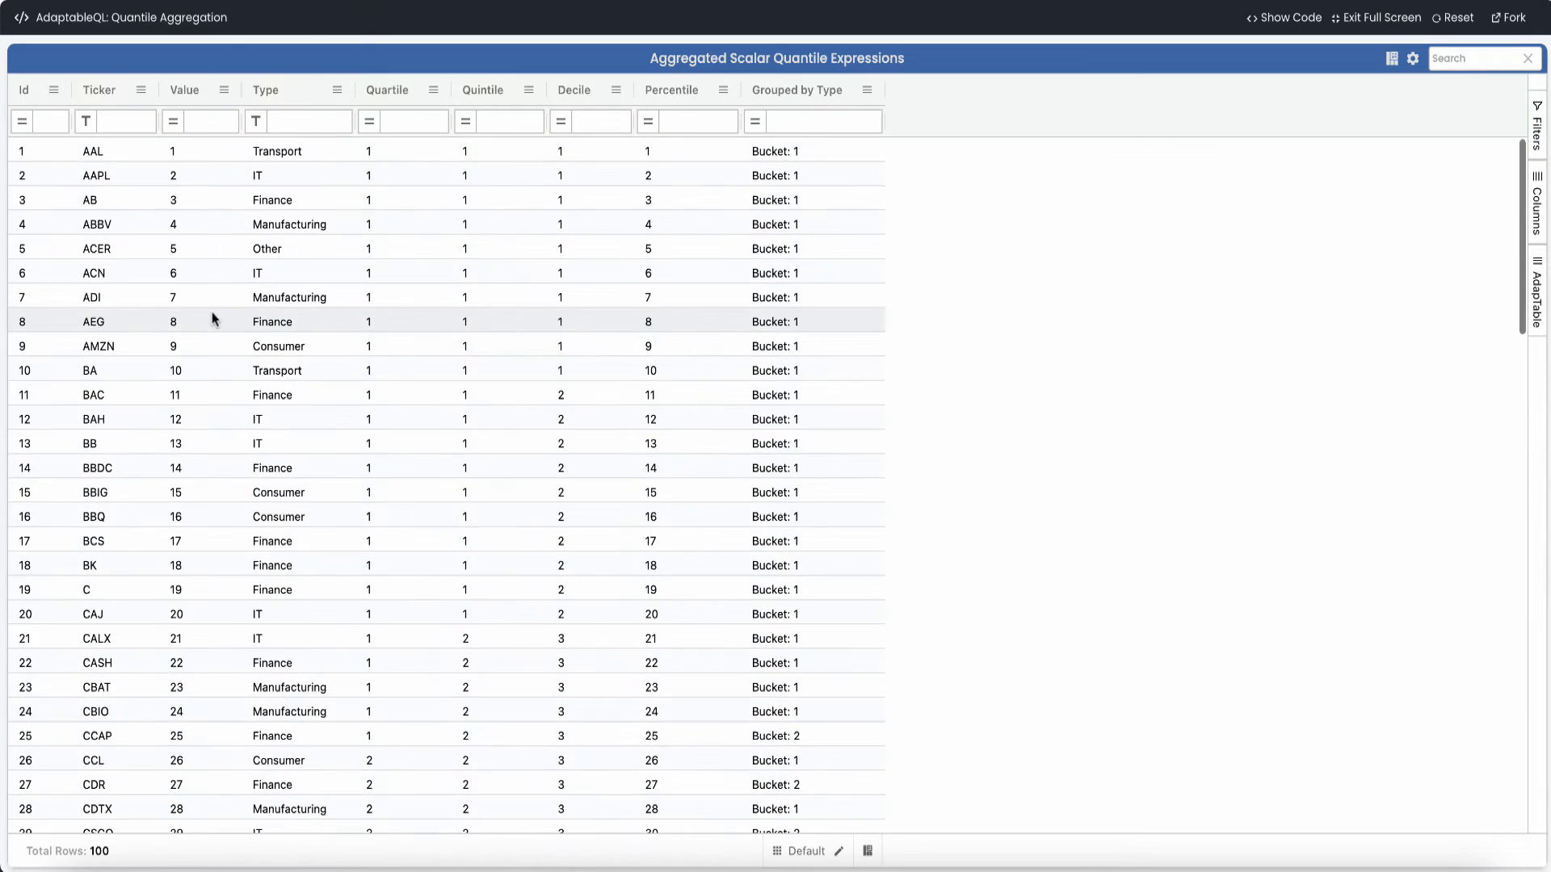
mouse_move(401, 193)
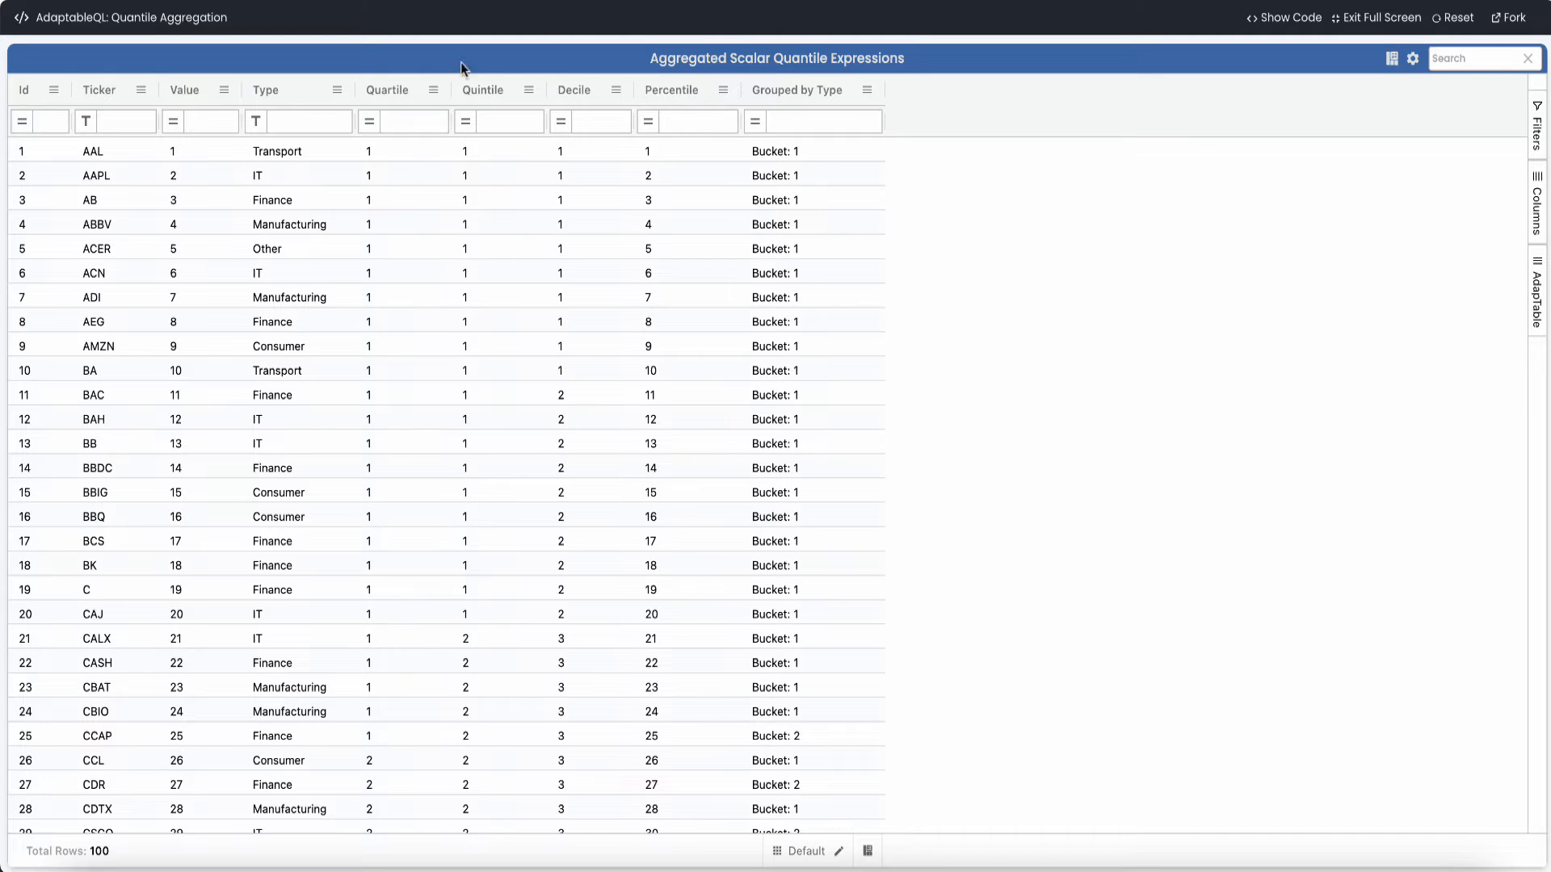
mouse_move(679, 97)
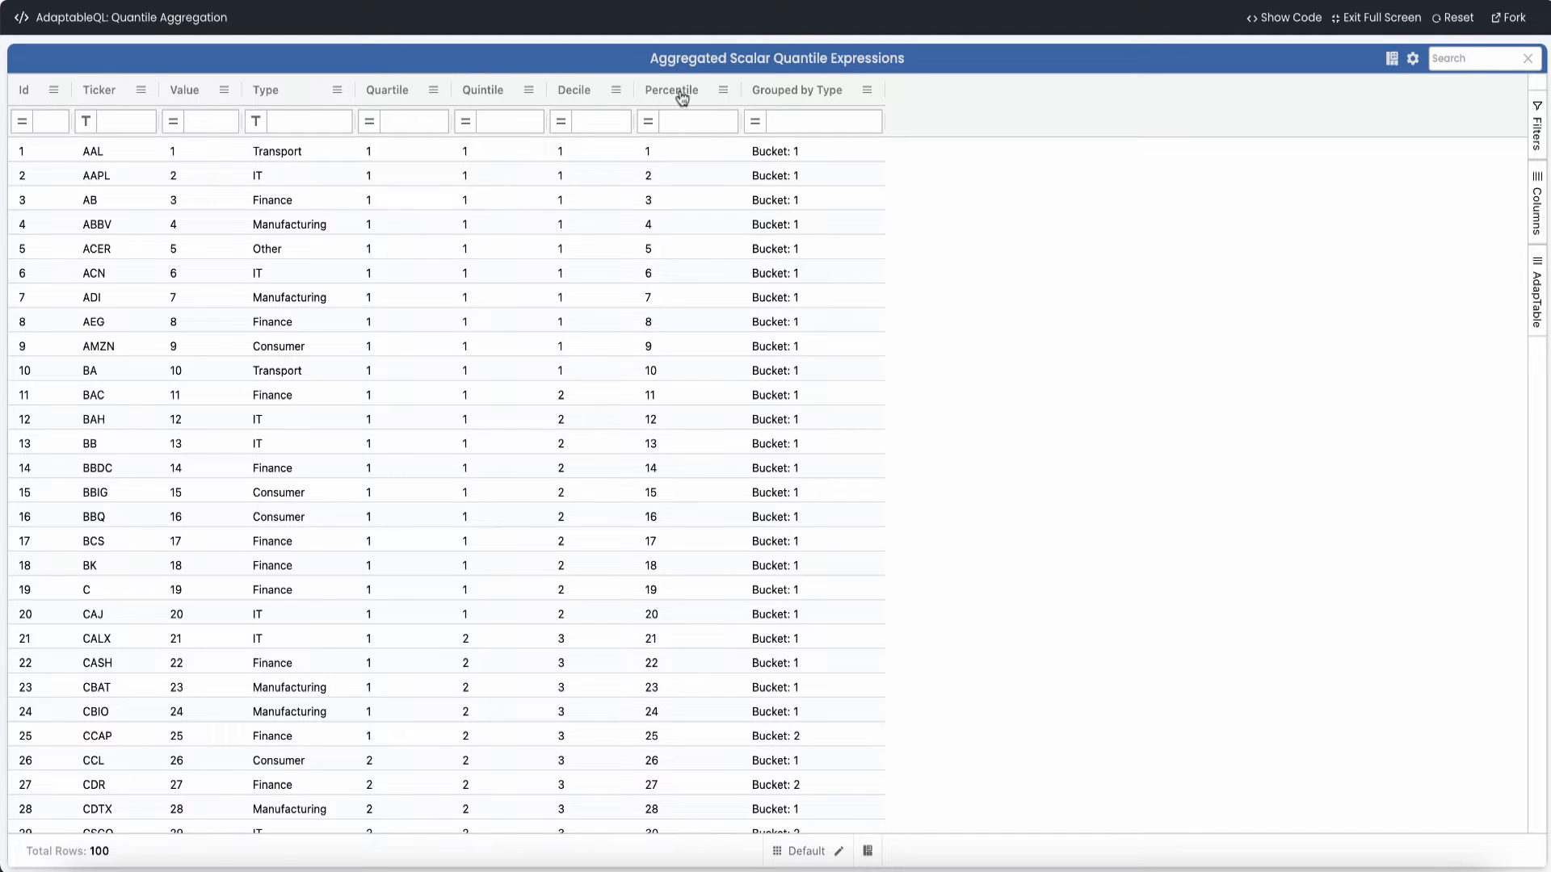
Show the Calculated Column definitions and highlight the Percentile column's QUANT expression
left_click(1414, 58)
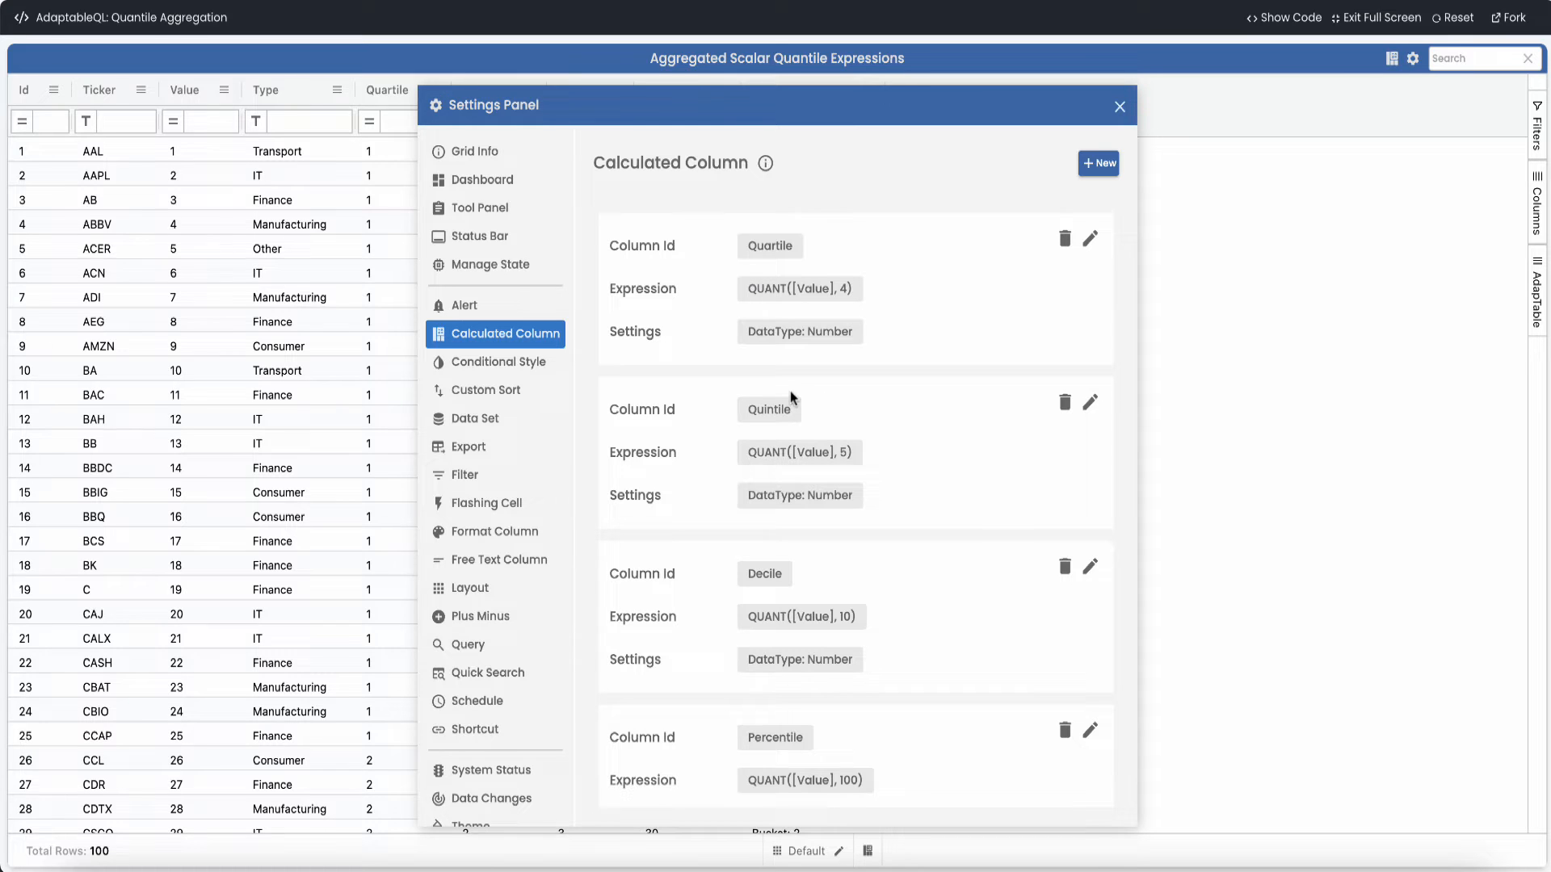
mouse_move(746, 460)
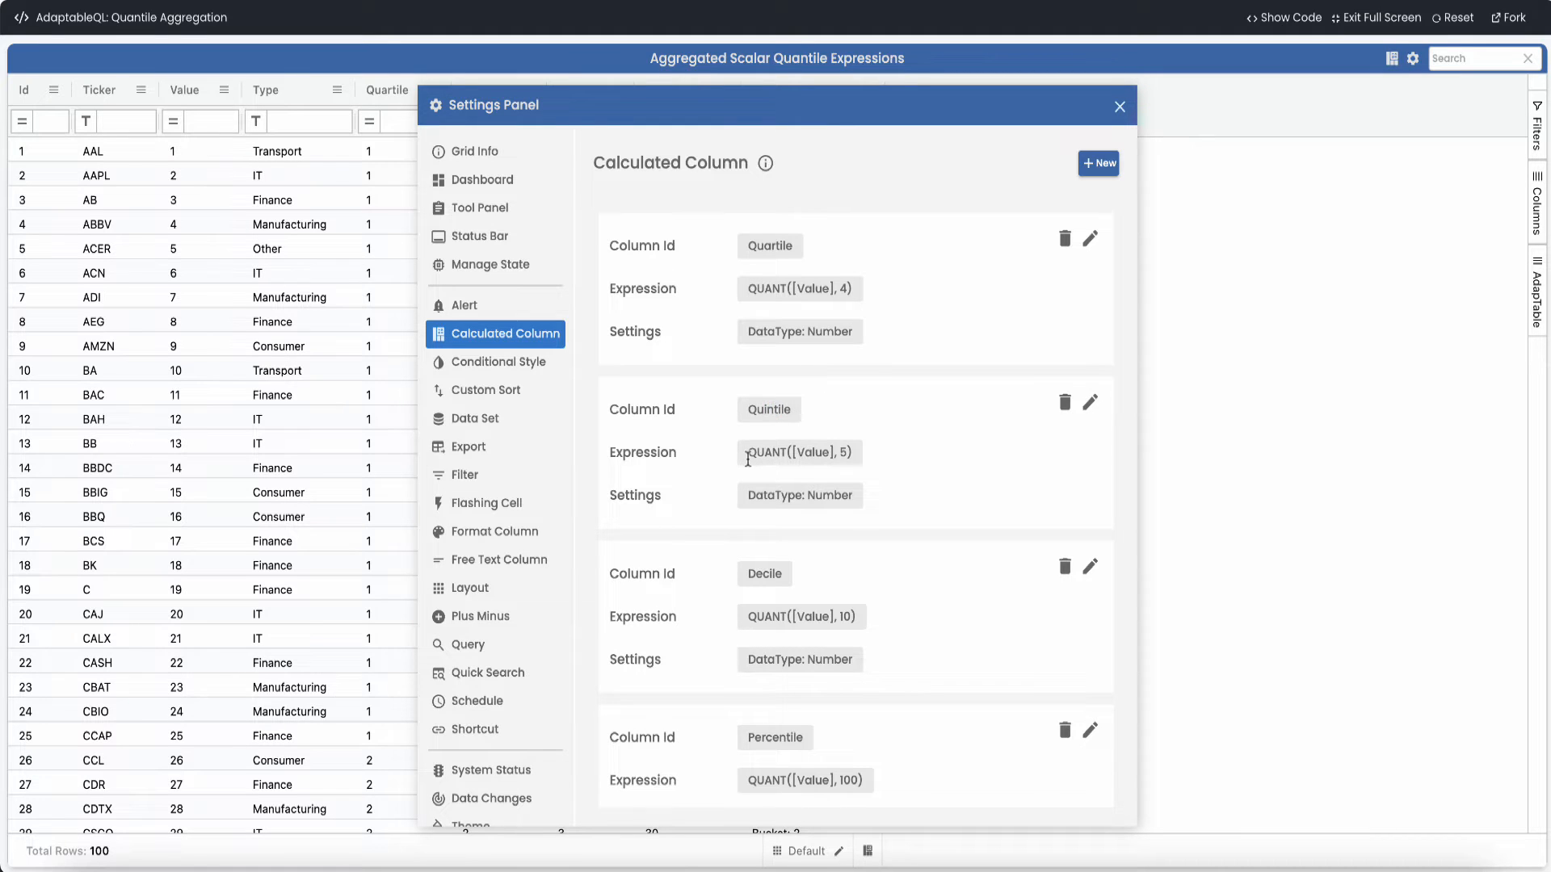
scroll("down", 3)
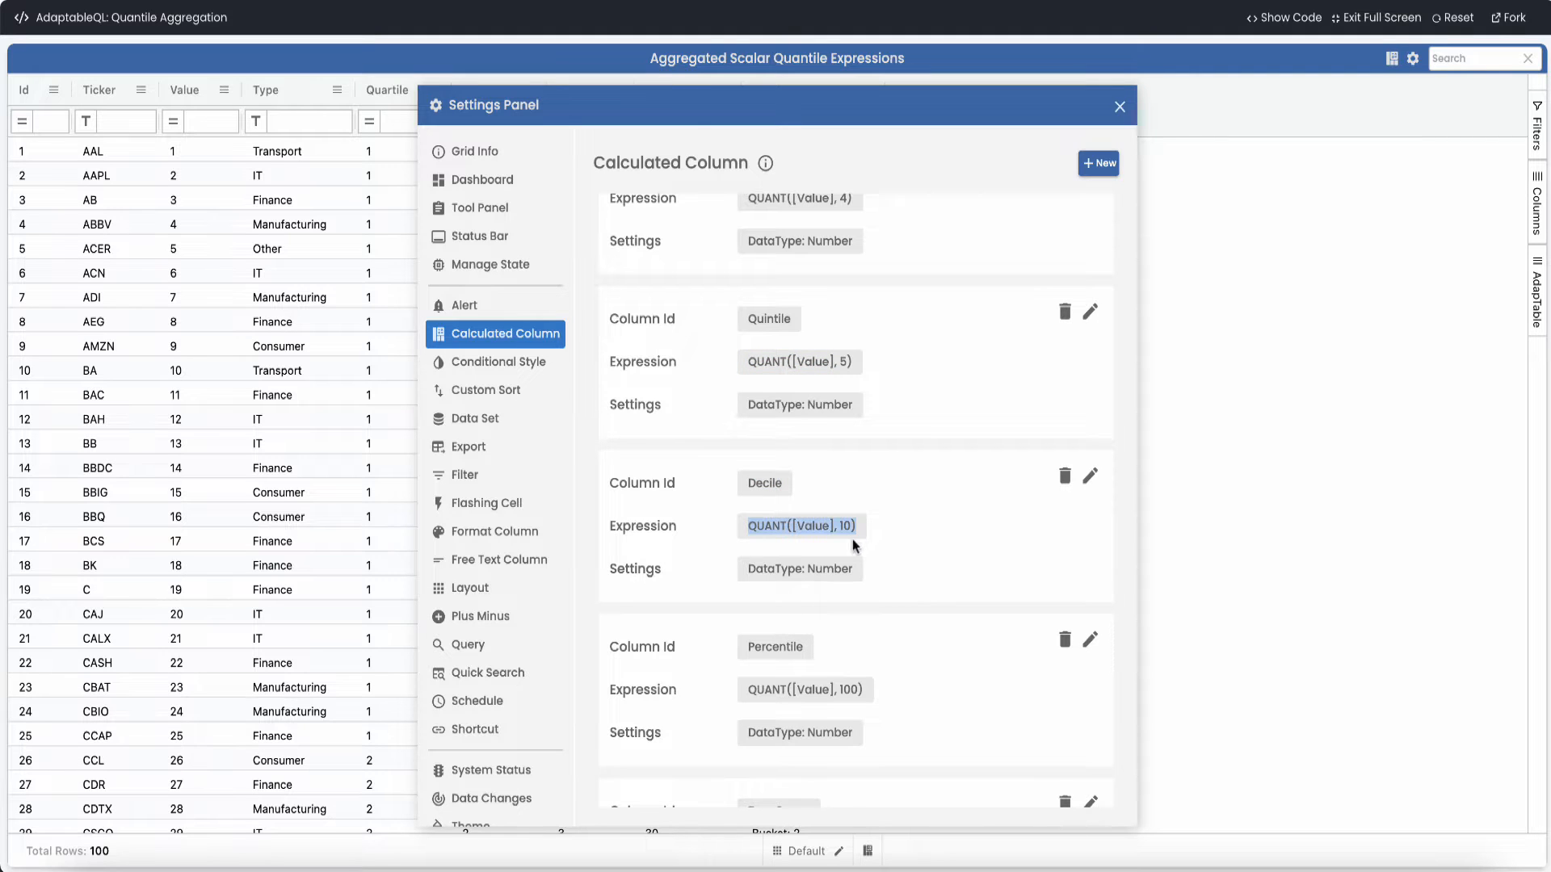
scroll("down", 3)
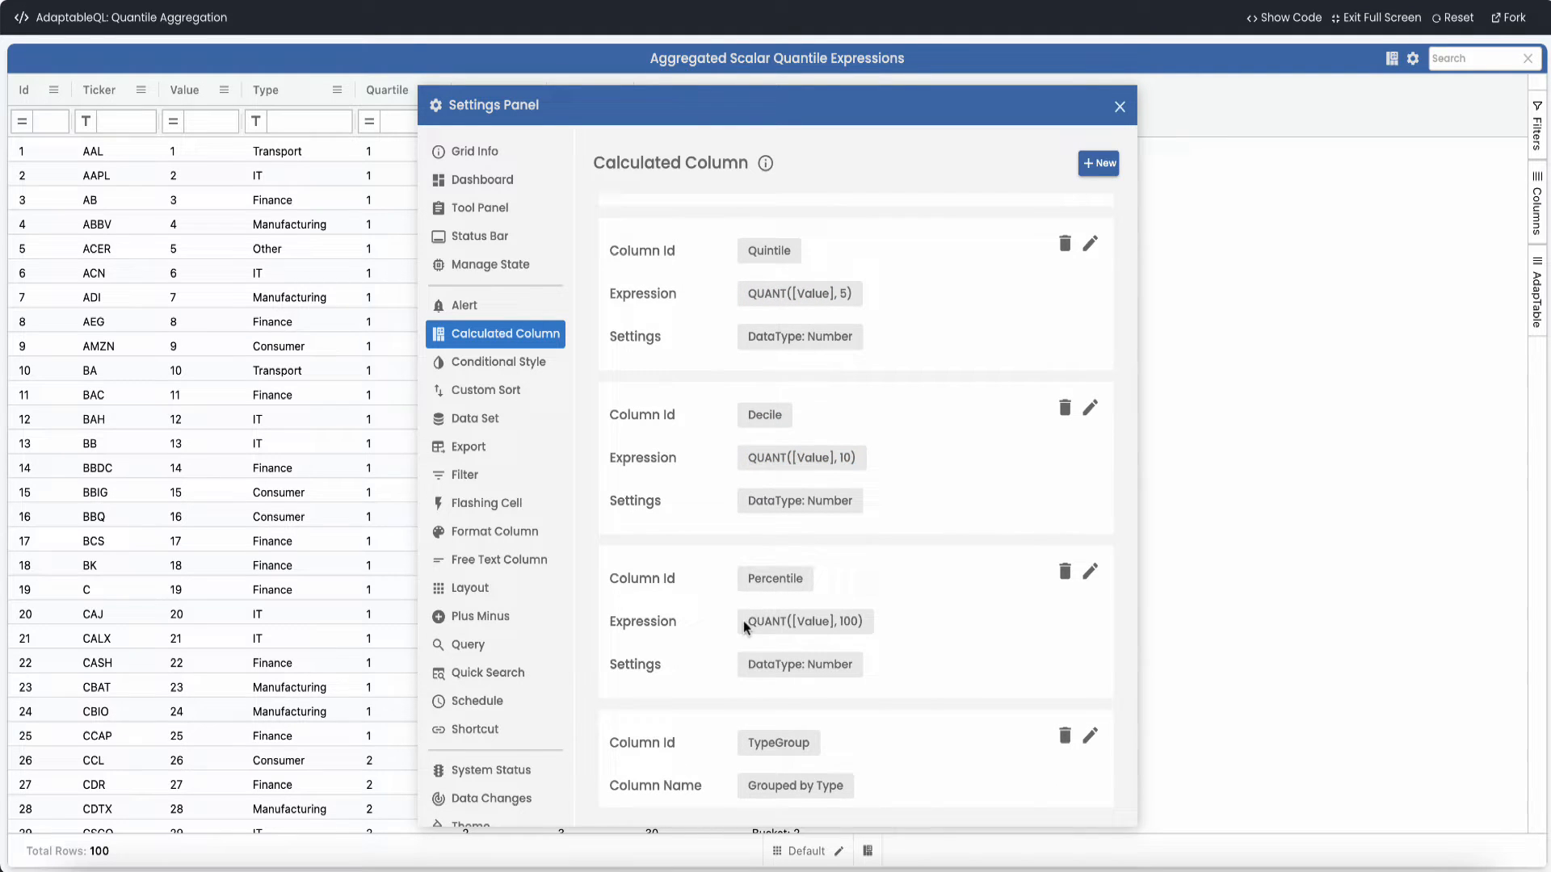
double_click(801, 621)
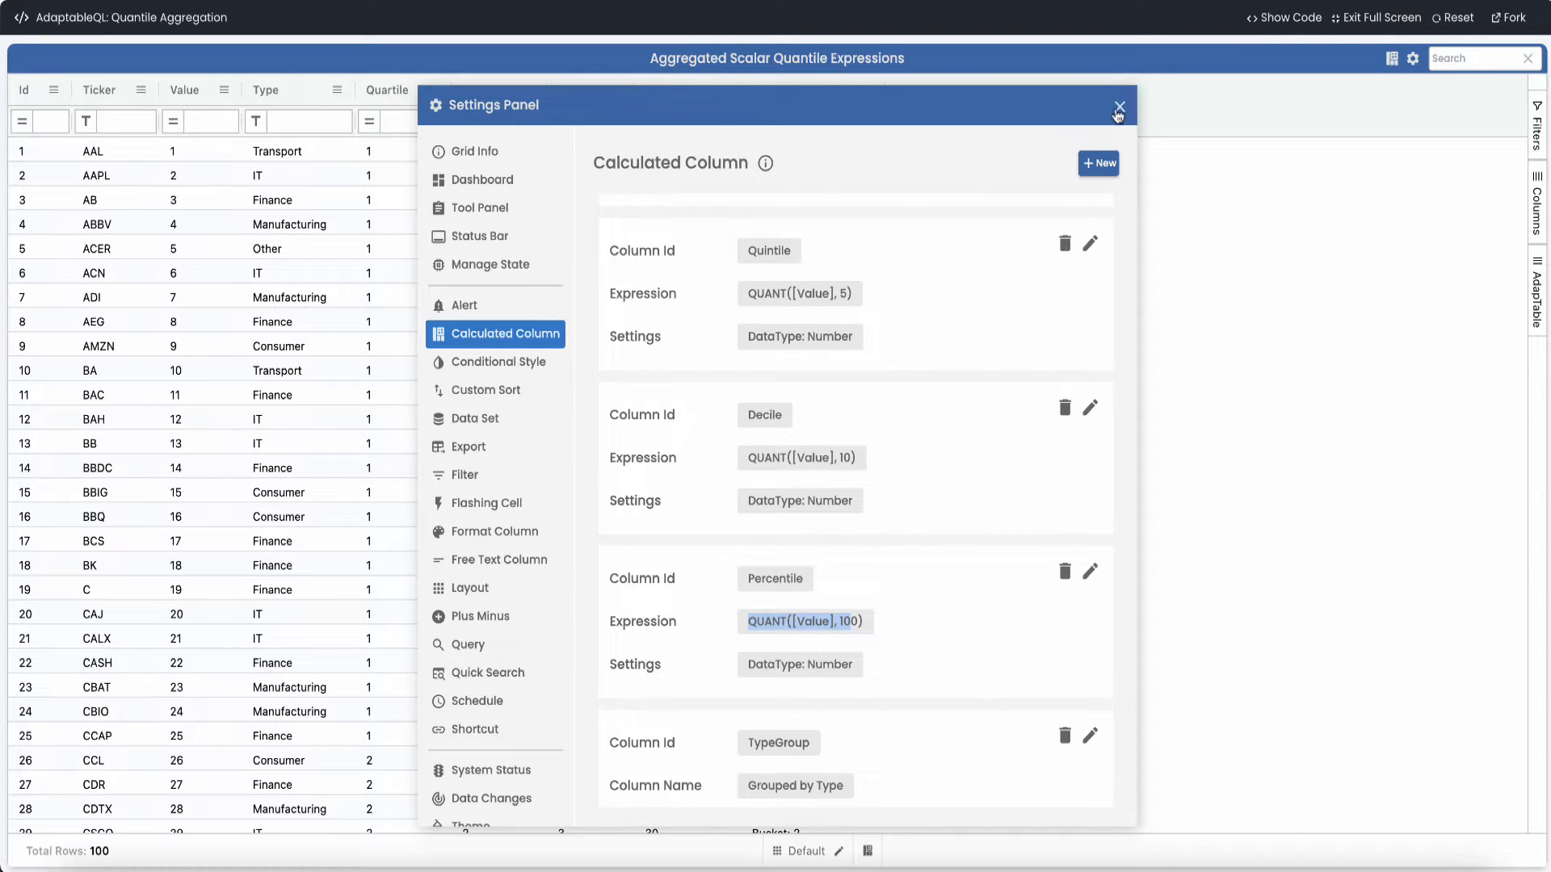
Close the Settings Panel, inspect CAJ's Quintile and BA's Decile, and scroll to the last rows
left_click(1118, 105)
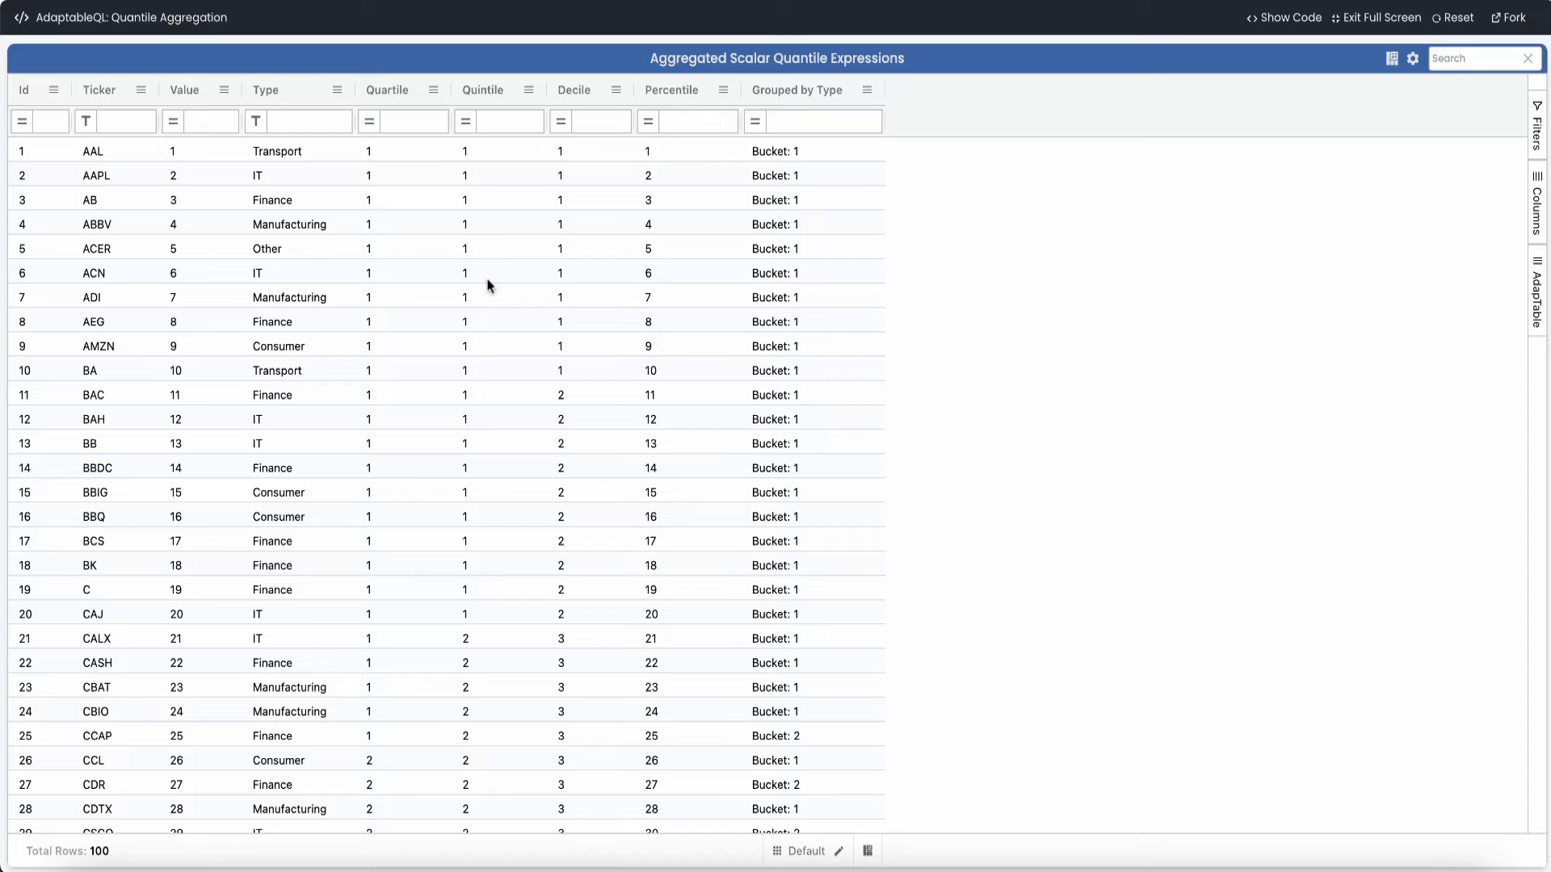
left_click(498, 613)
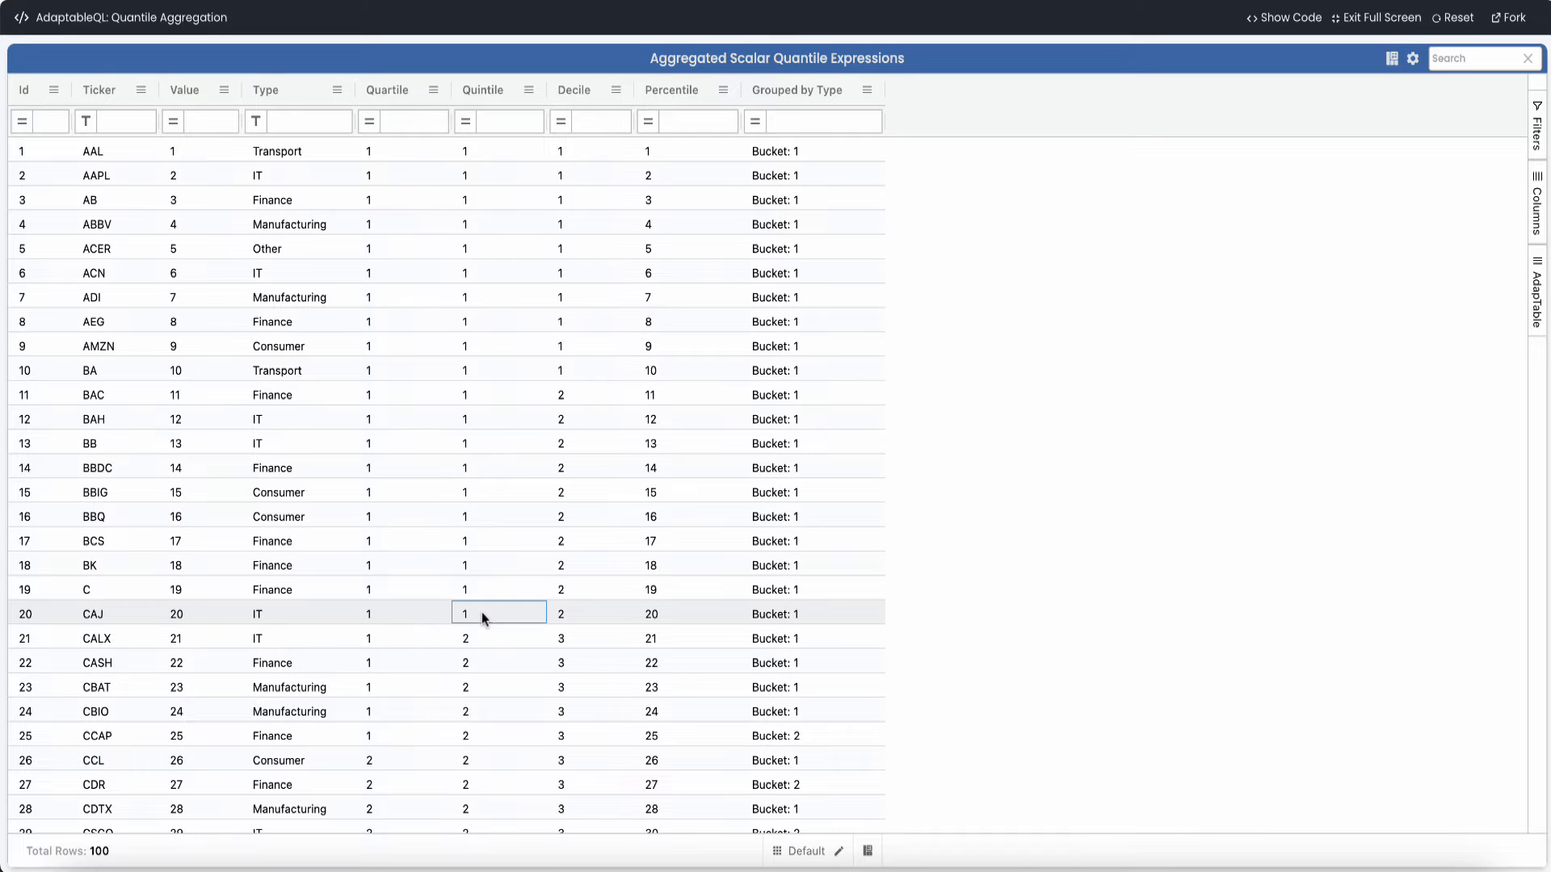
mouse_move(571, 370)
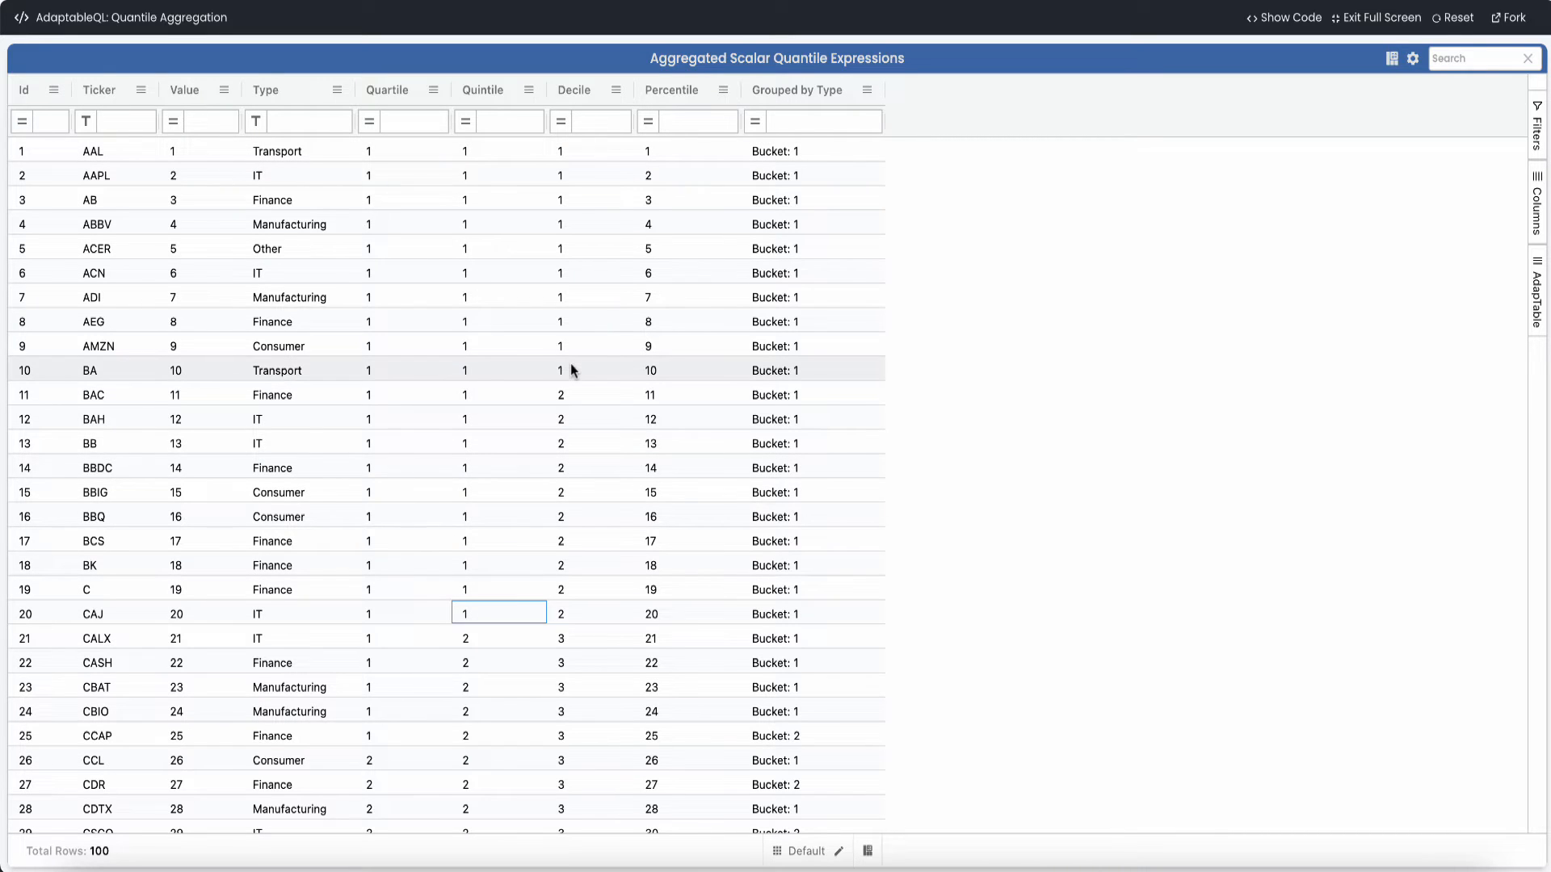
left_click(589, 370)
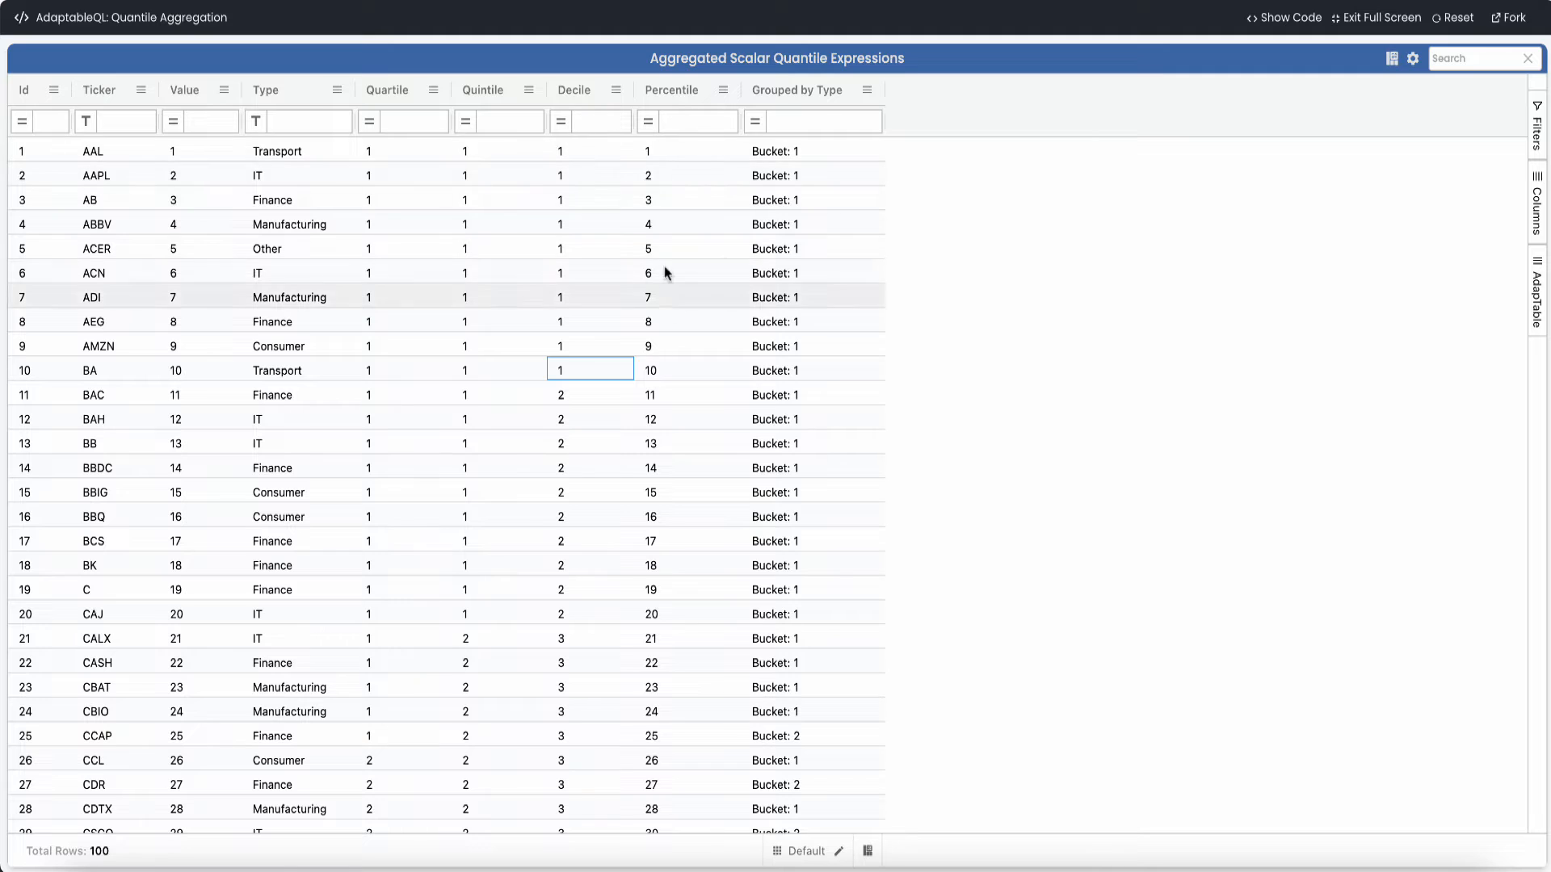
scroll("down", 3)
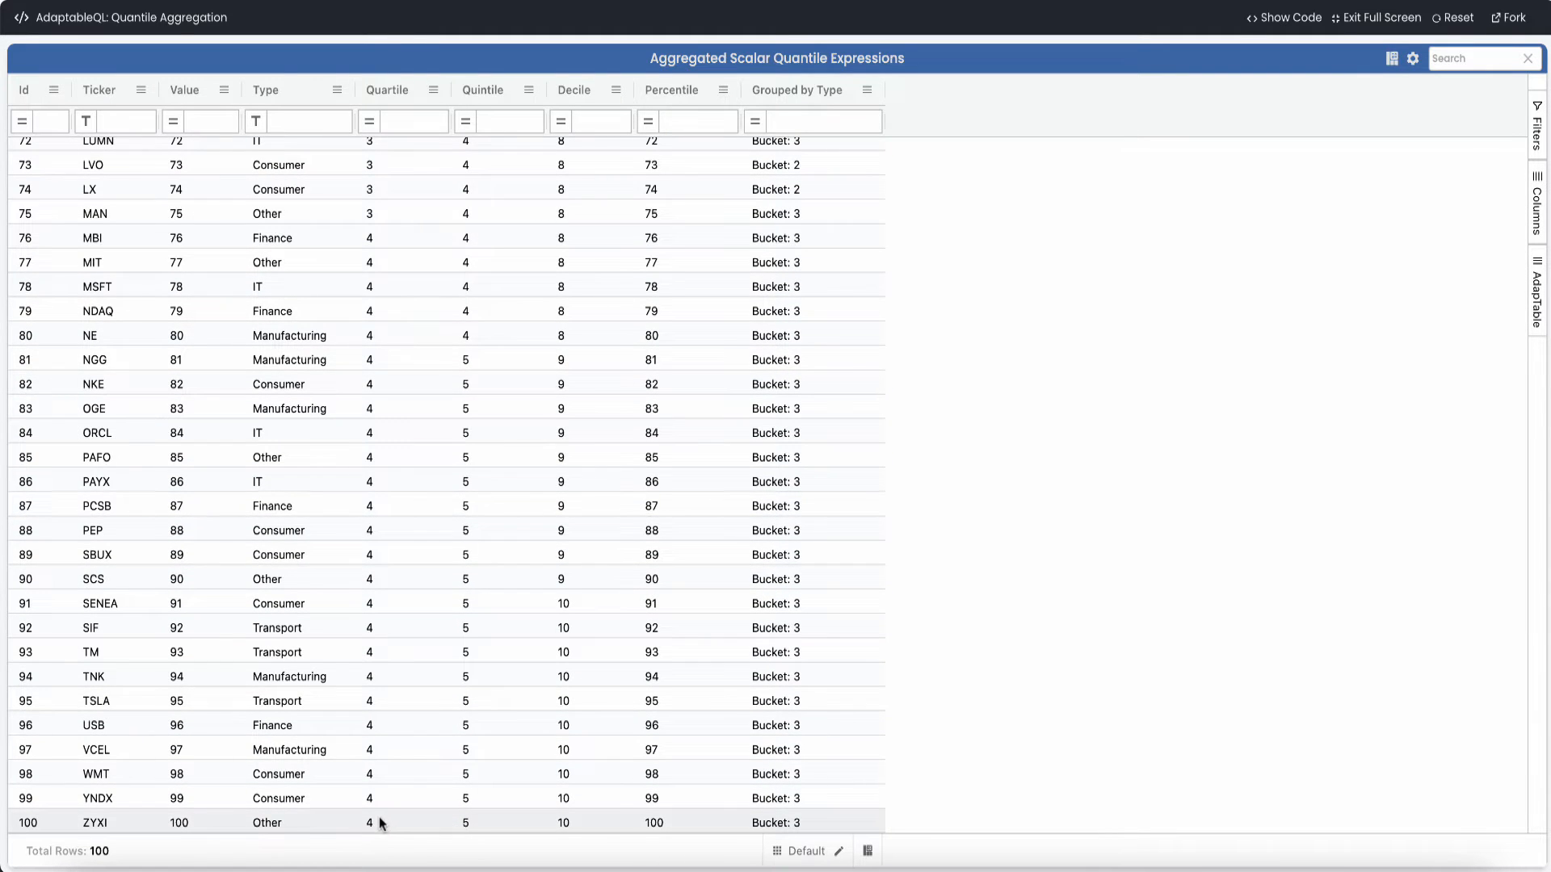
mouse_move(571, 838)
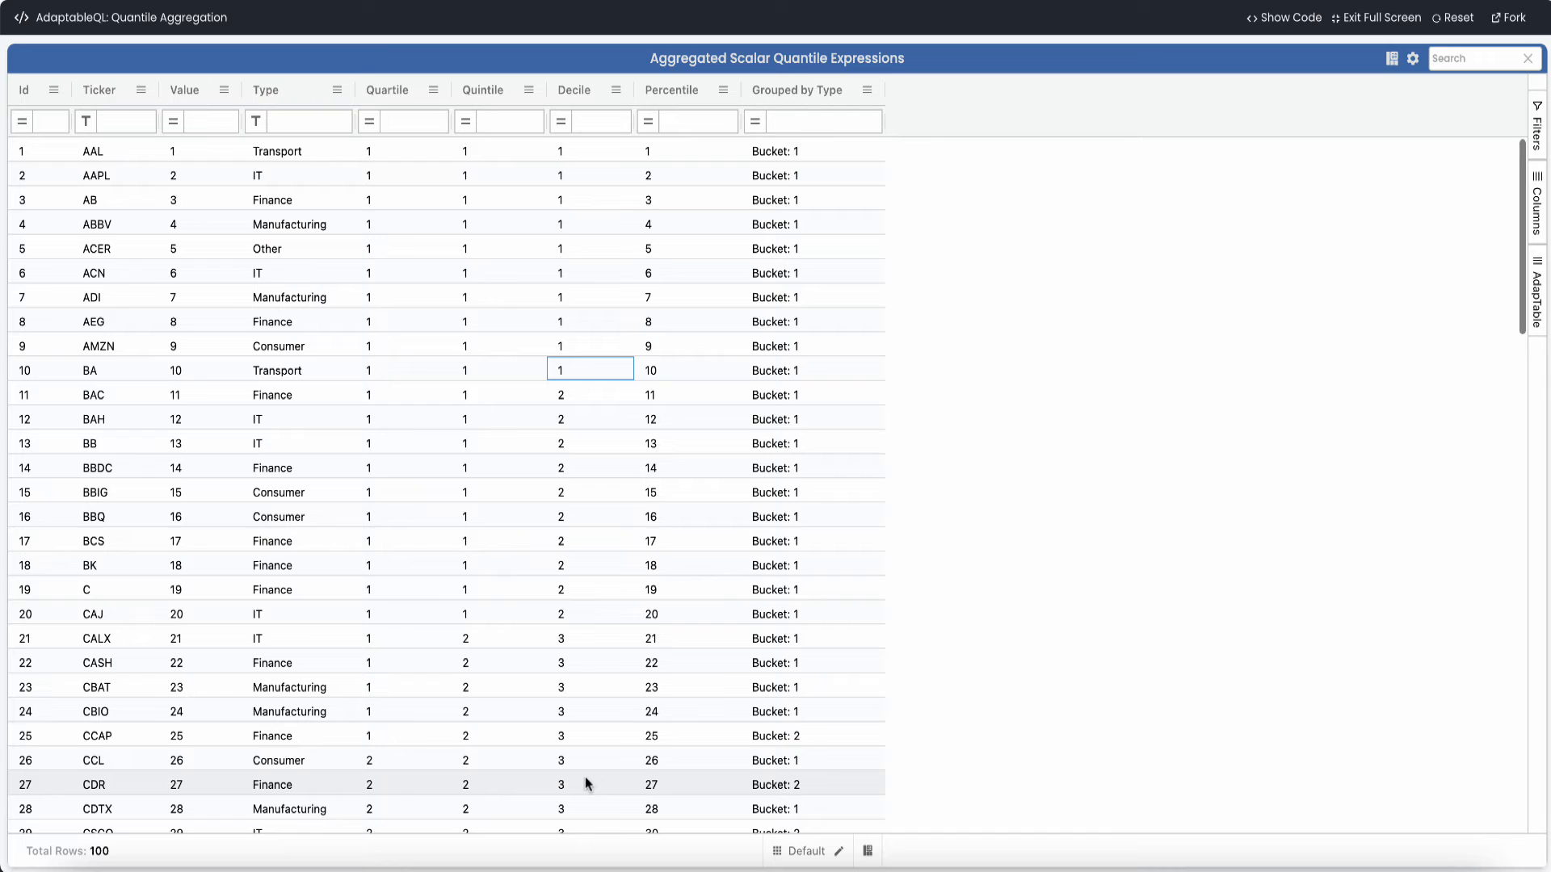
mouse_move(1425, 83)
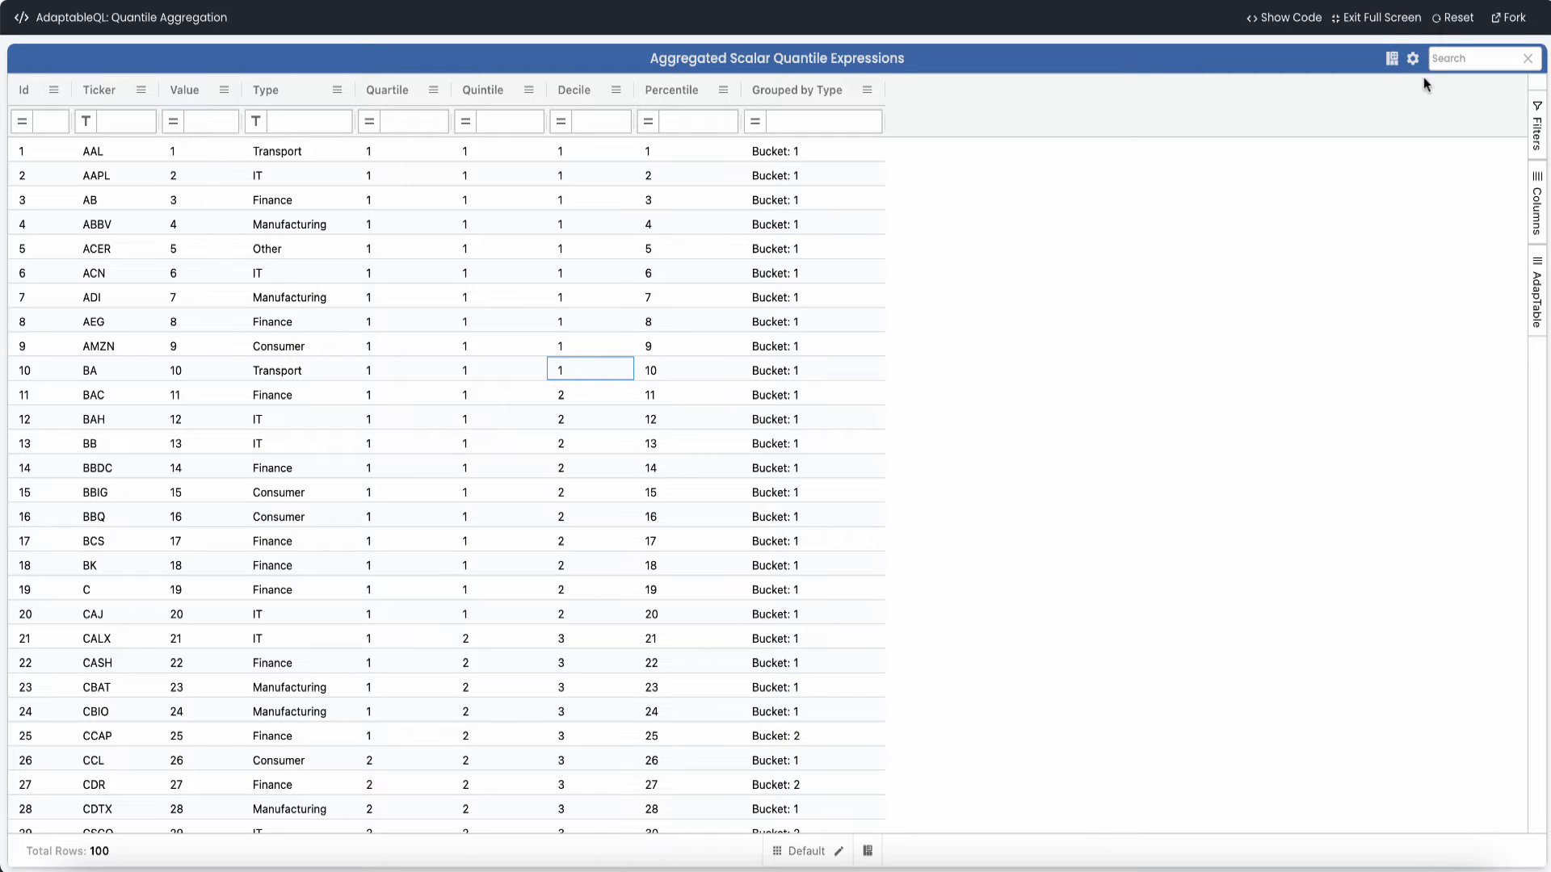
left_click(1413, 57)
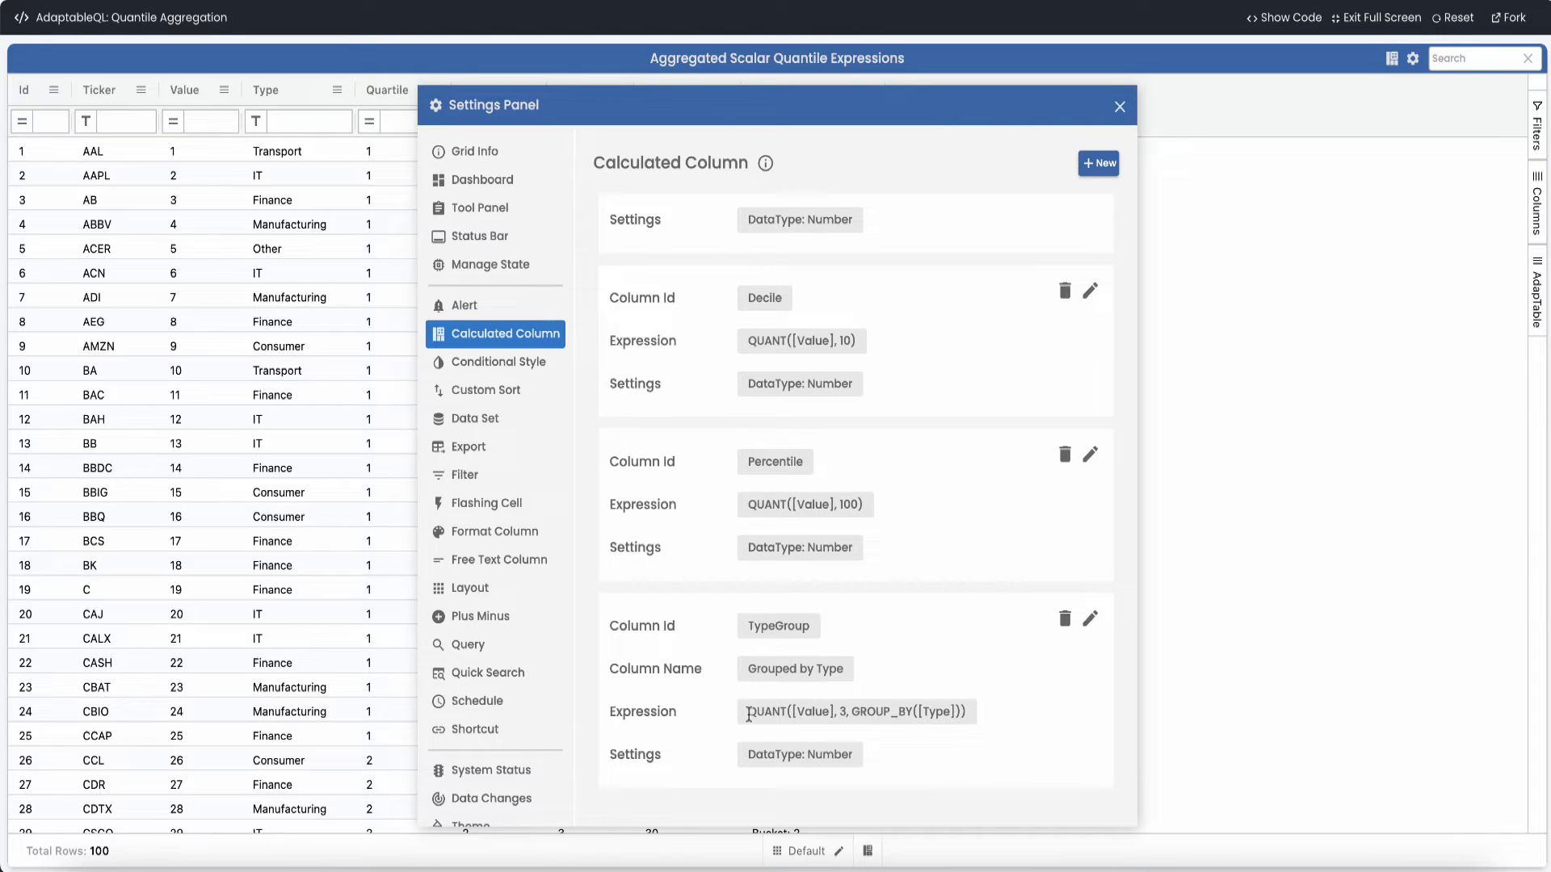
double_click(791, 710)
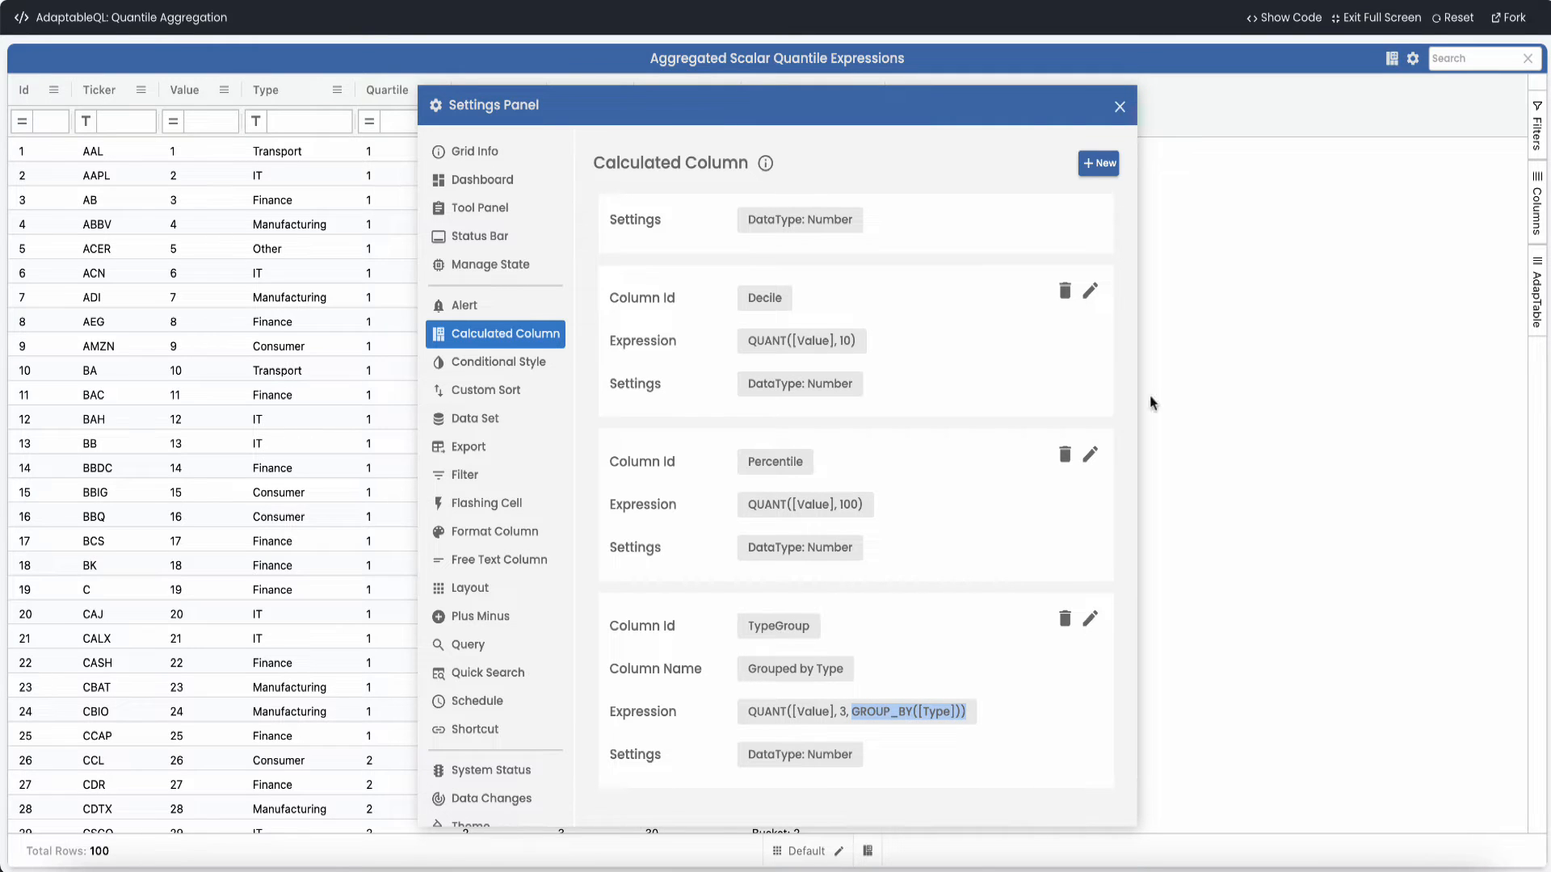
left_click(1119, 106)
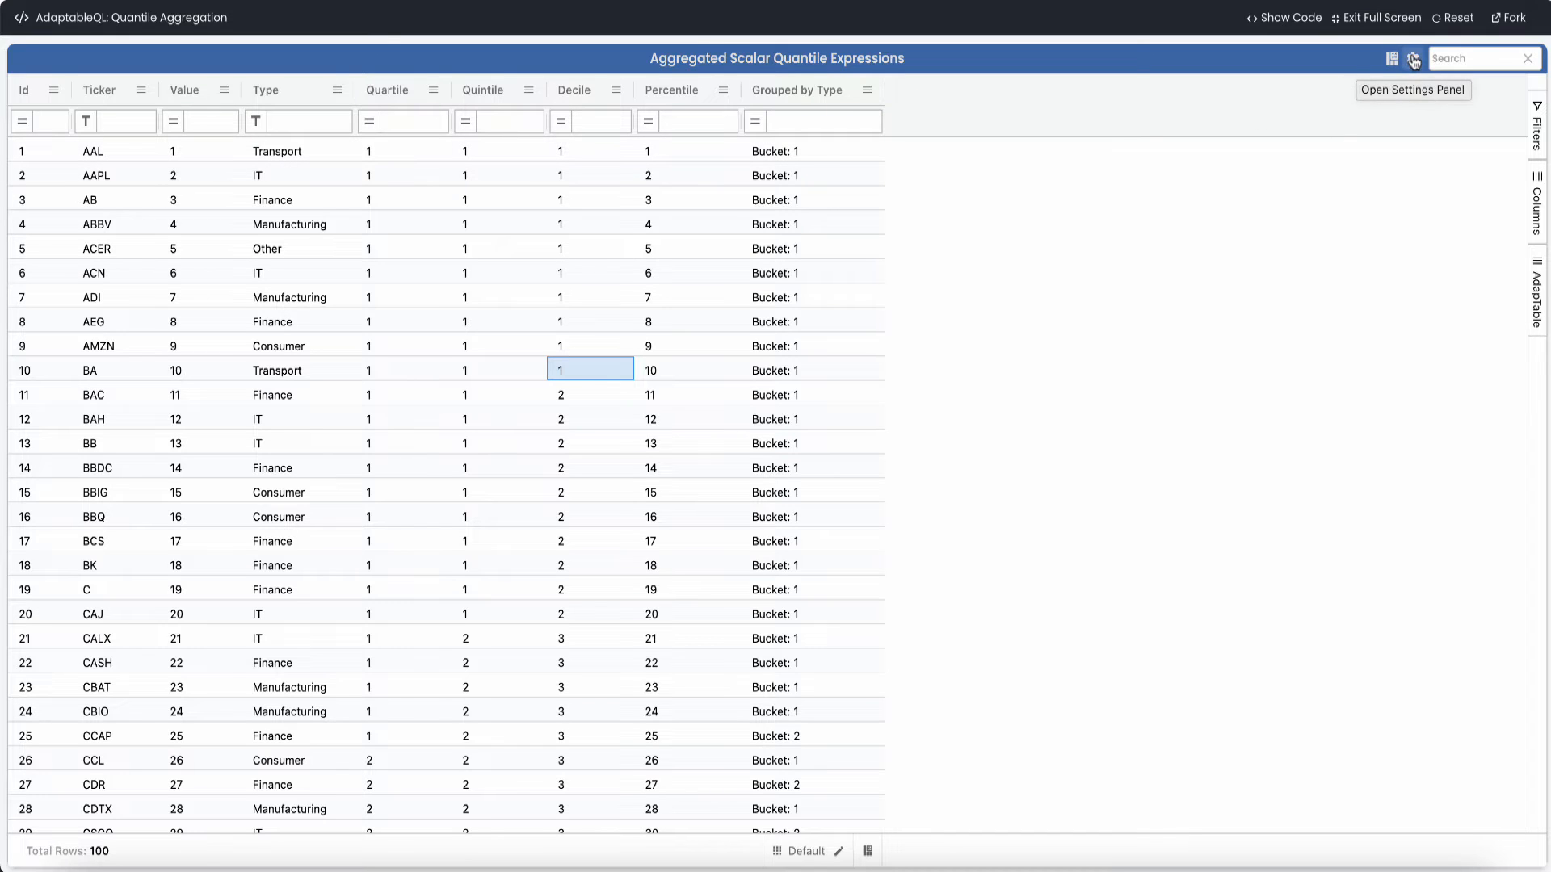
left_click(1412, 58)
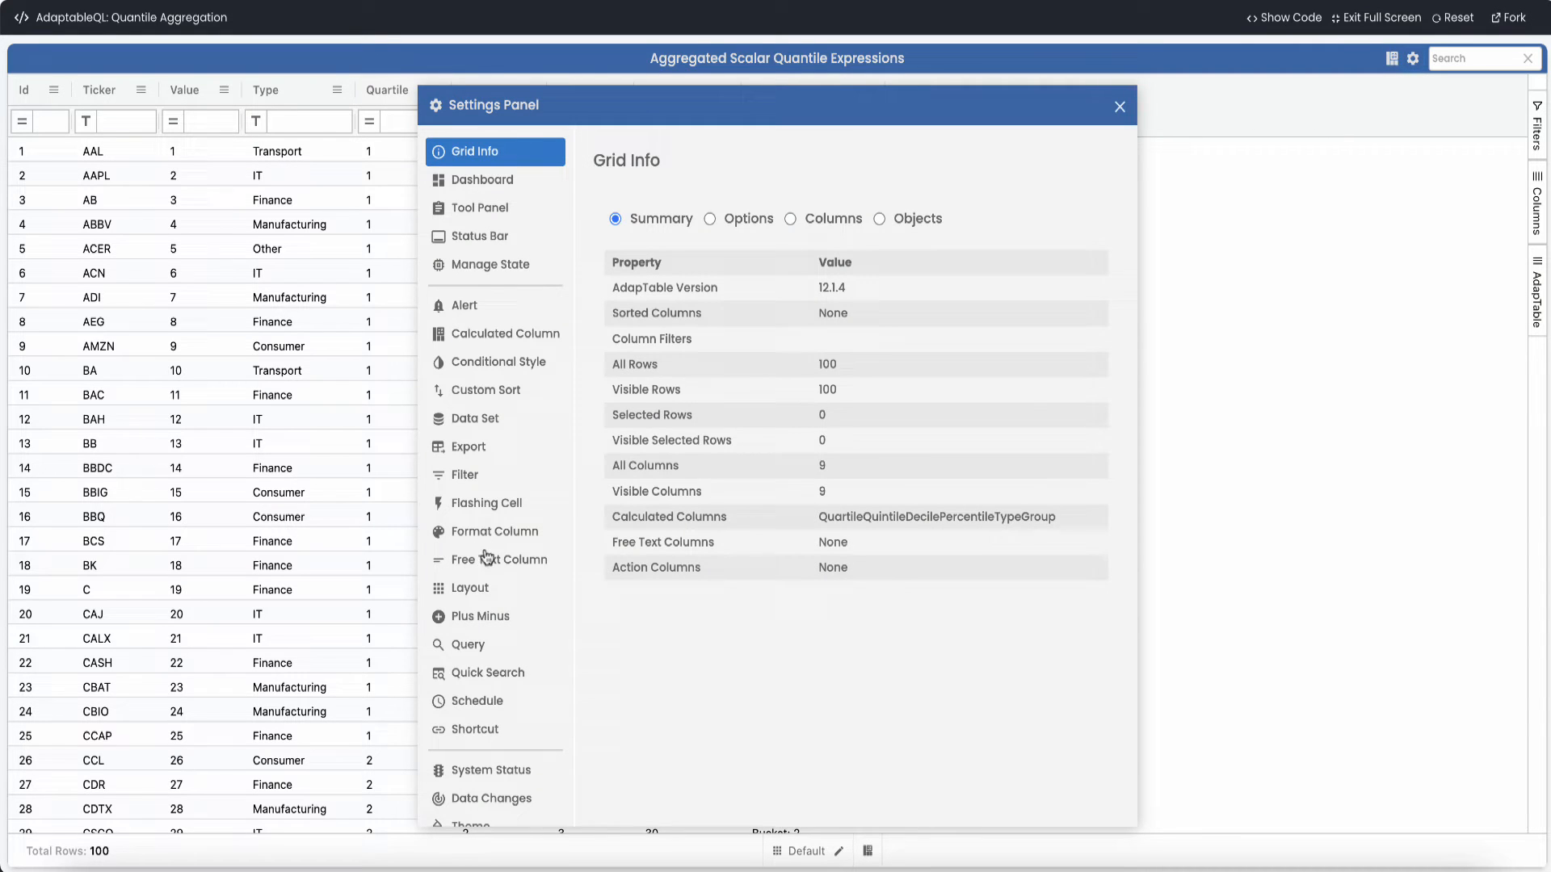
left_click(493, 531)
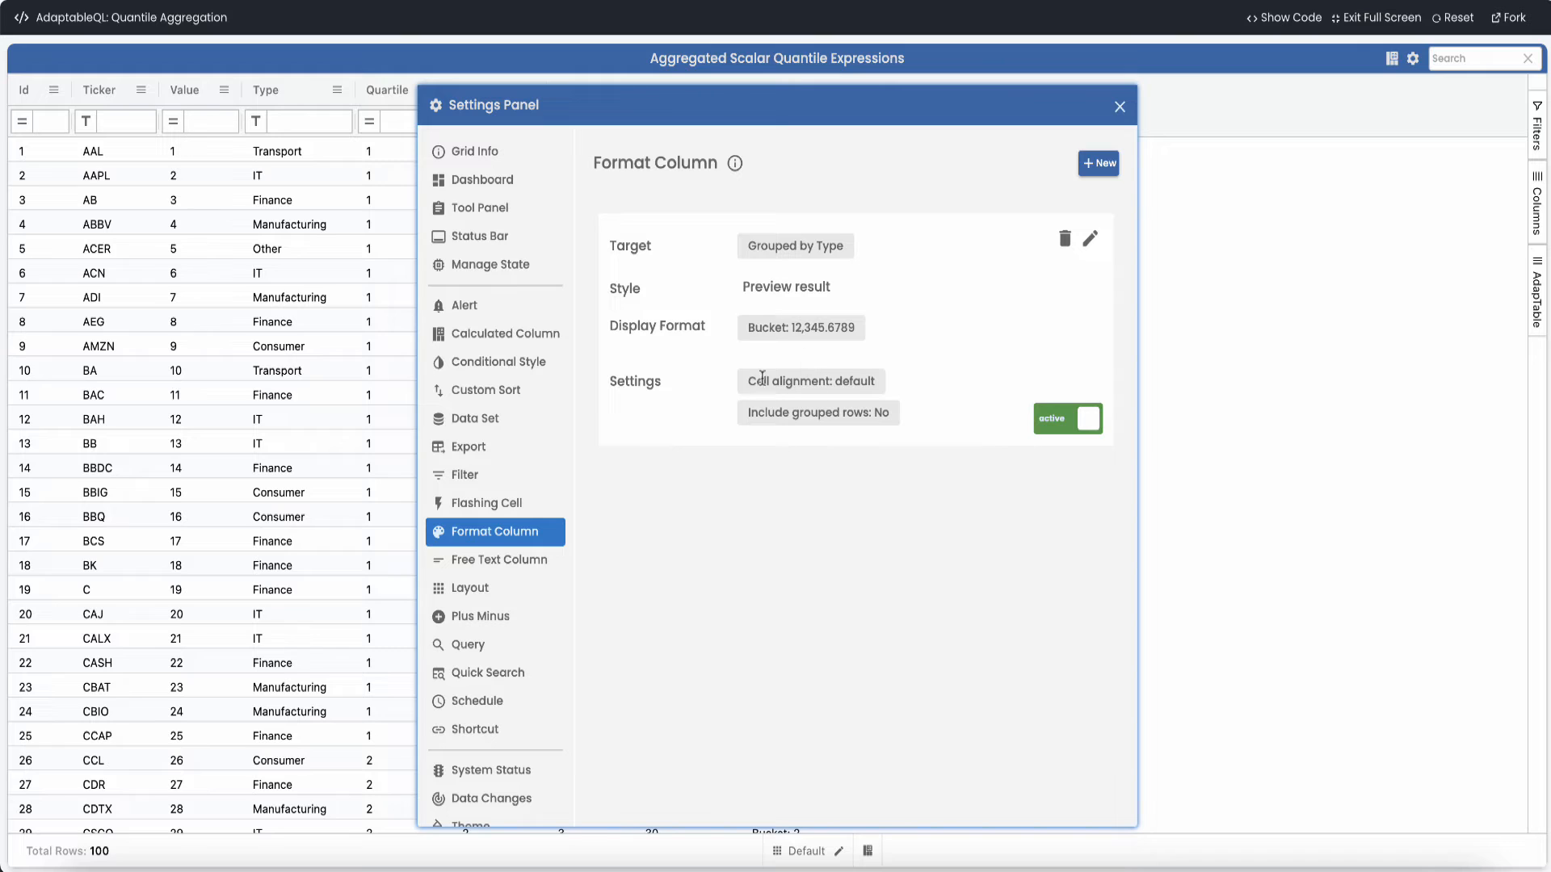
double_click(762, 327)
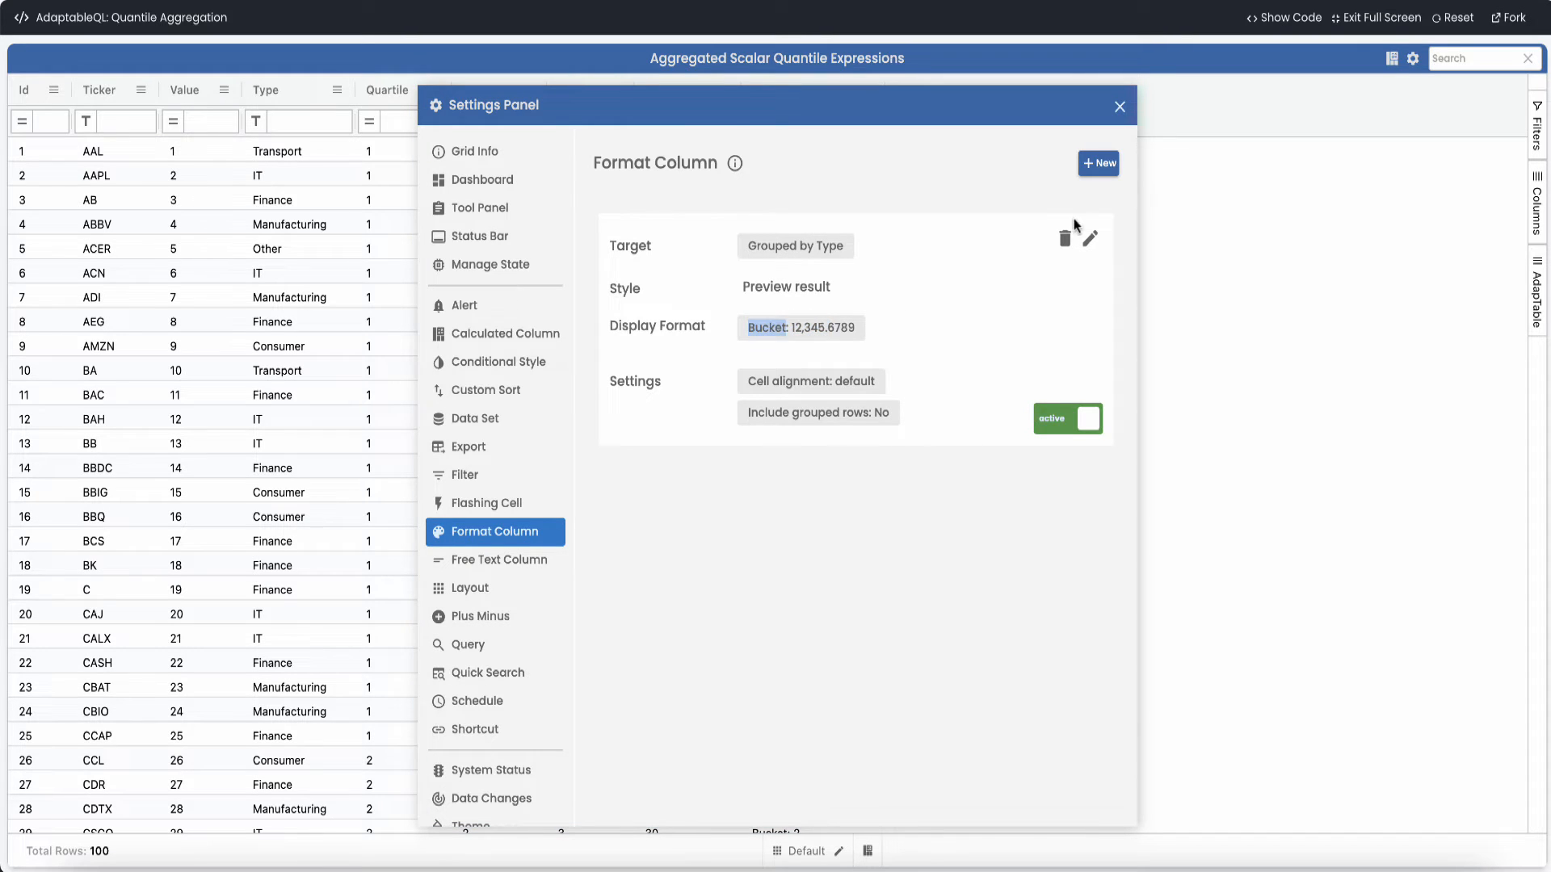
left_click(1119, 106)
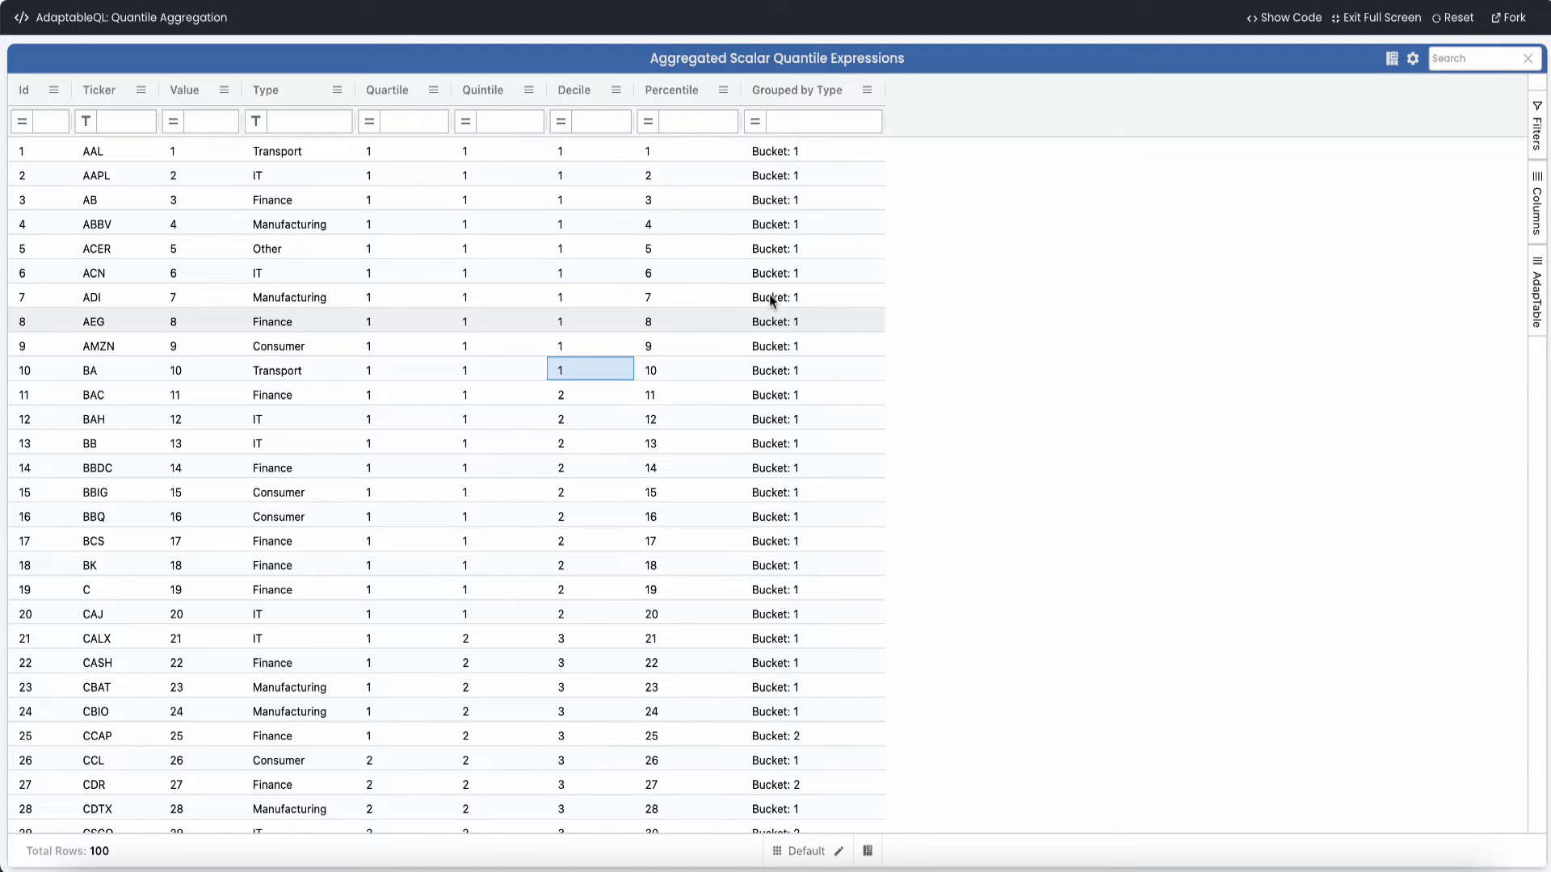
Sort rows by Type and change AMZN's Value to 90
left_click(265, 89)
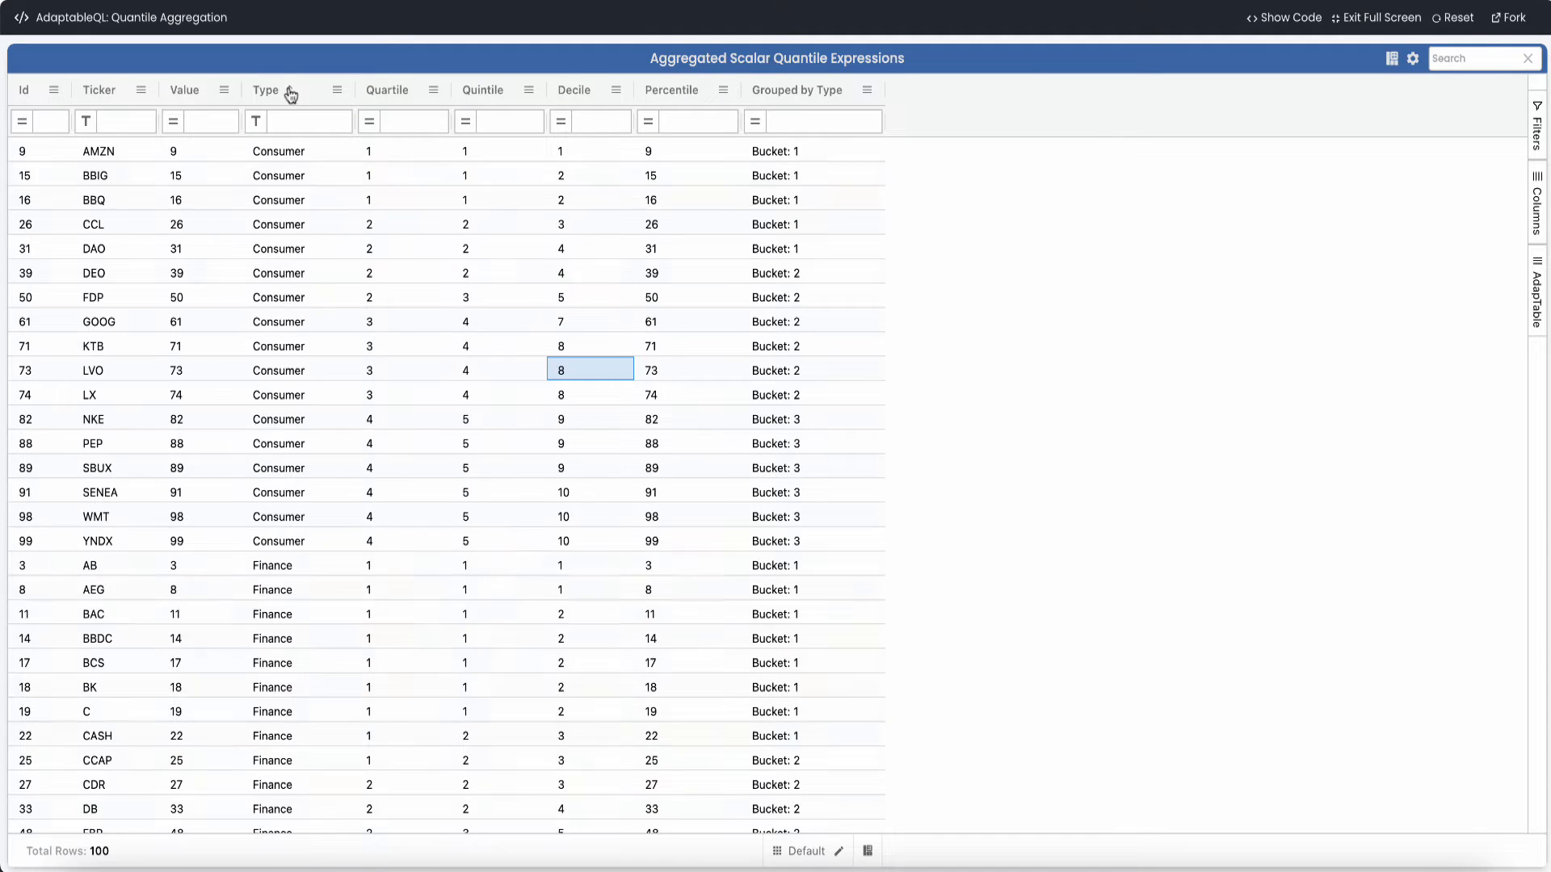
left_click(264, 90)
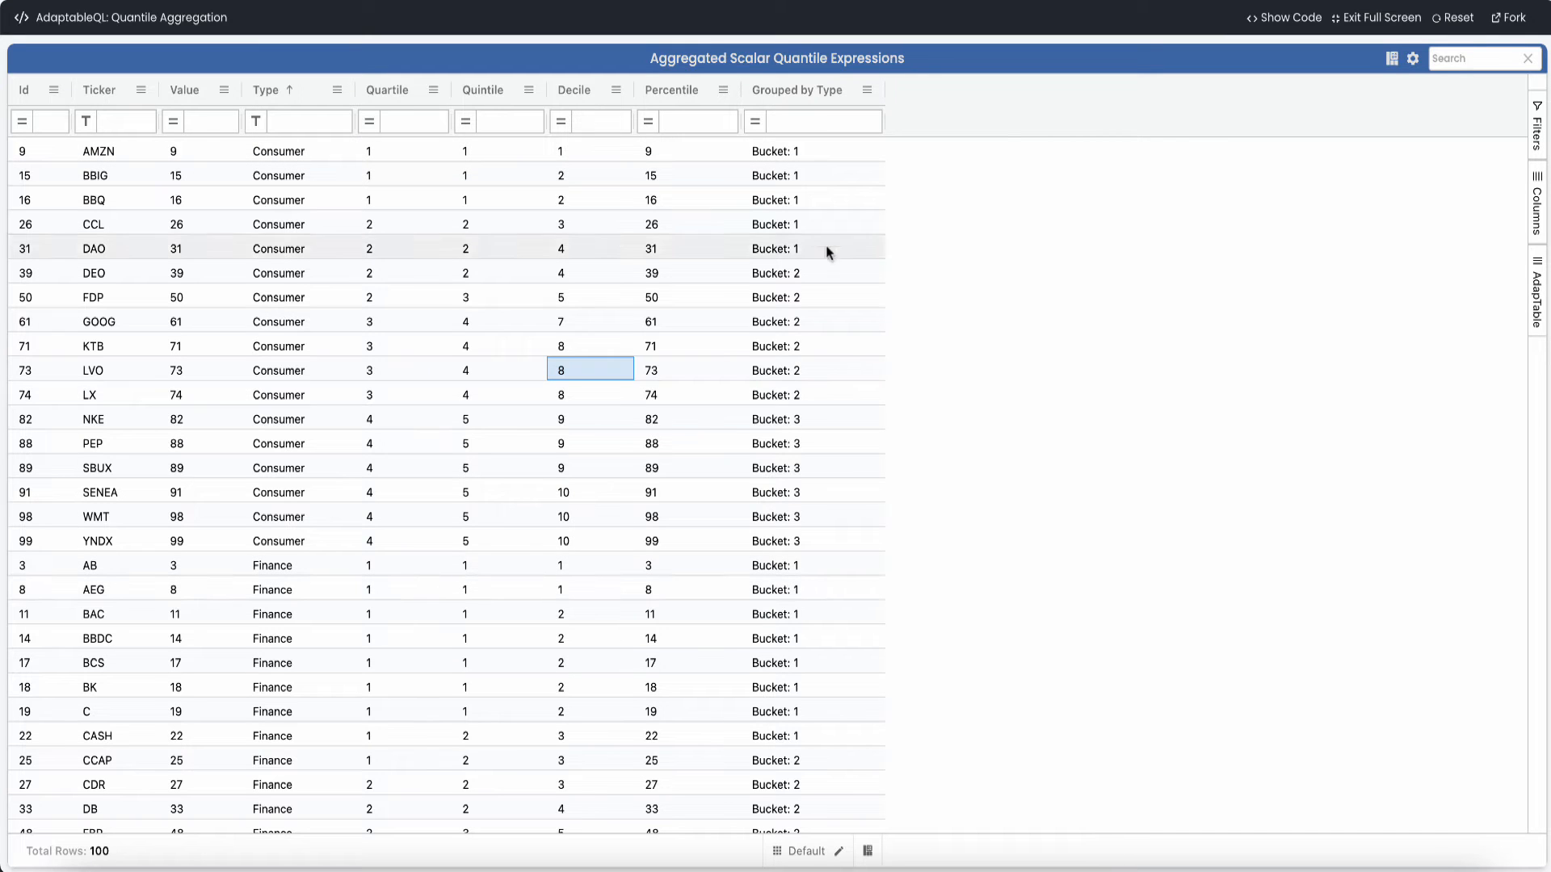
scroll("down", 3)
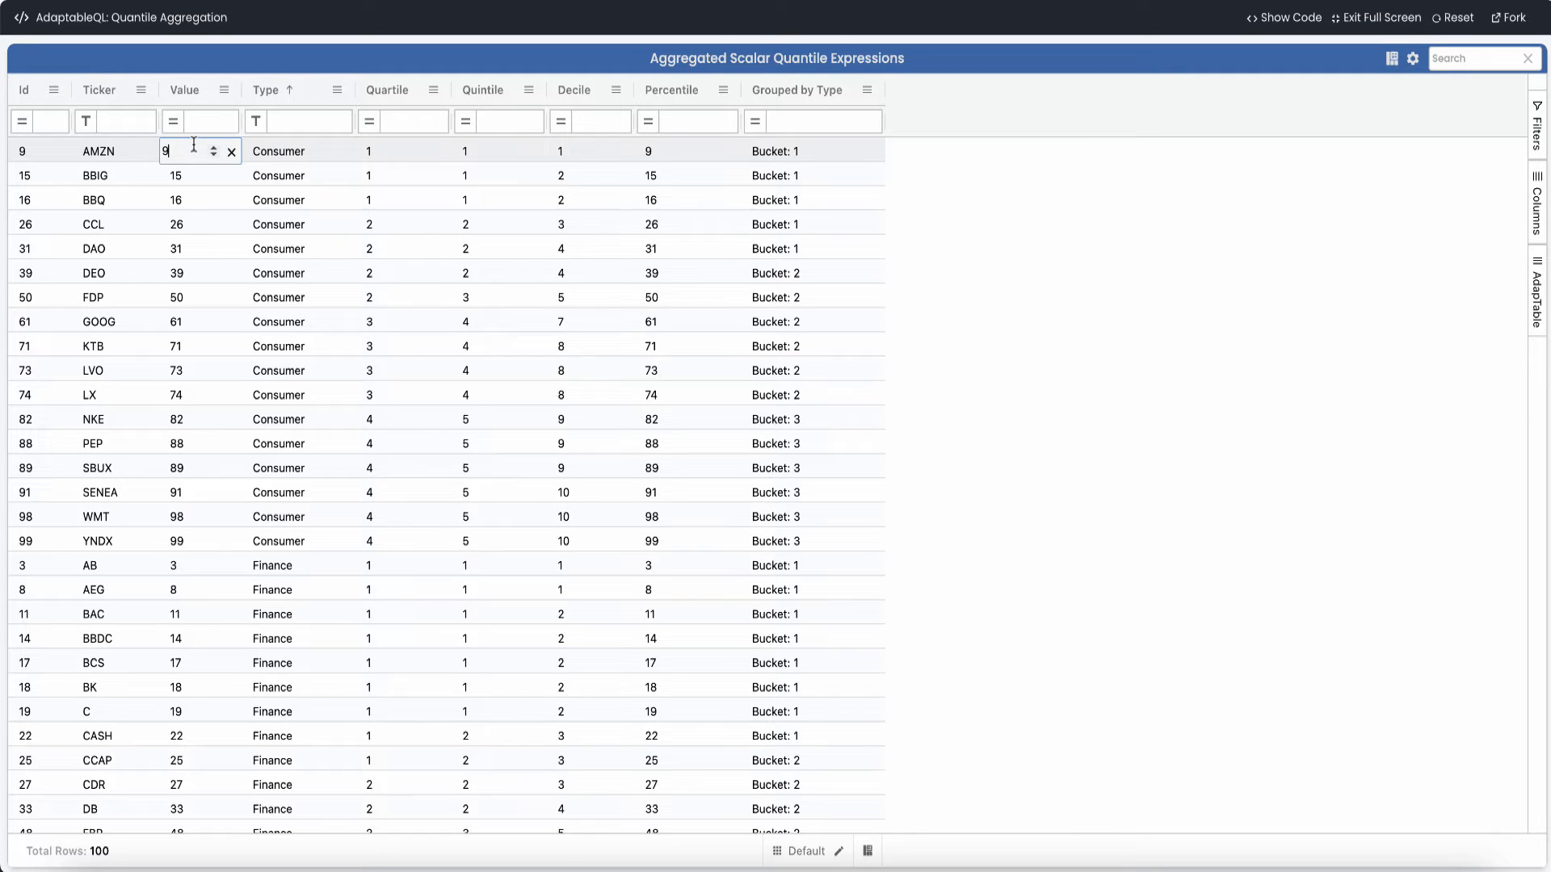
type("0")
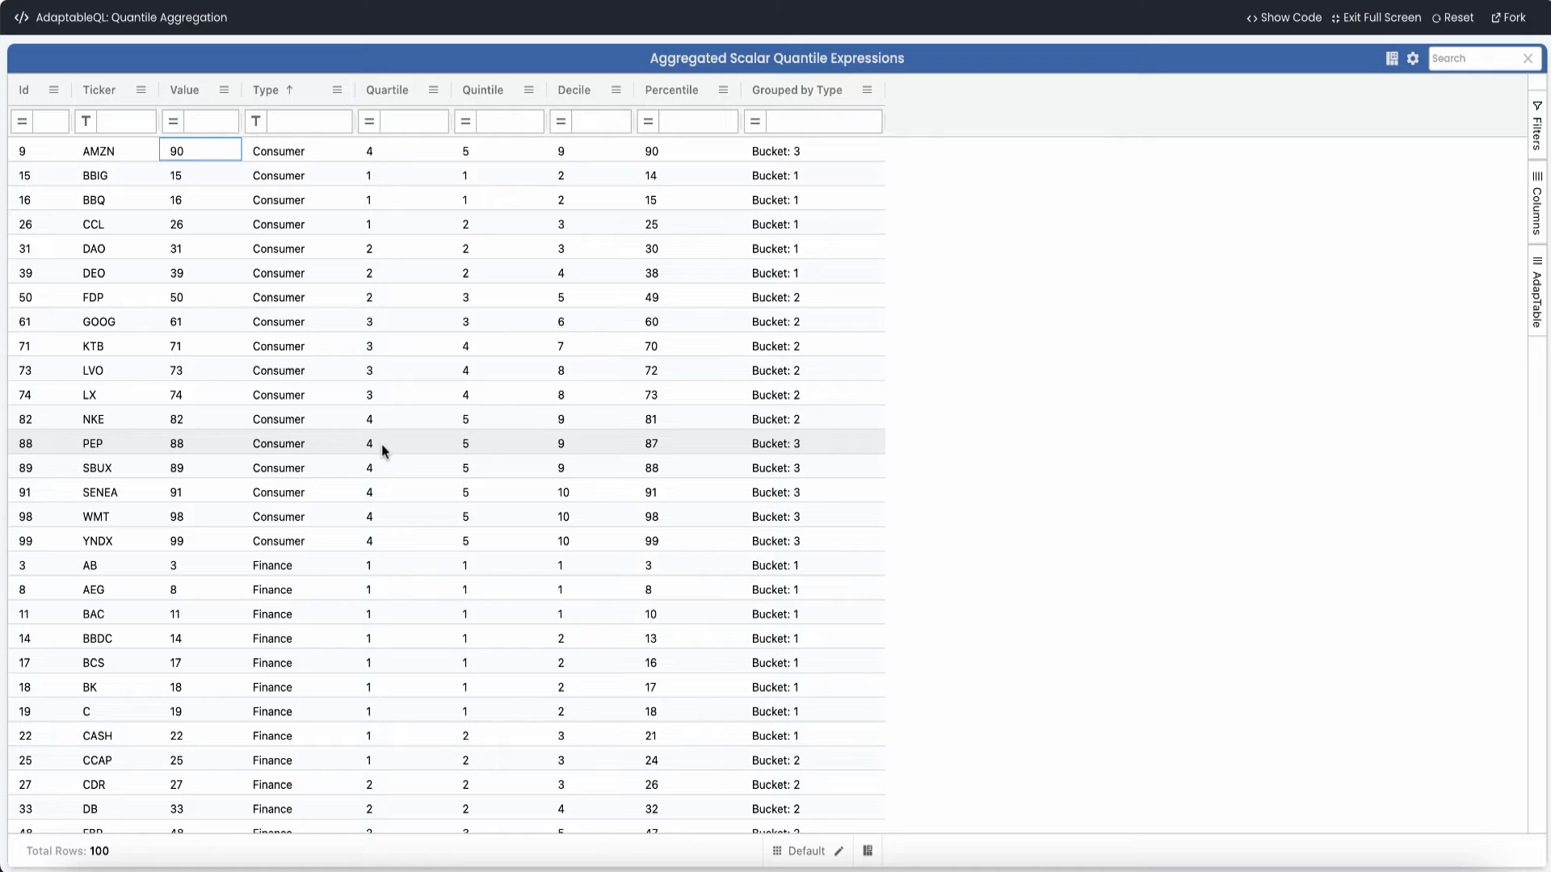
mouse_move(1376, 74)
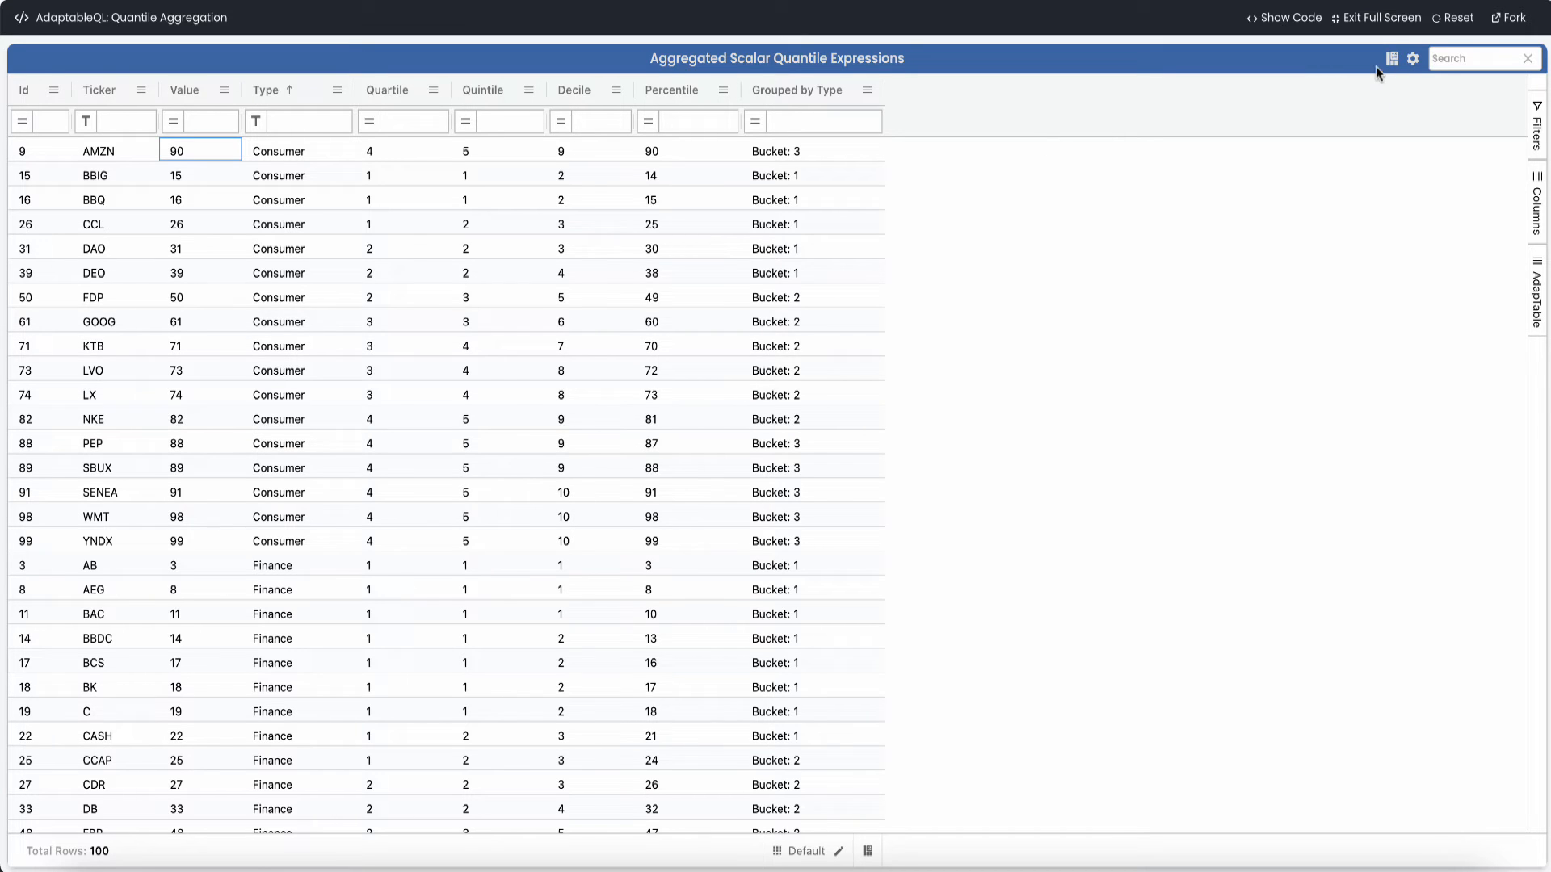
Start a new AggregatedScalar calculated column with expression QUANT([Value], 2)
left_click(1413, 59)
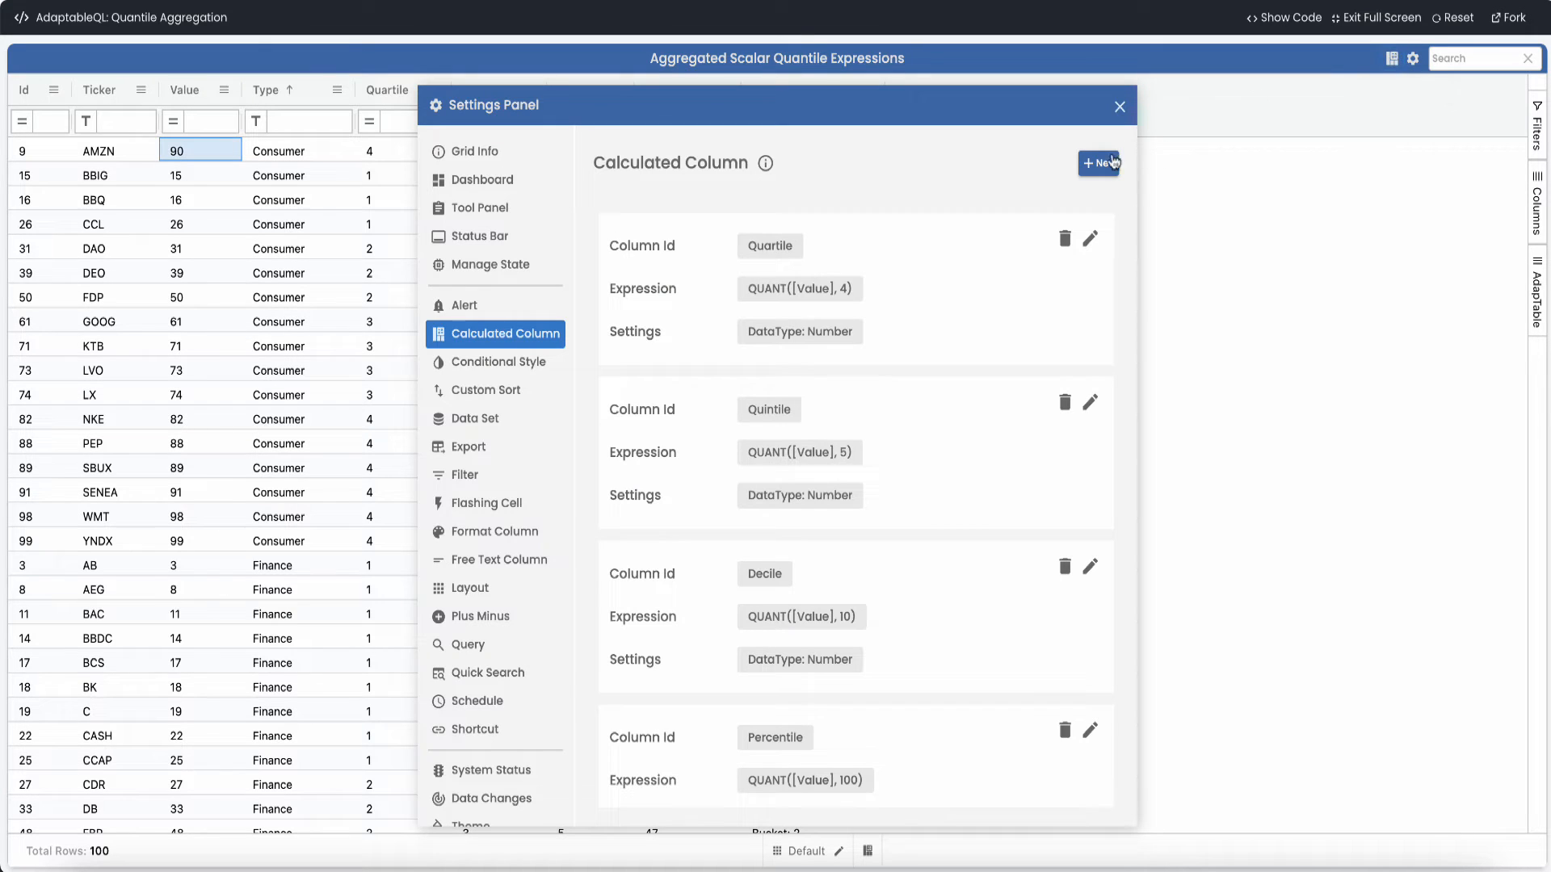
left_click(1098, 163)
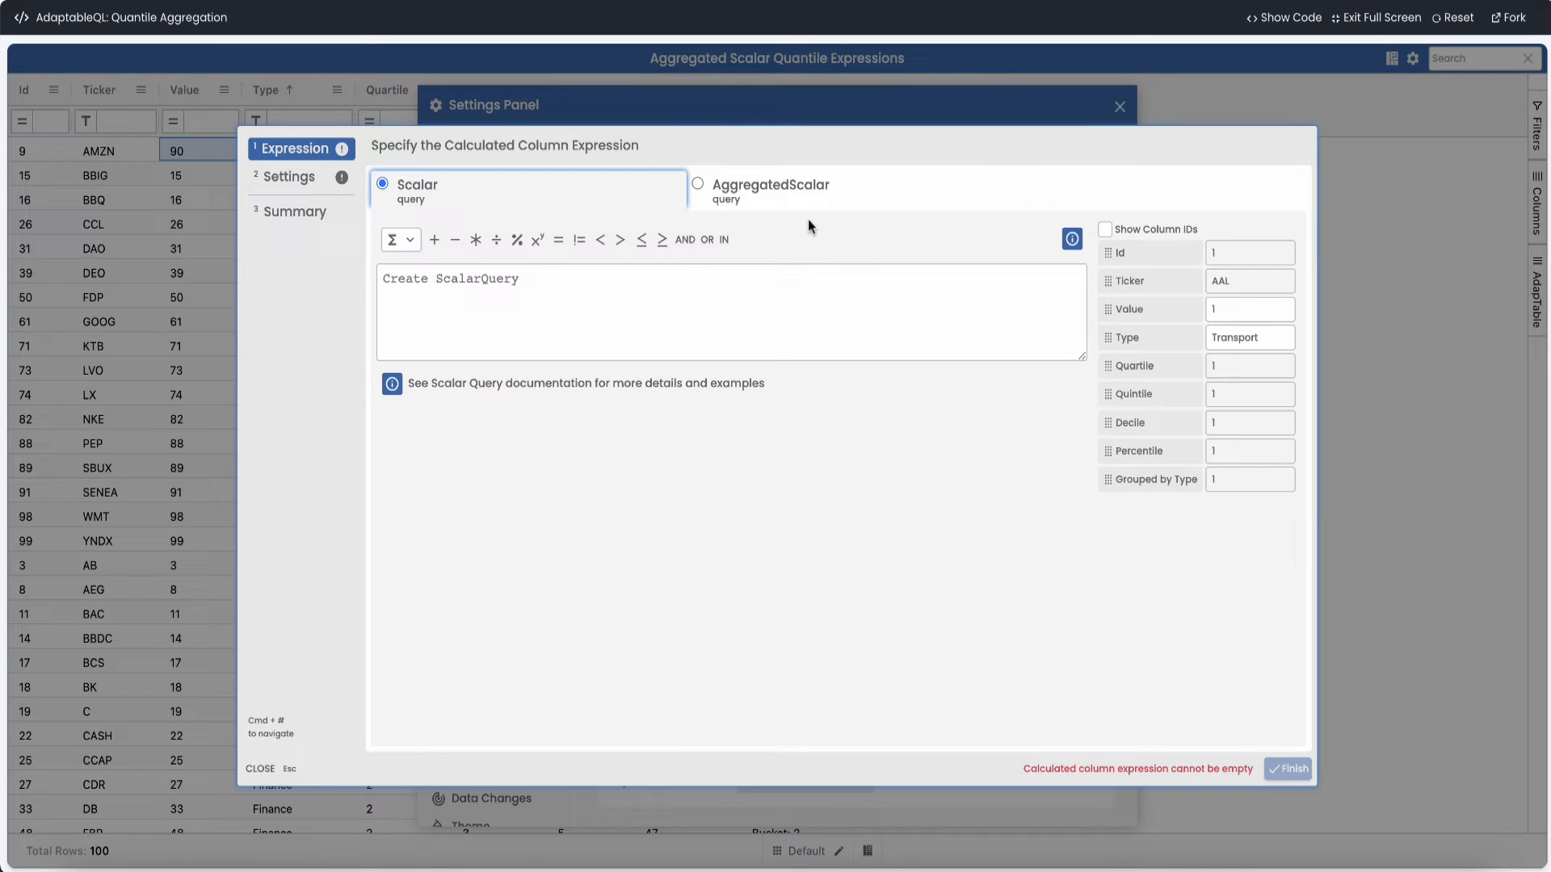
left_click(698, 184)
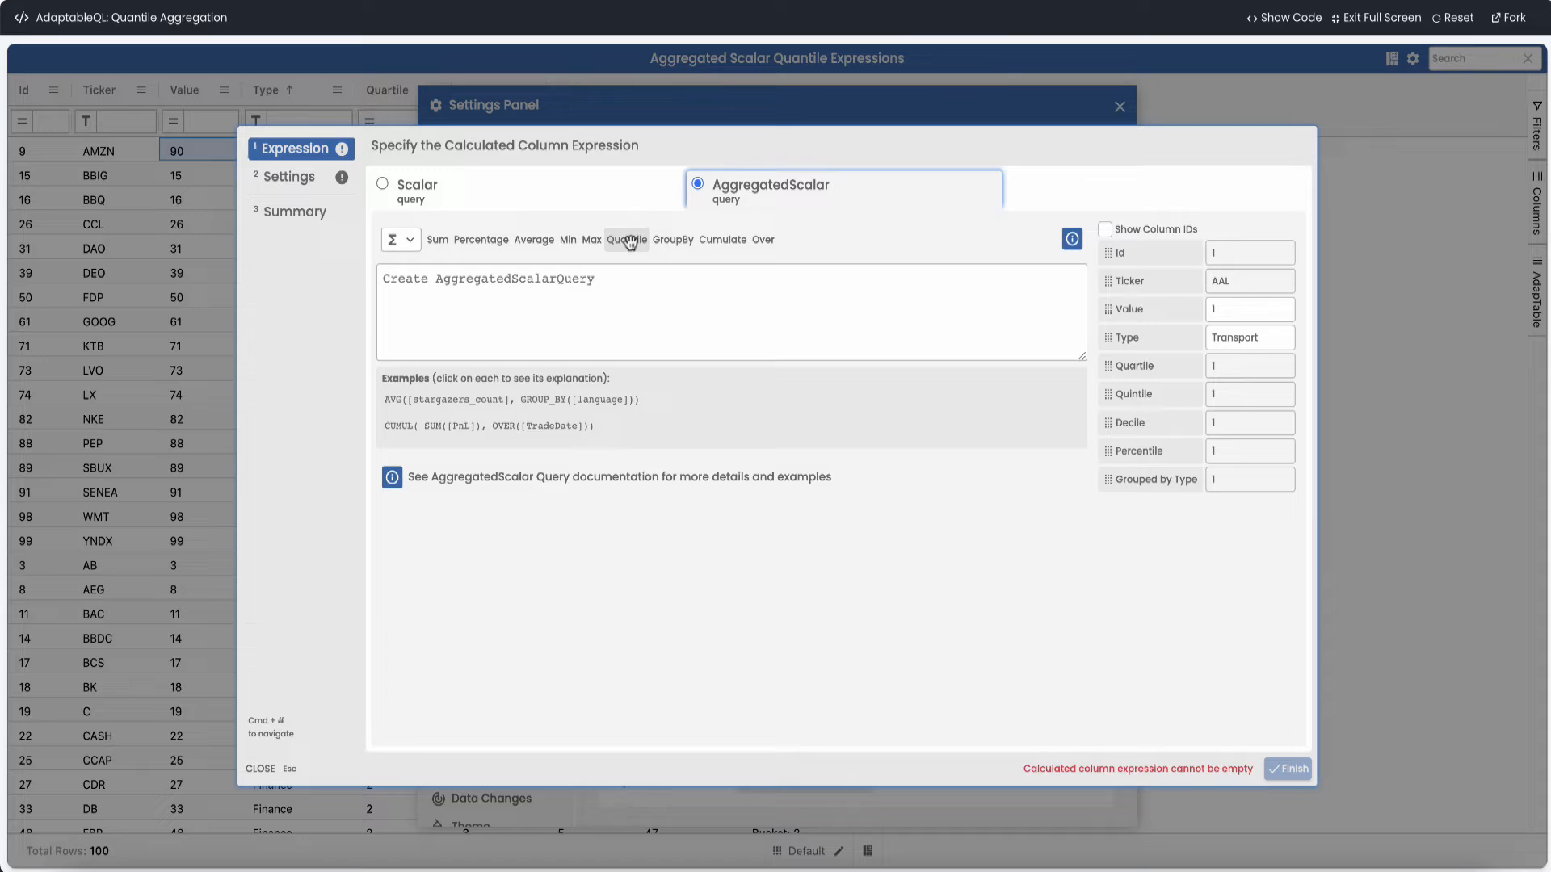
left_click(626, 239)
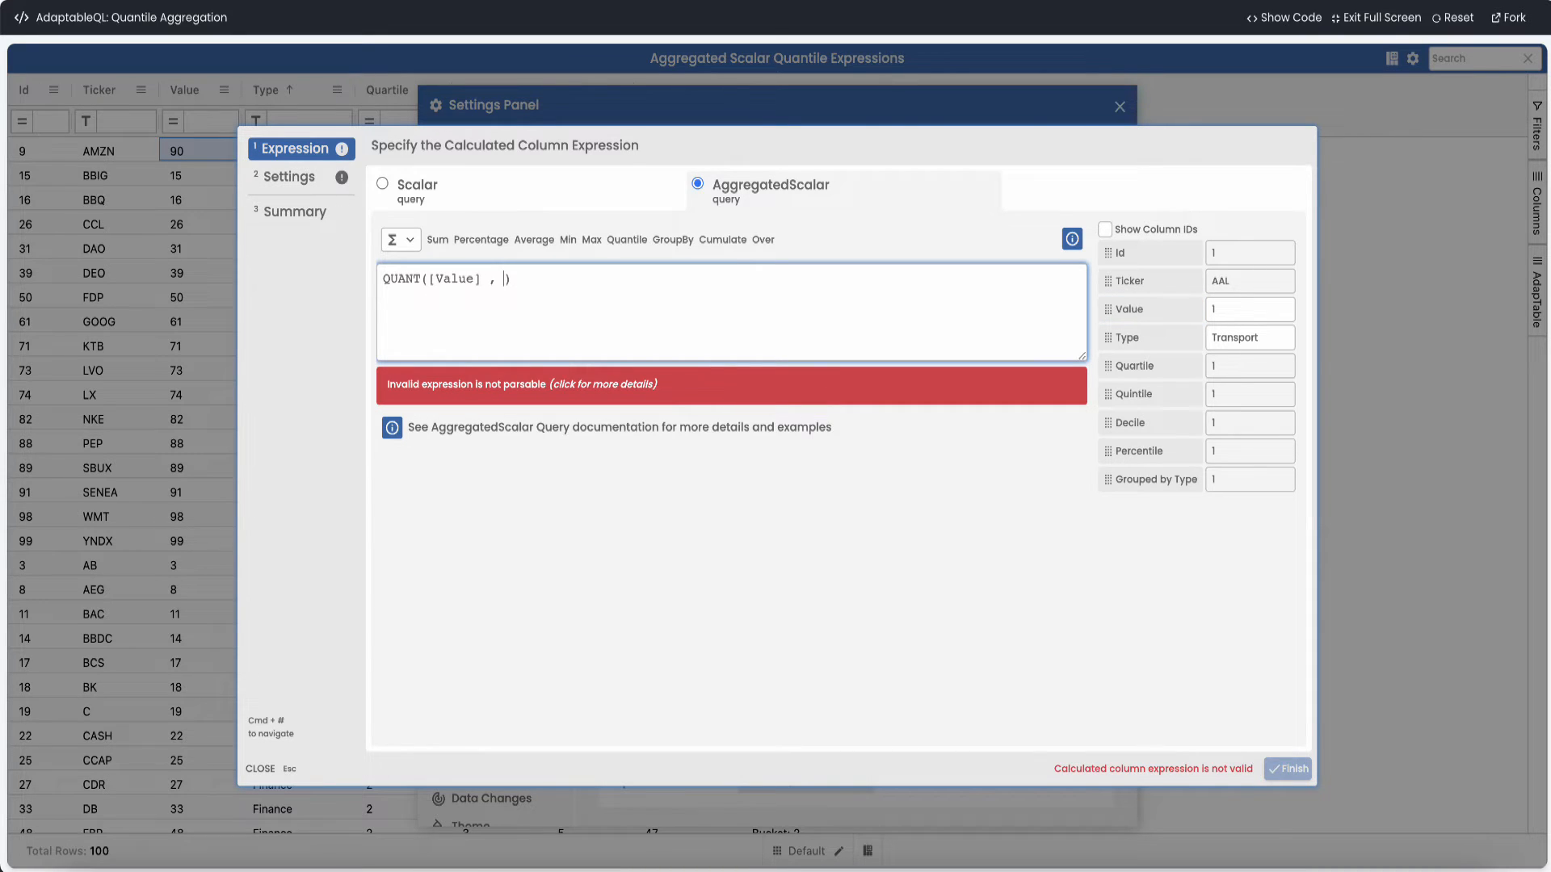
type("2")
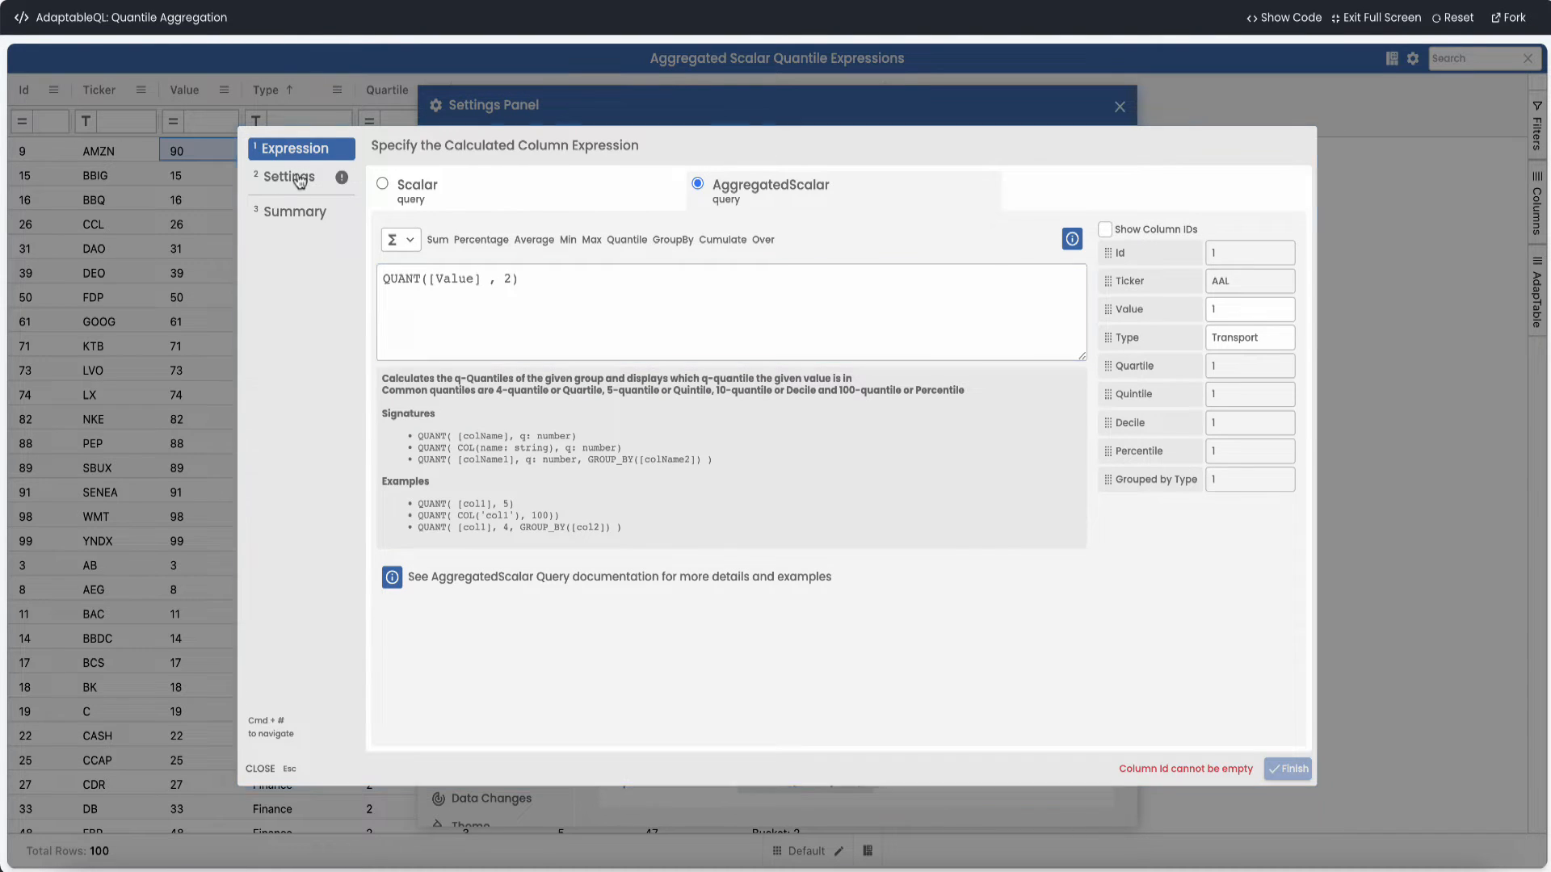
Give the new calculated column id 'sets' and name 'Sets'
left_click(290, 176)
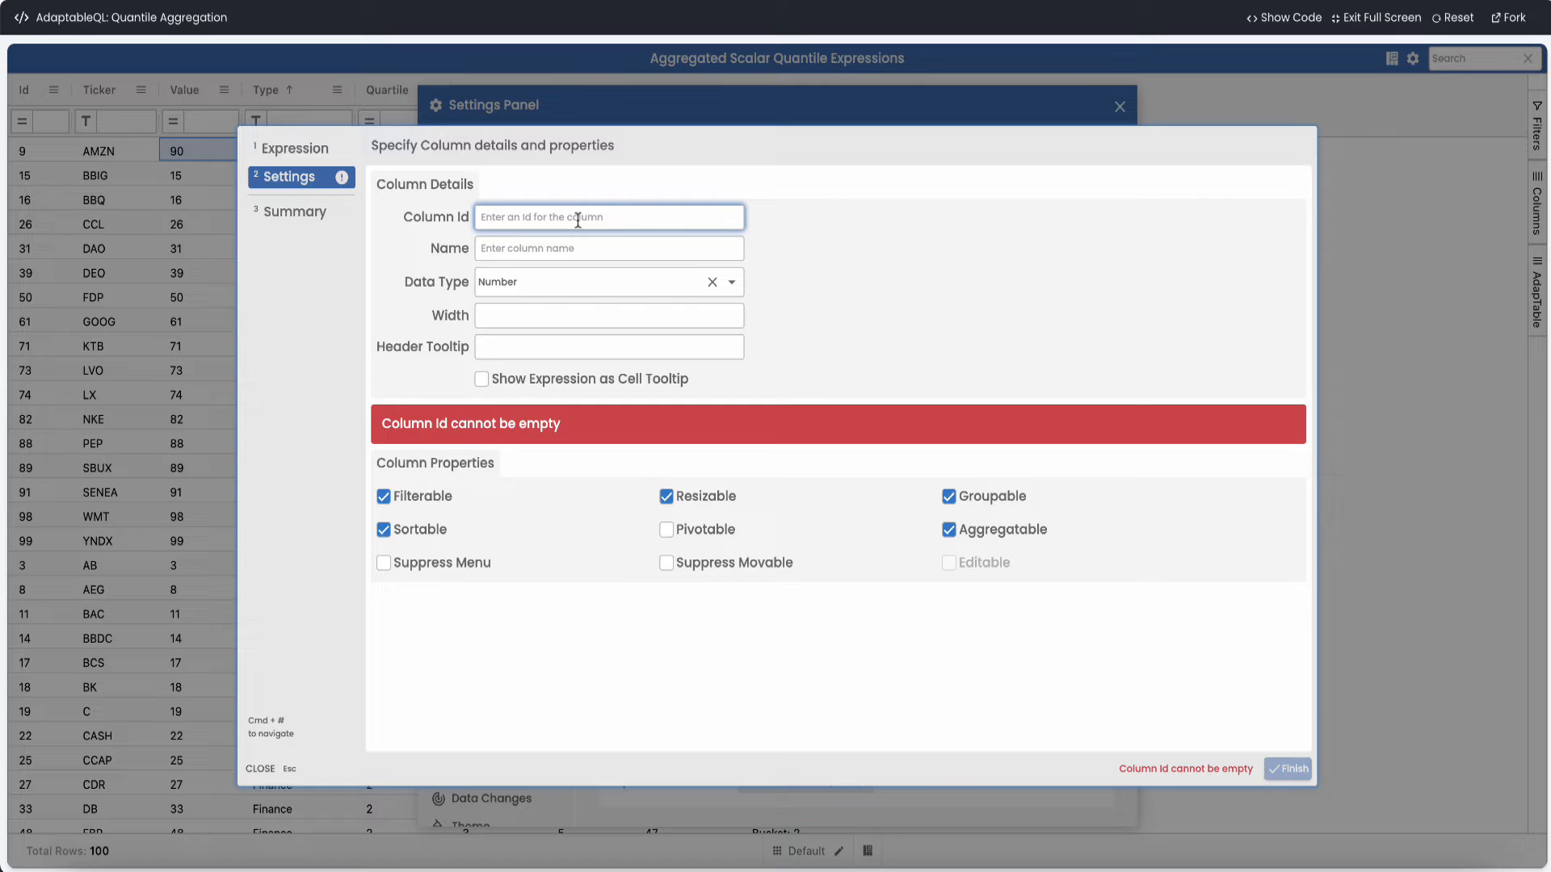
type("sets")
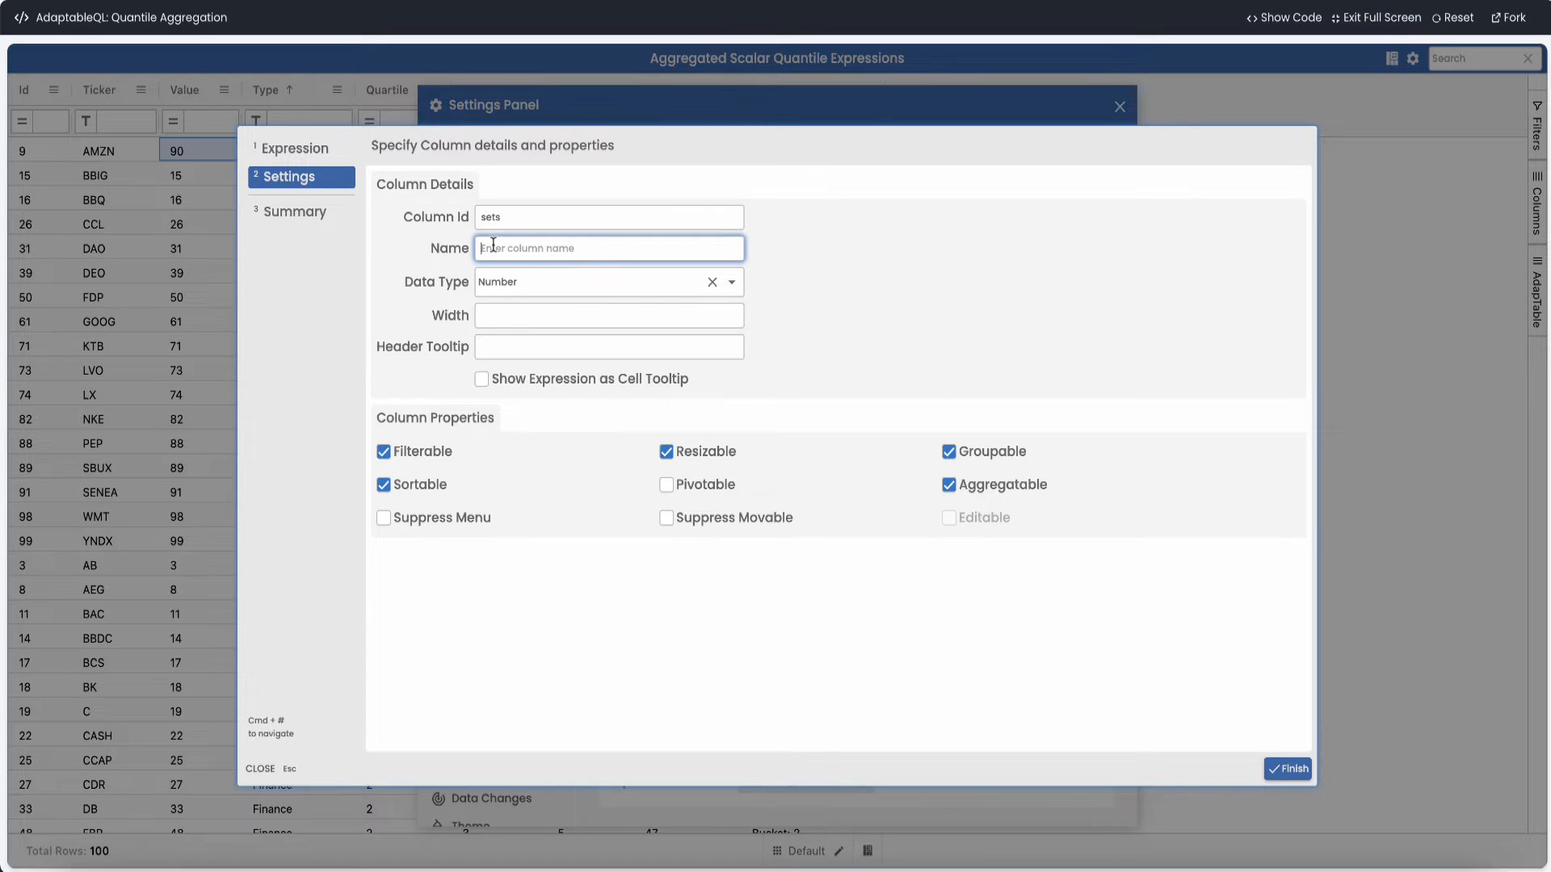
type("Sets")
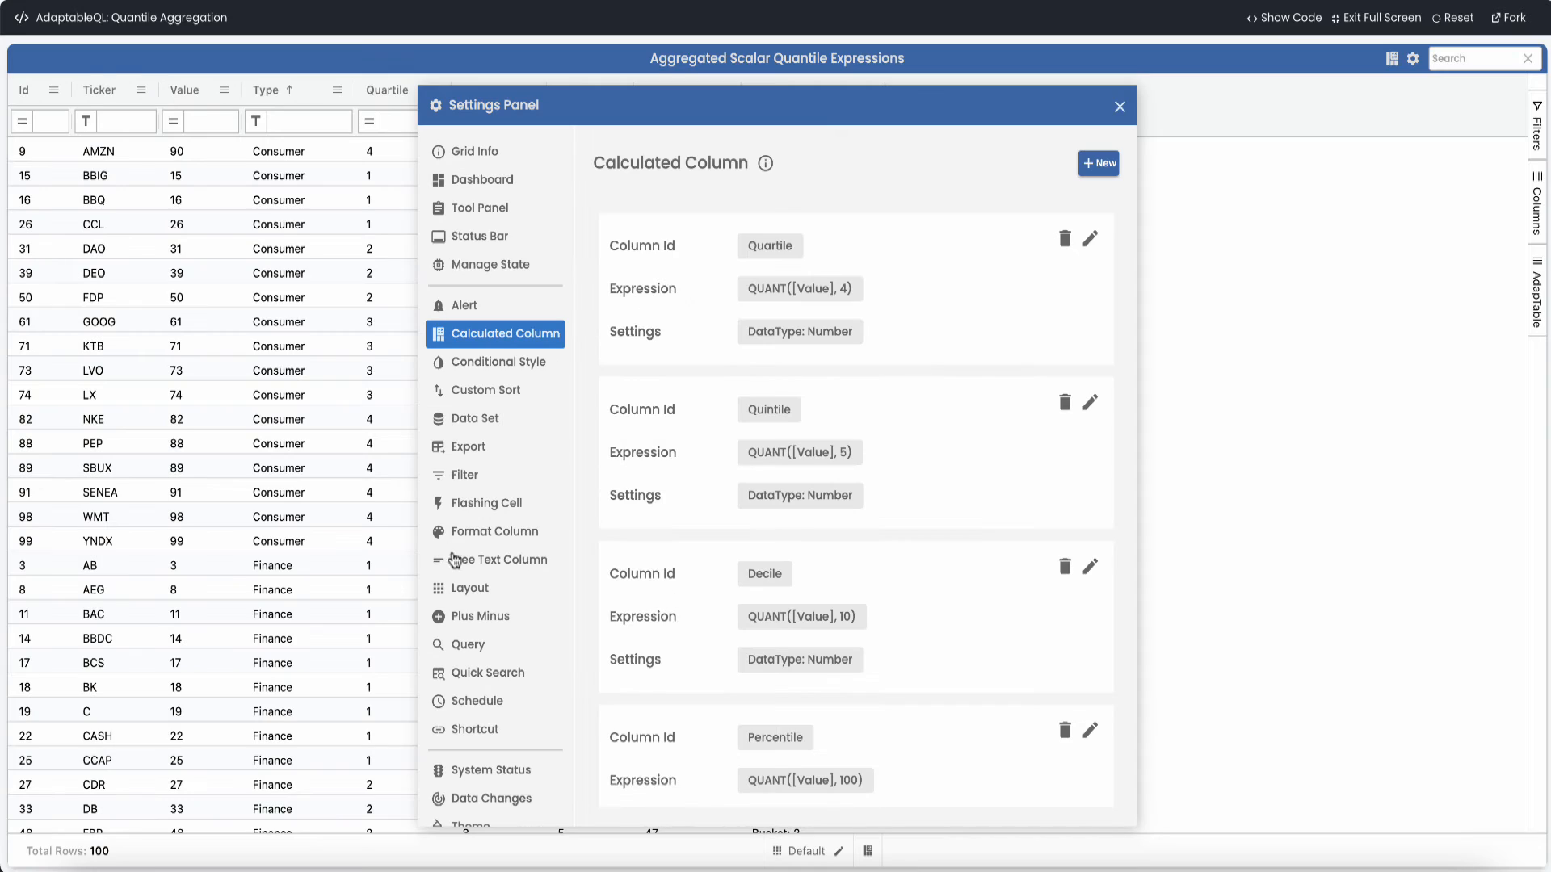
Add the Sets column to the Default layout
left_click(471, 587)
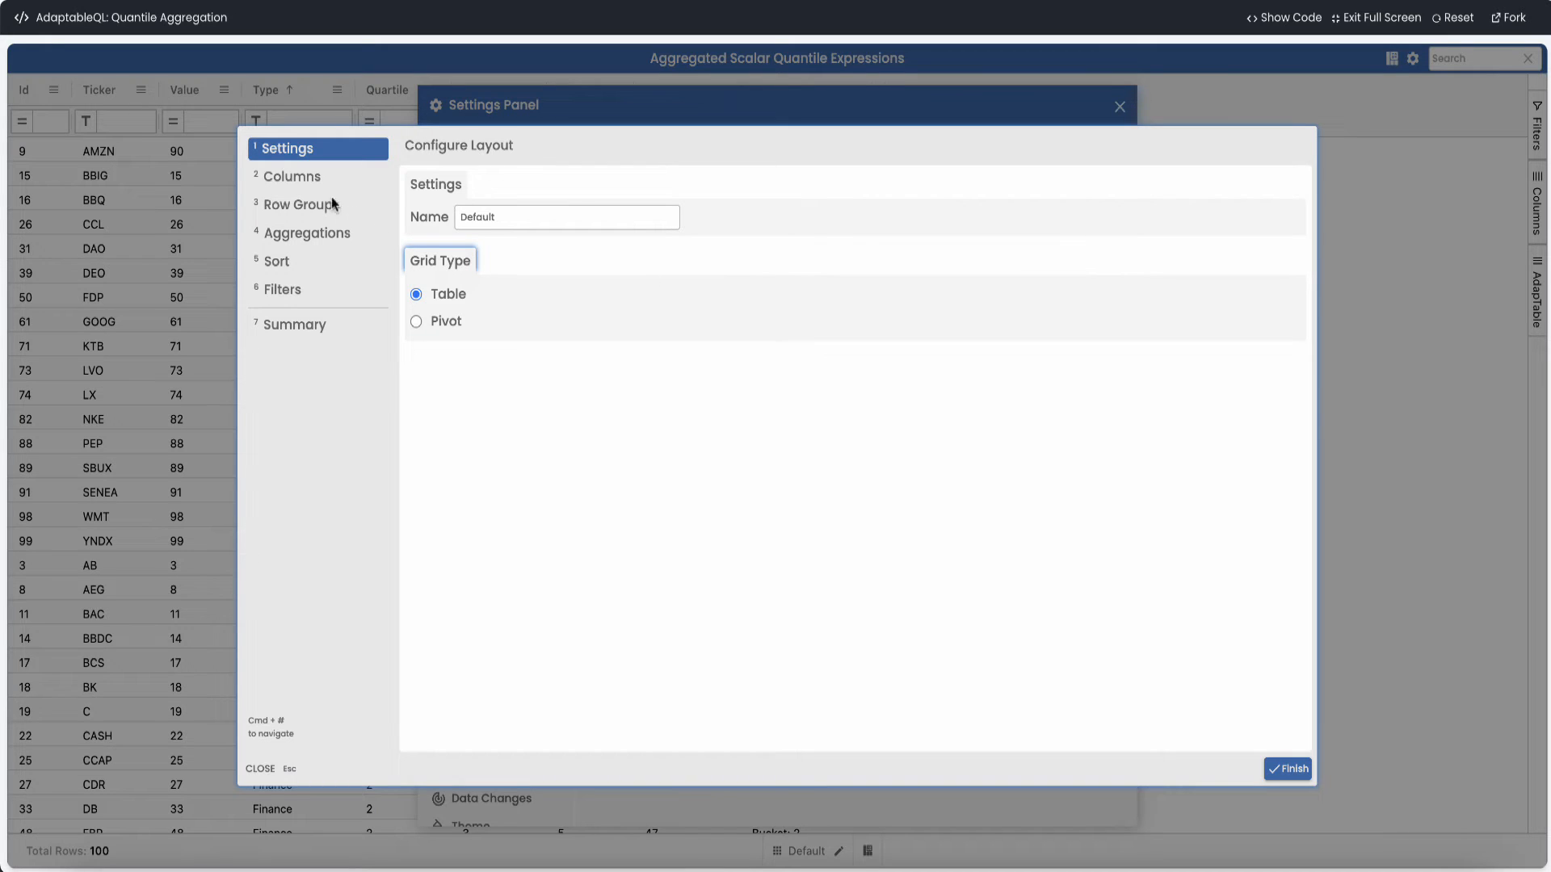
left_click(292, 176)
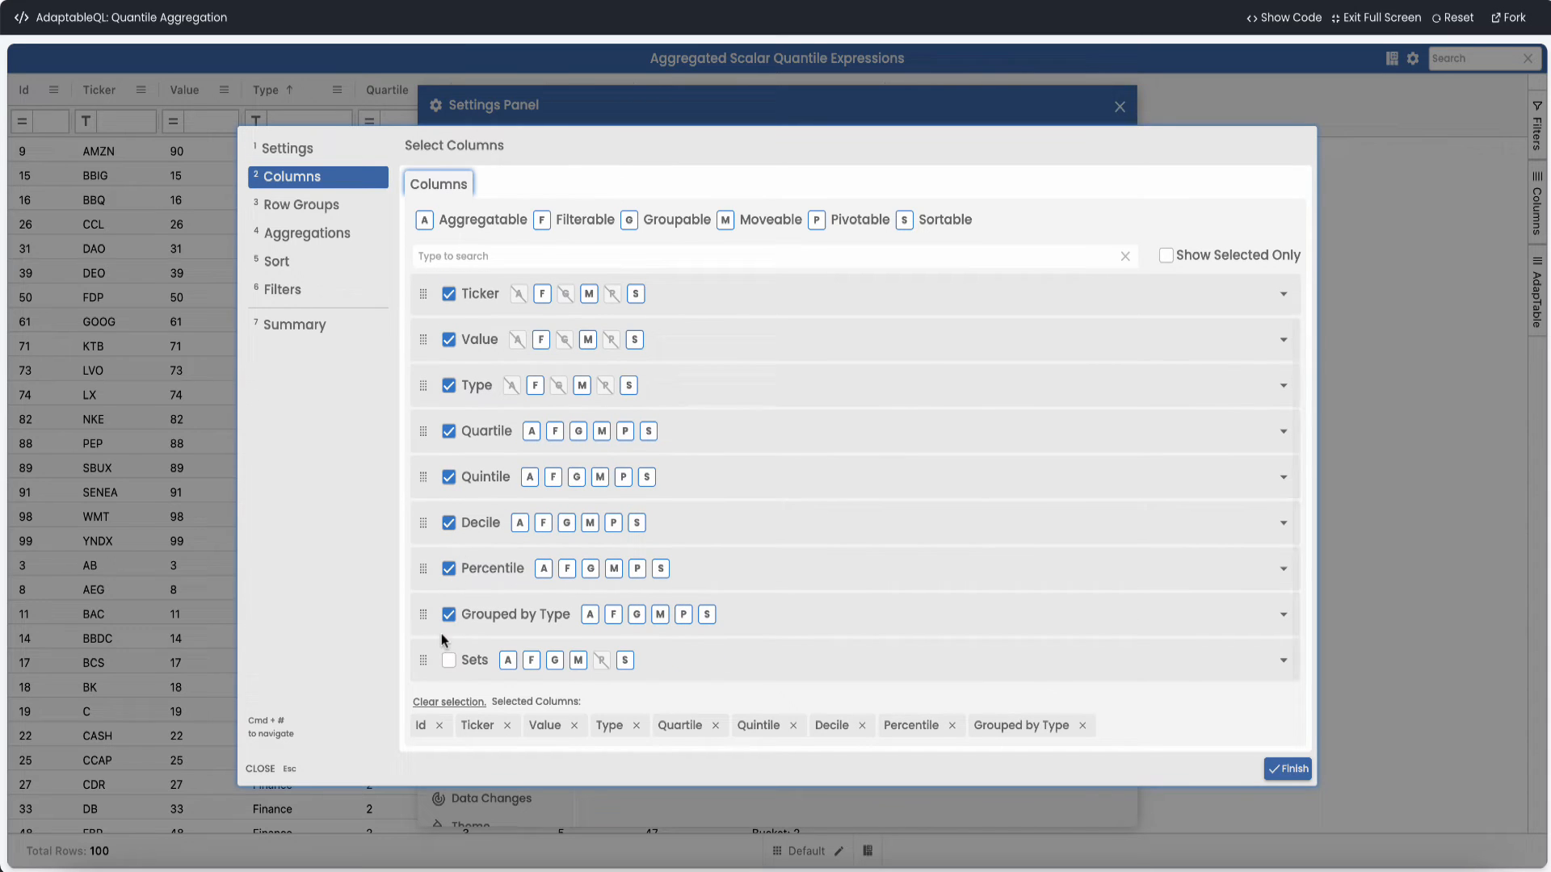
left_click(448, 660)
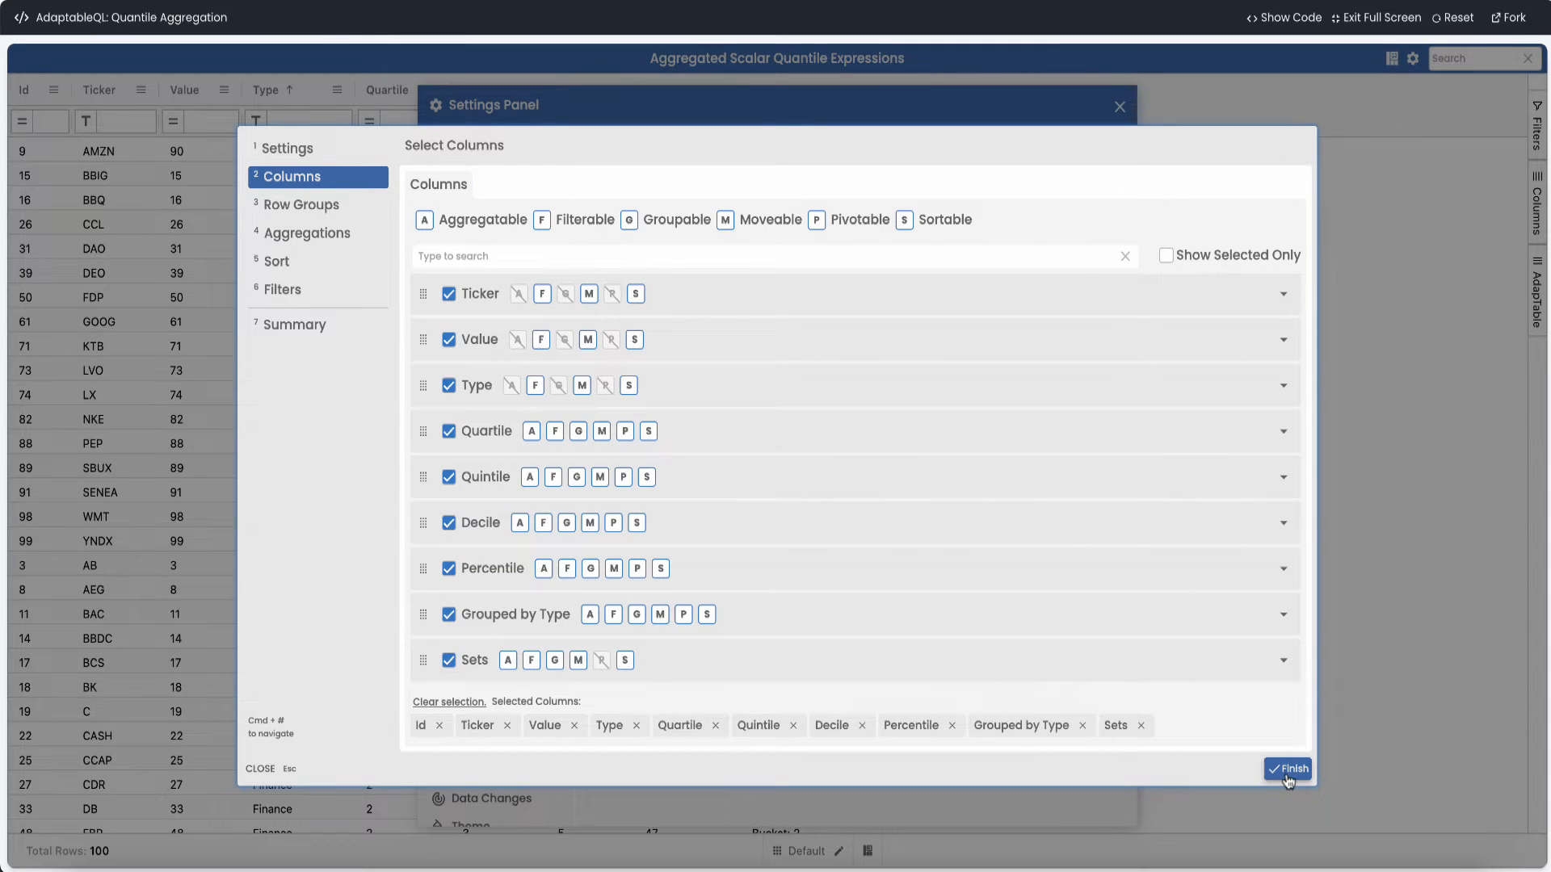
left_click(1287, 770)
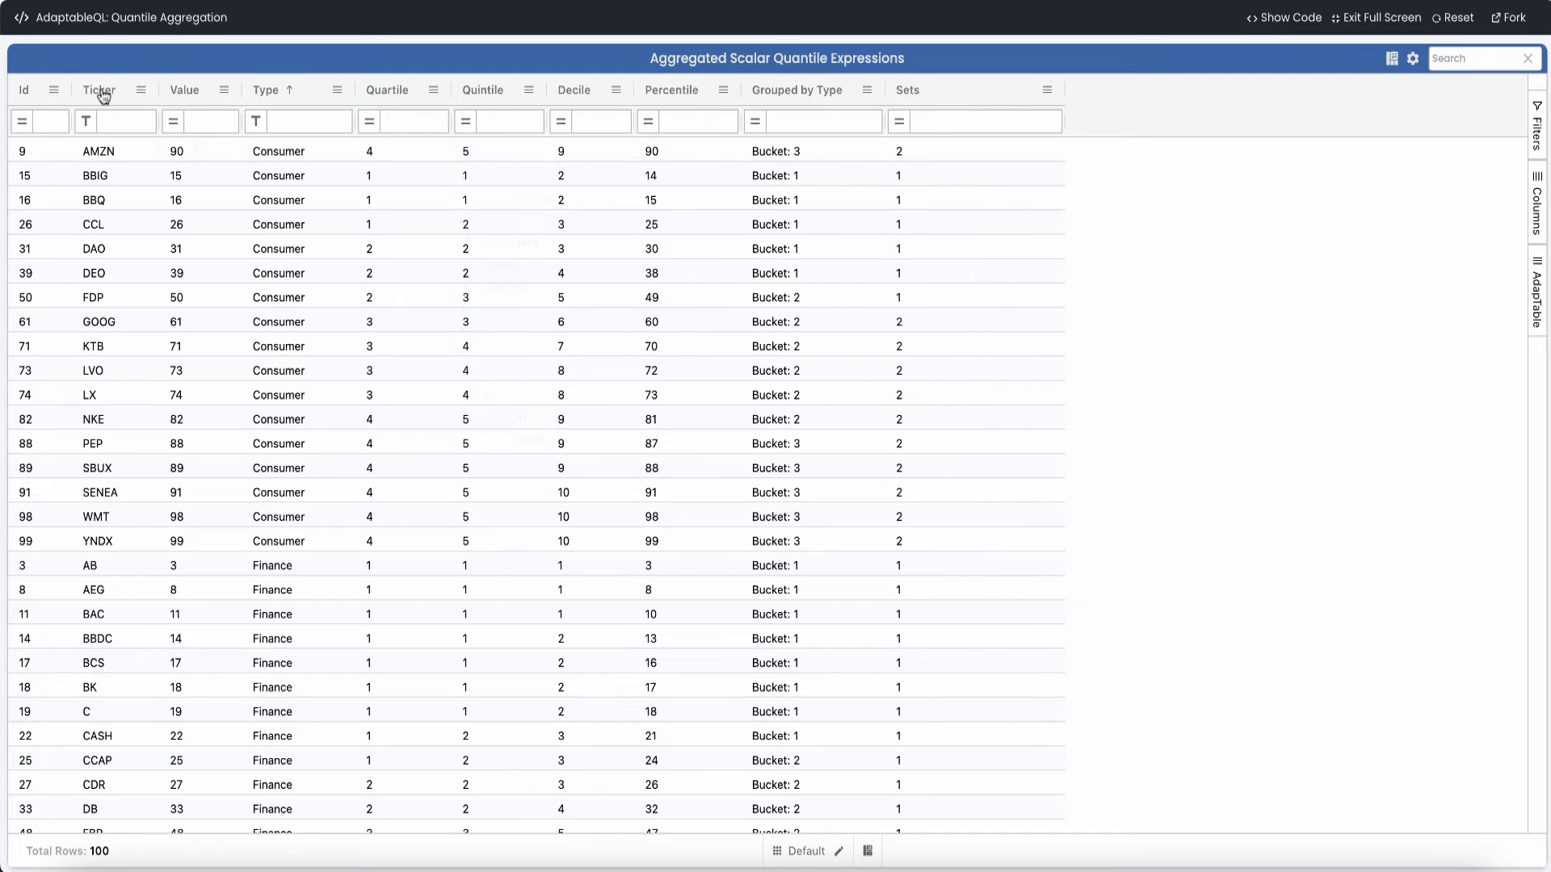
Sort the grid by Id and scroll through the rows to check Sets values
left_click(24, 90)
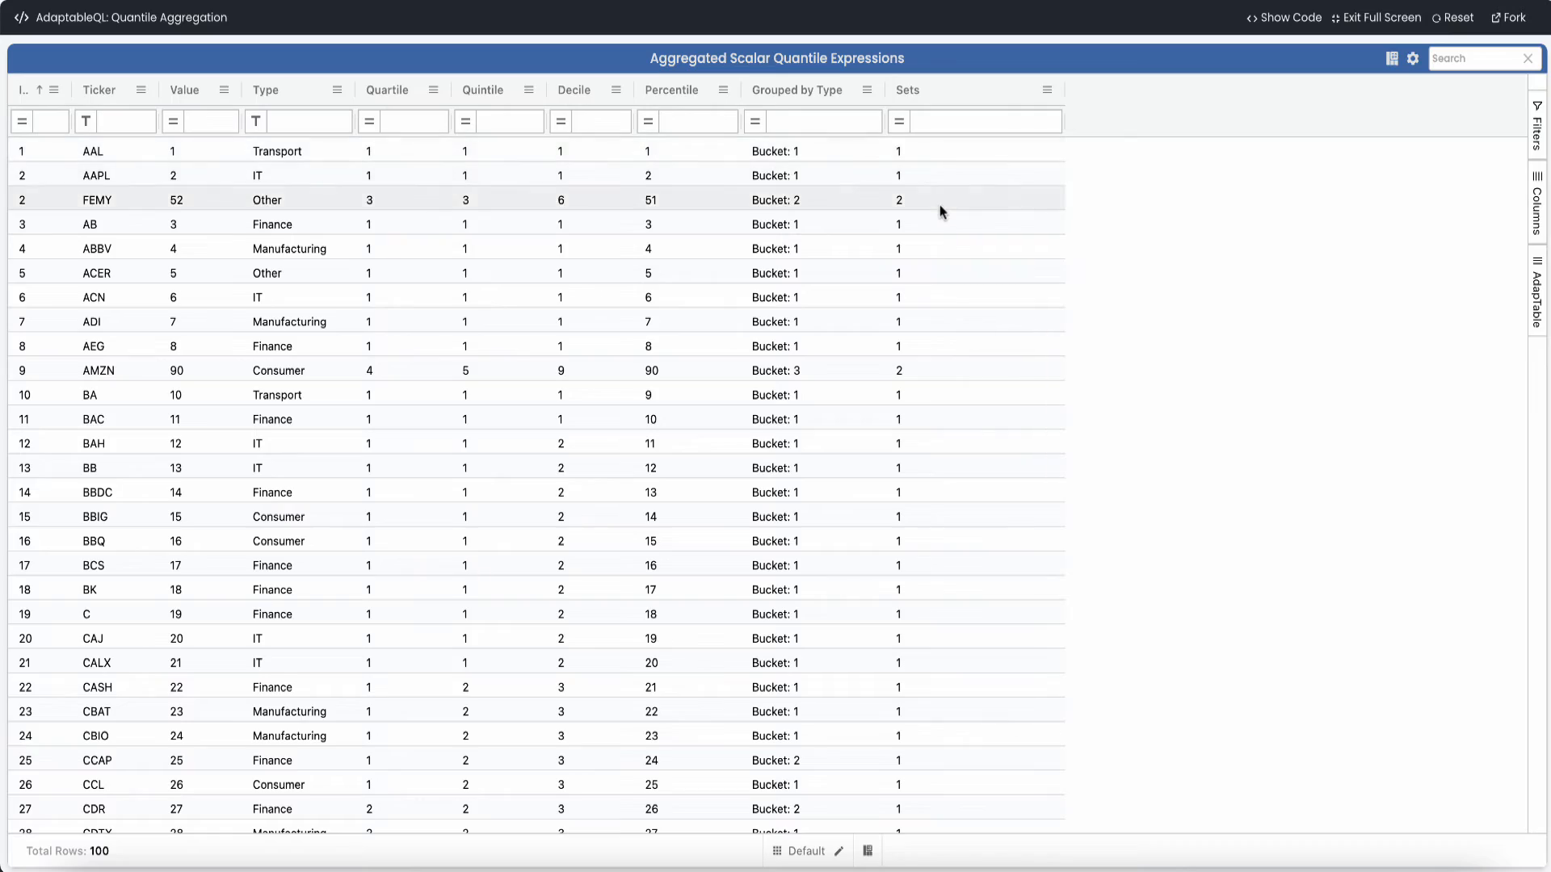
scroll("down", 3)
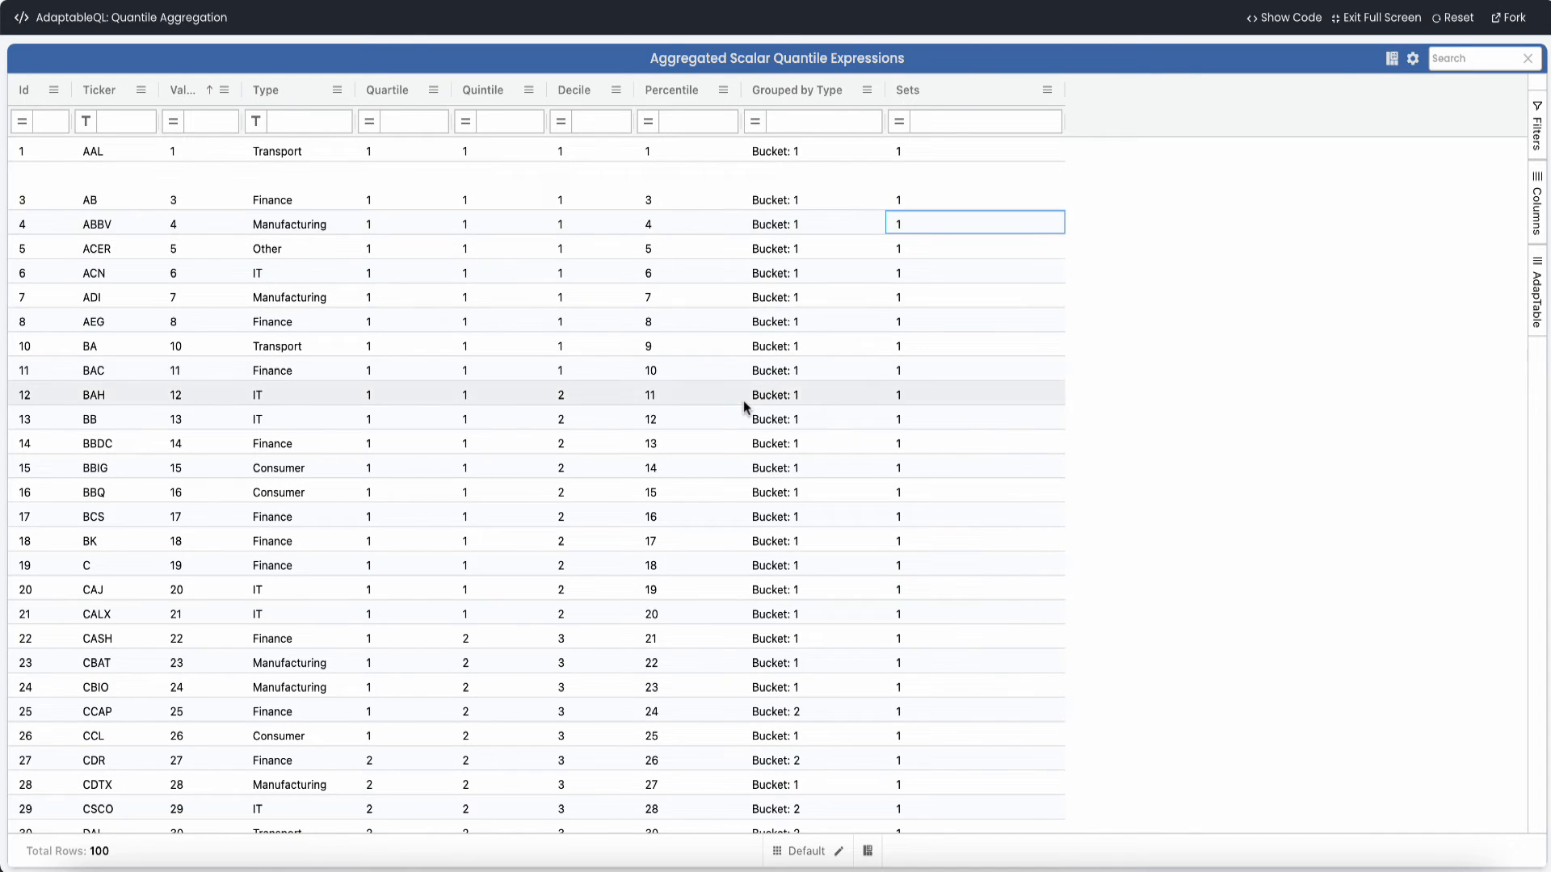
scroll("down", 3)
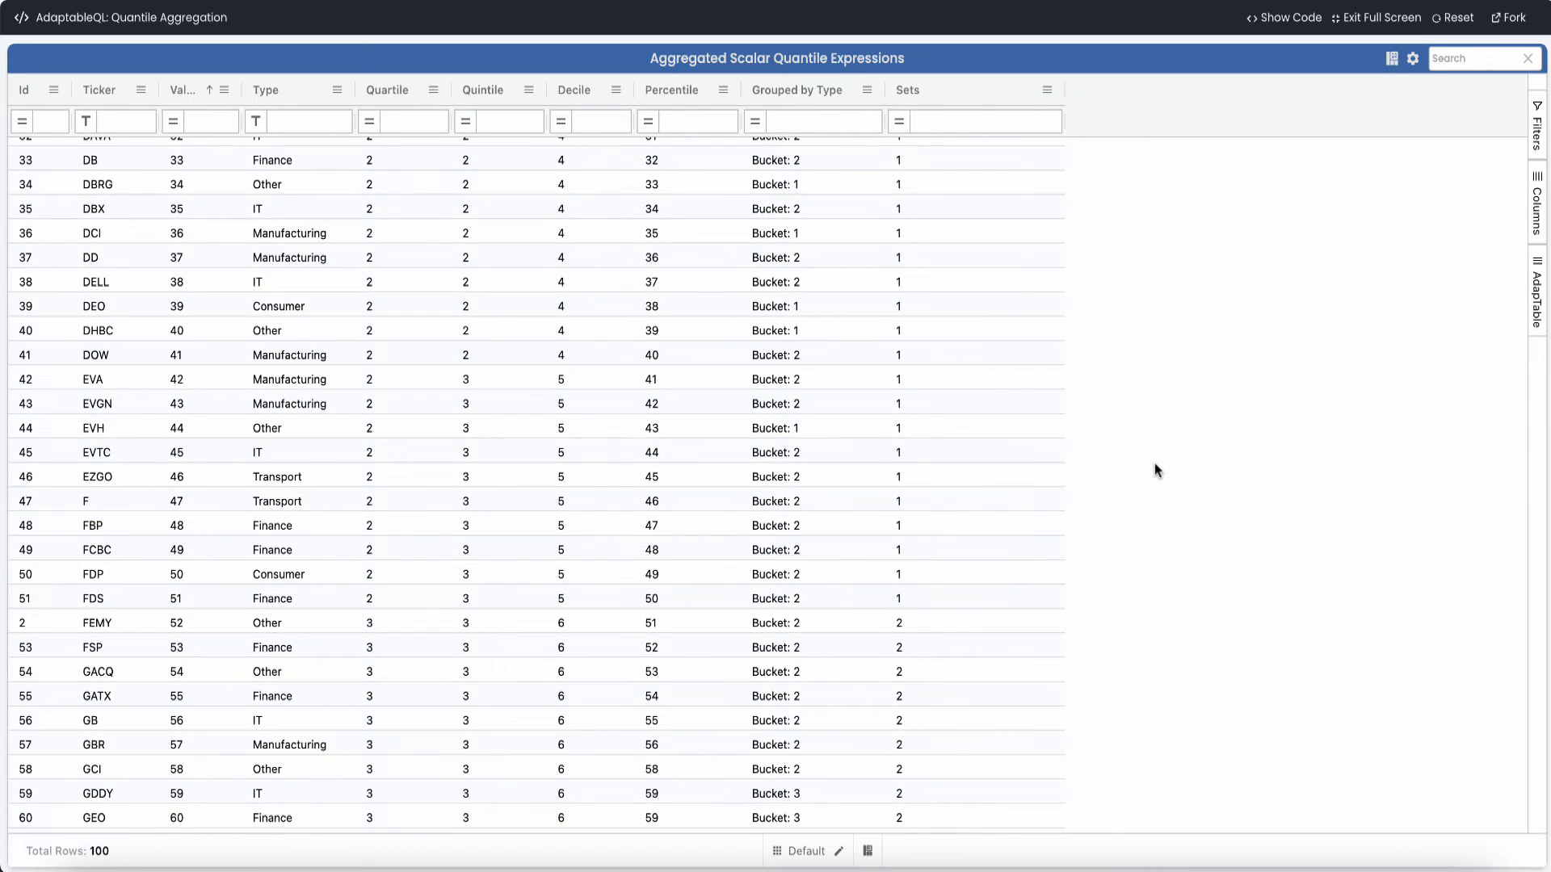
scroll("up", 3)
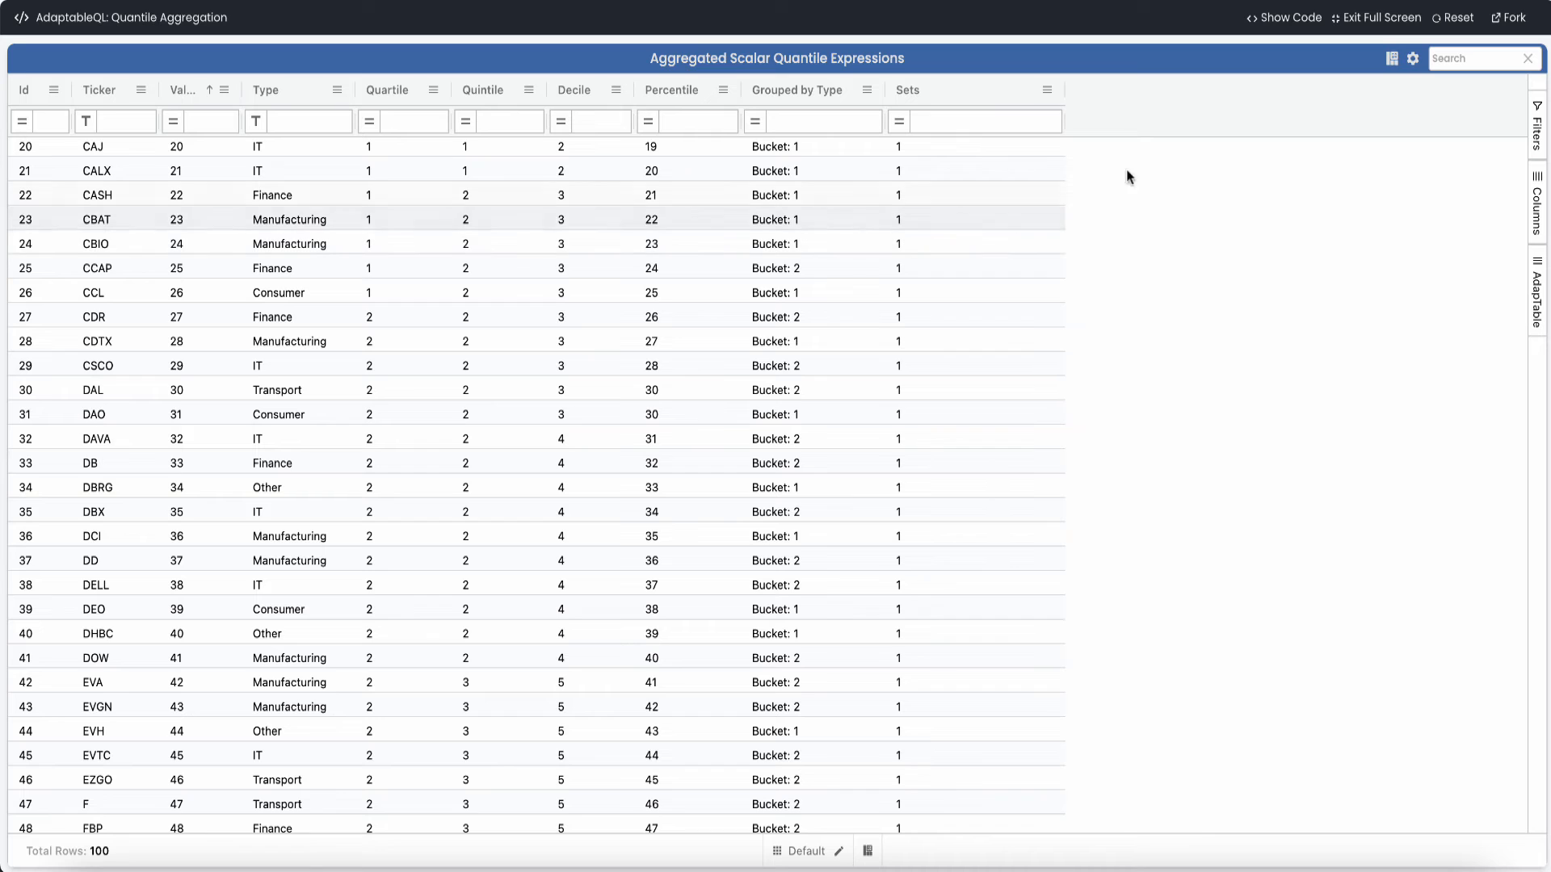
Create scalar calculated column 'Half' with expression [sets] = 1 ? 'Top' : 'Bottom'
left_click(1413, 58)
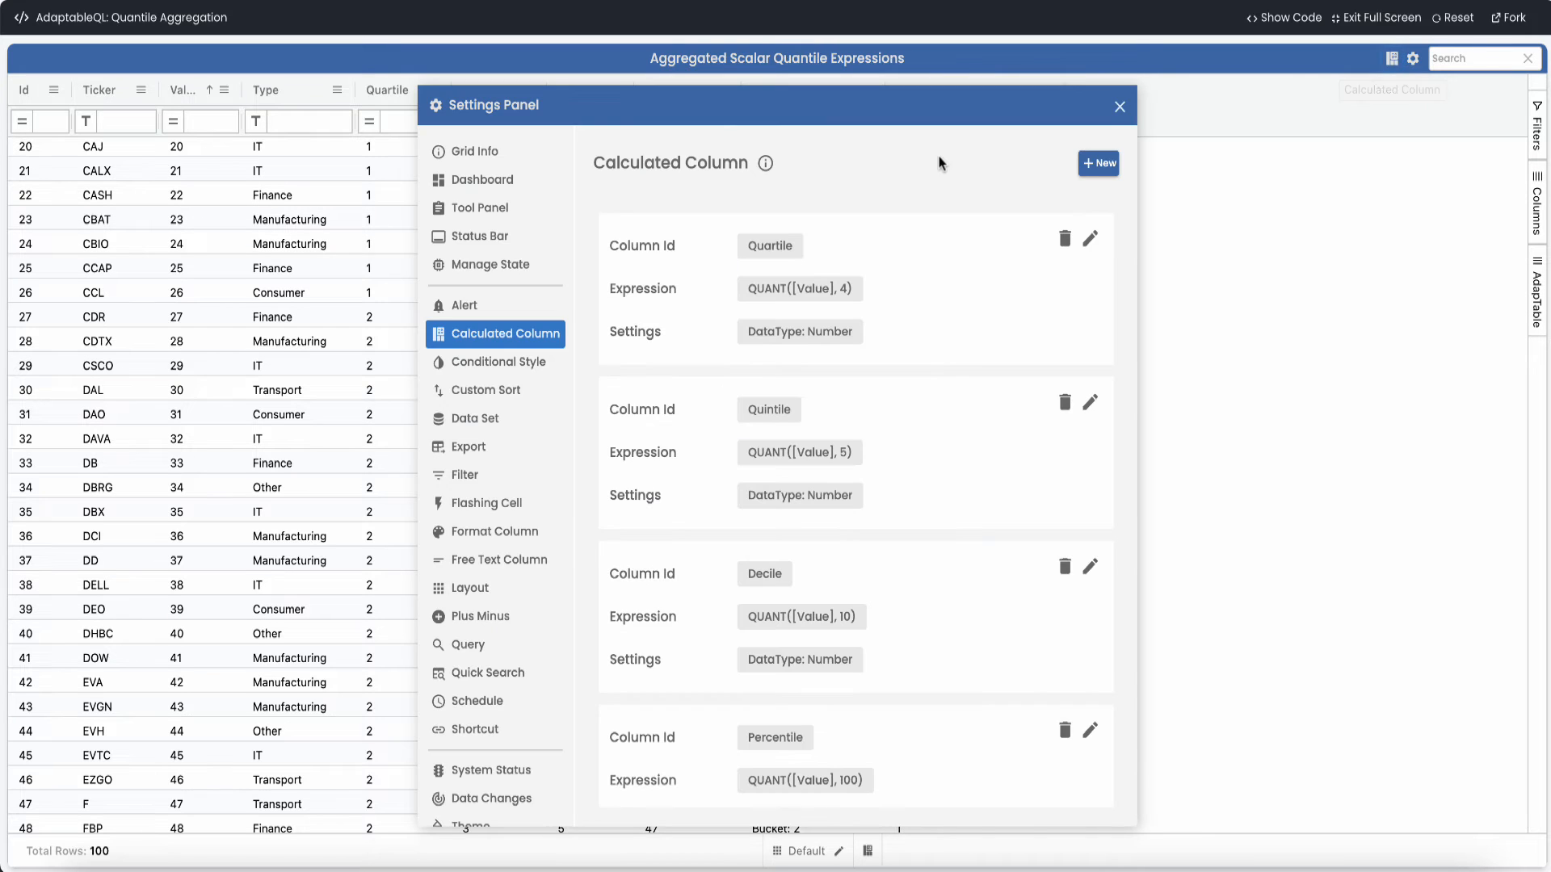
left_click(1098, 163)
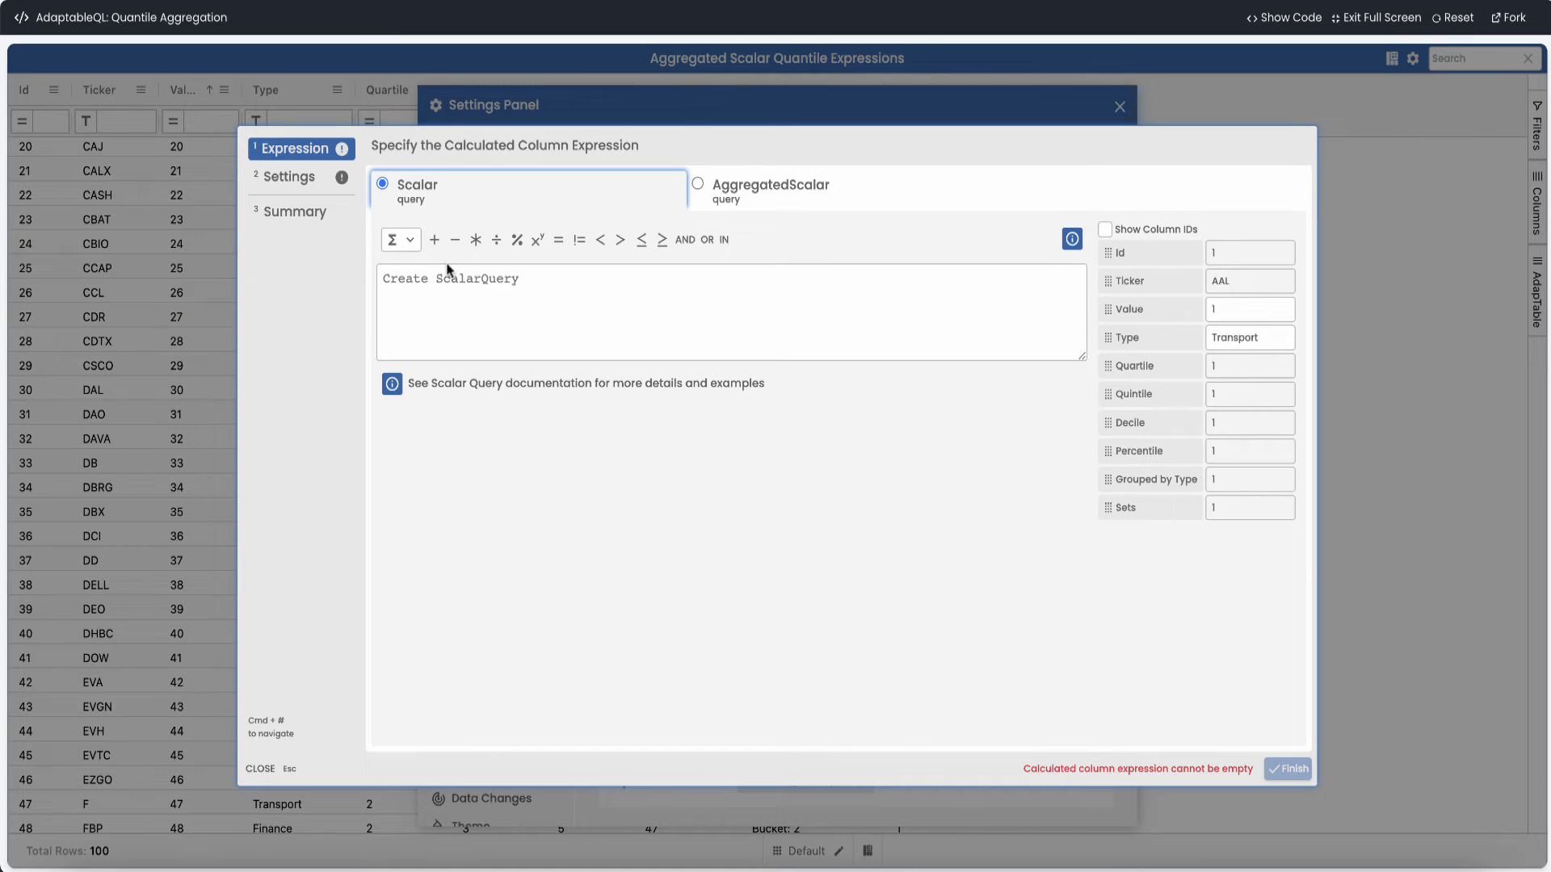
mouse_move(1105, 389)
type("[sets] =")
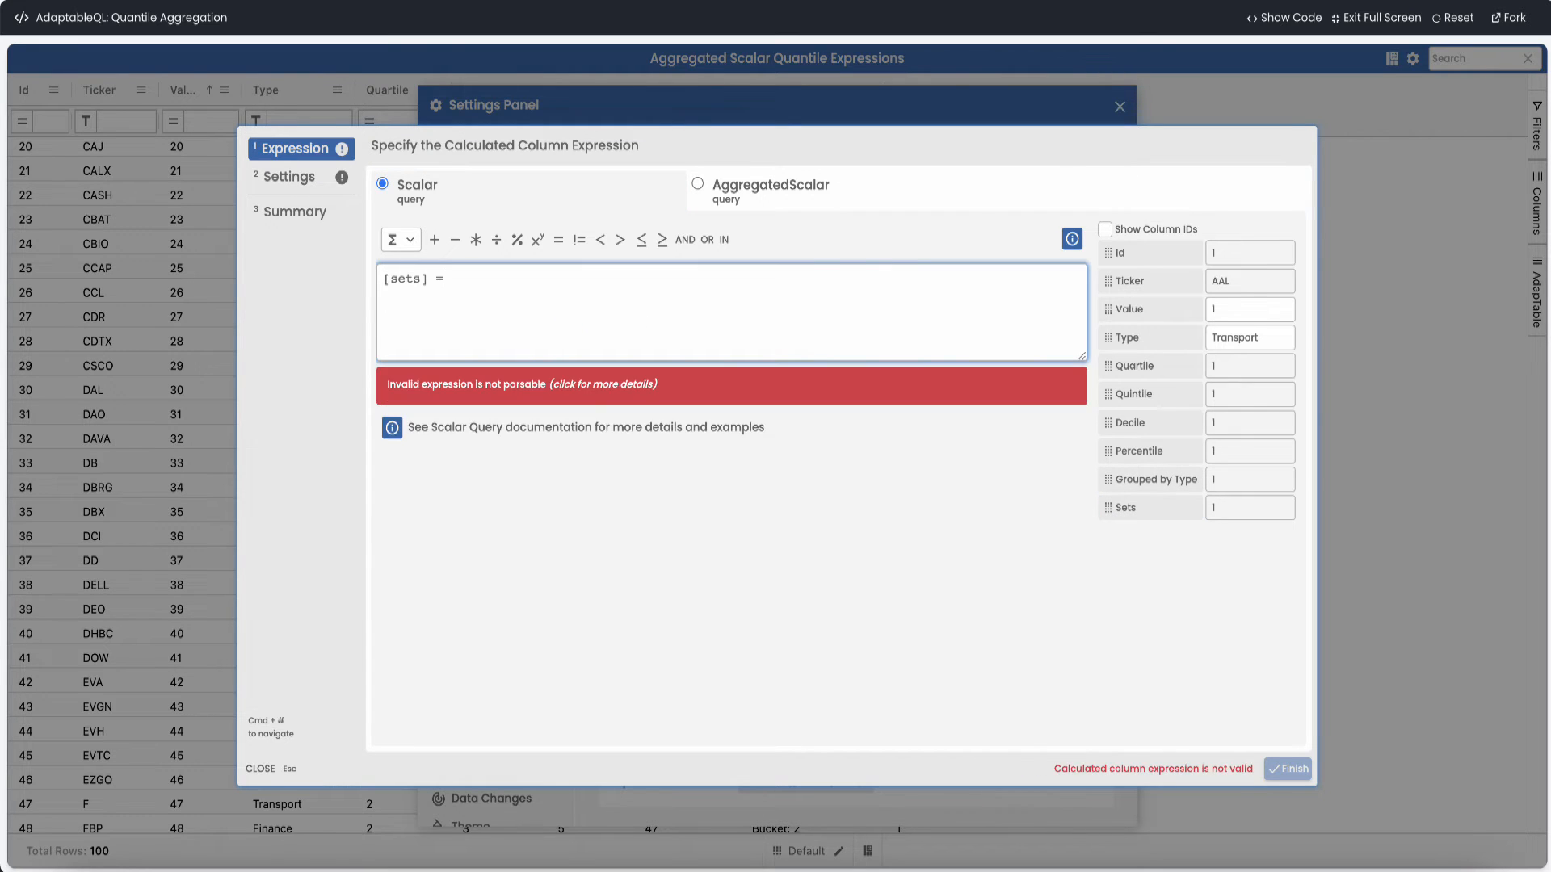
type("'")
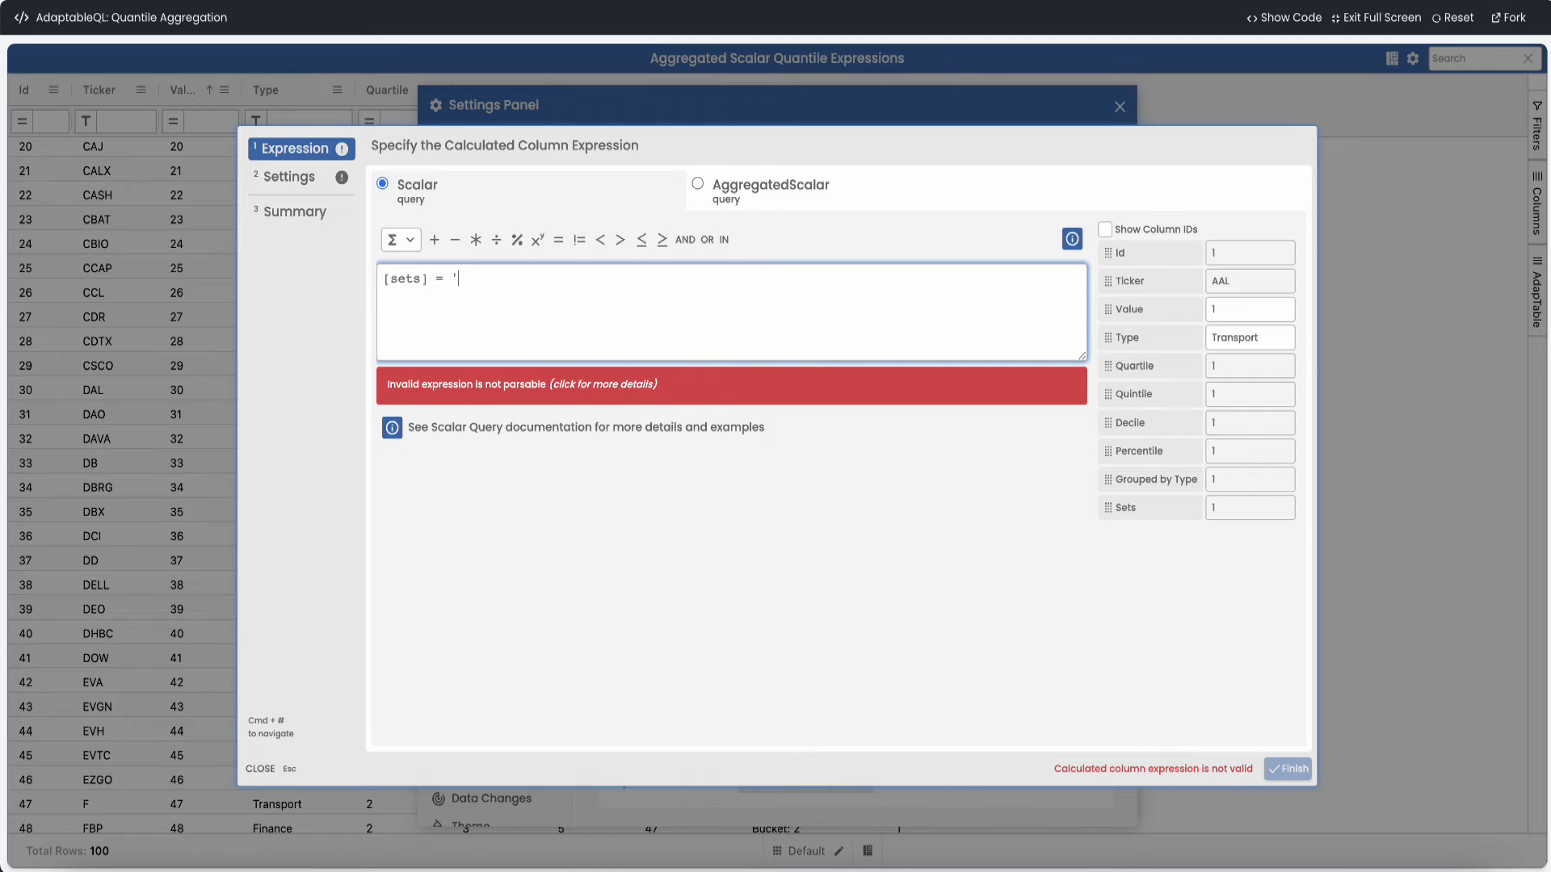
type("1 ?")
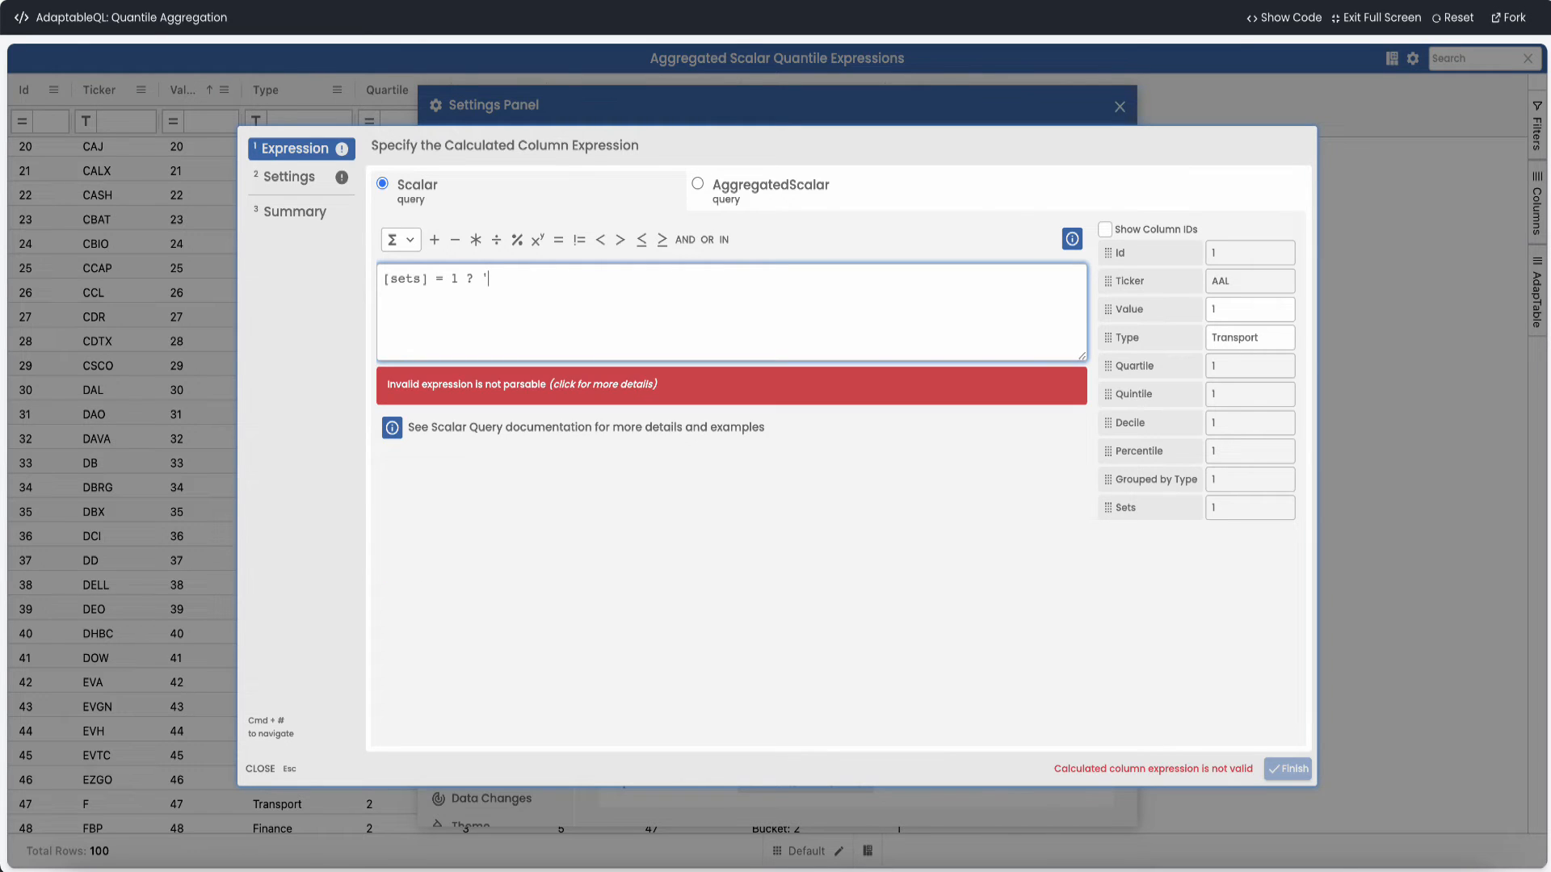
type("Top'")
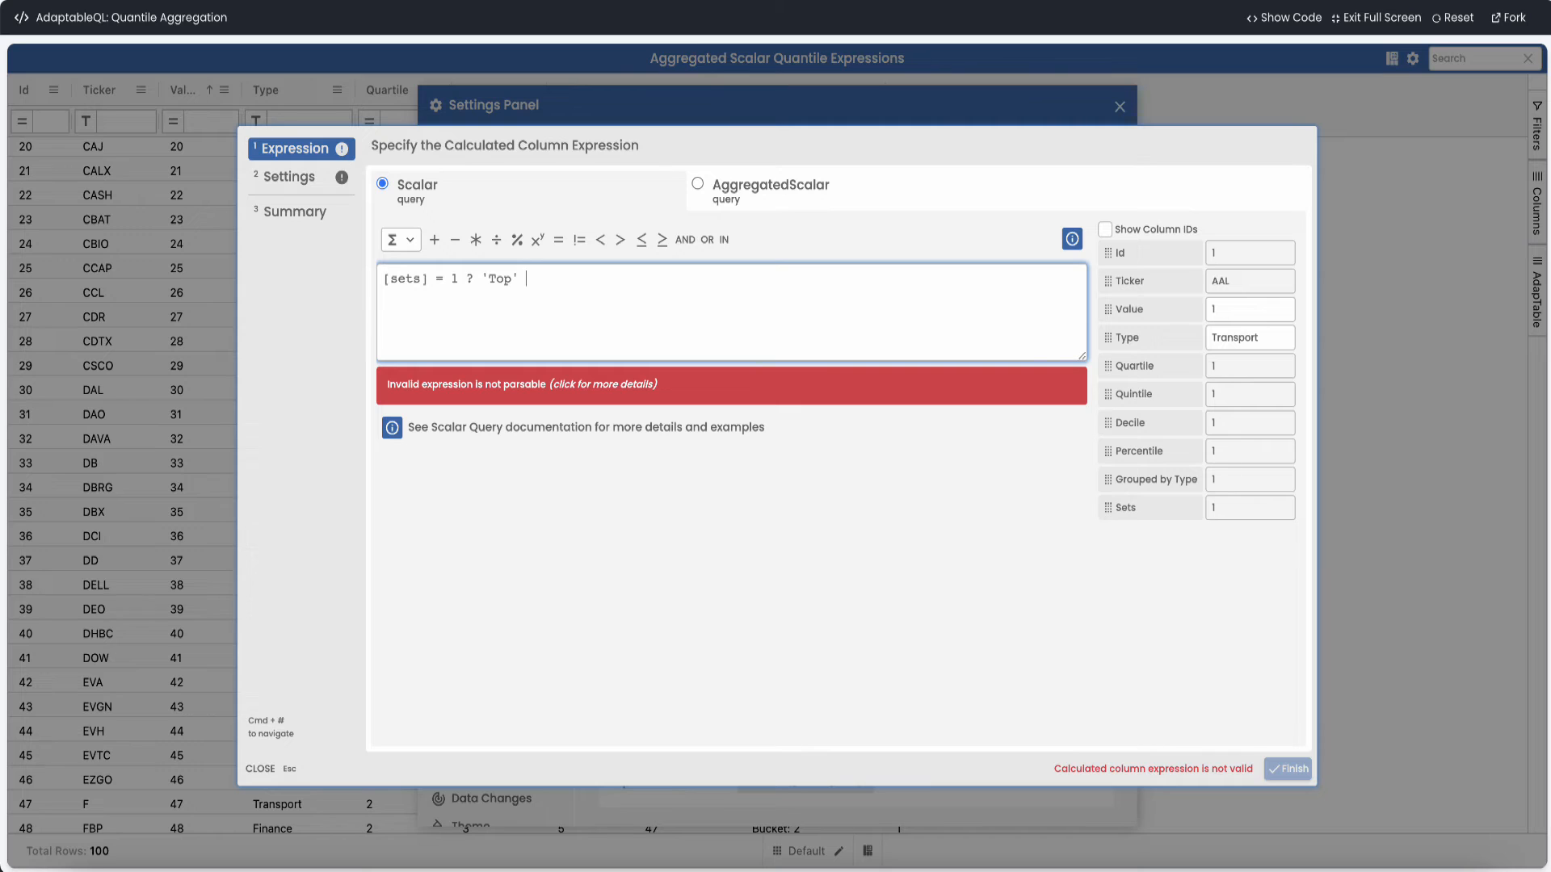
type(": 'Bottom")
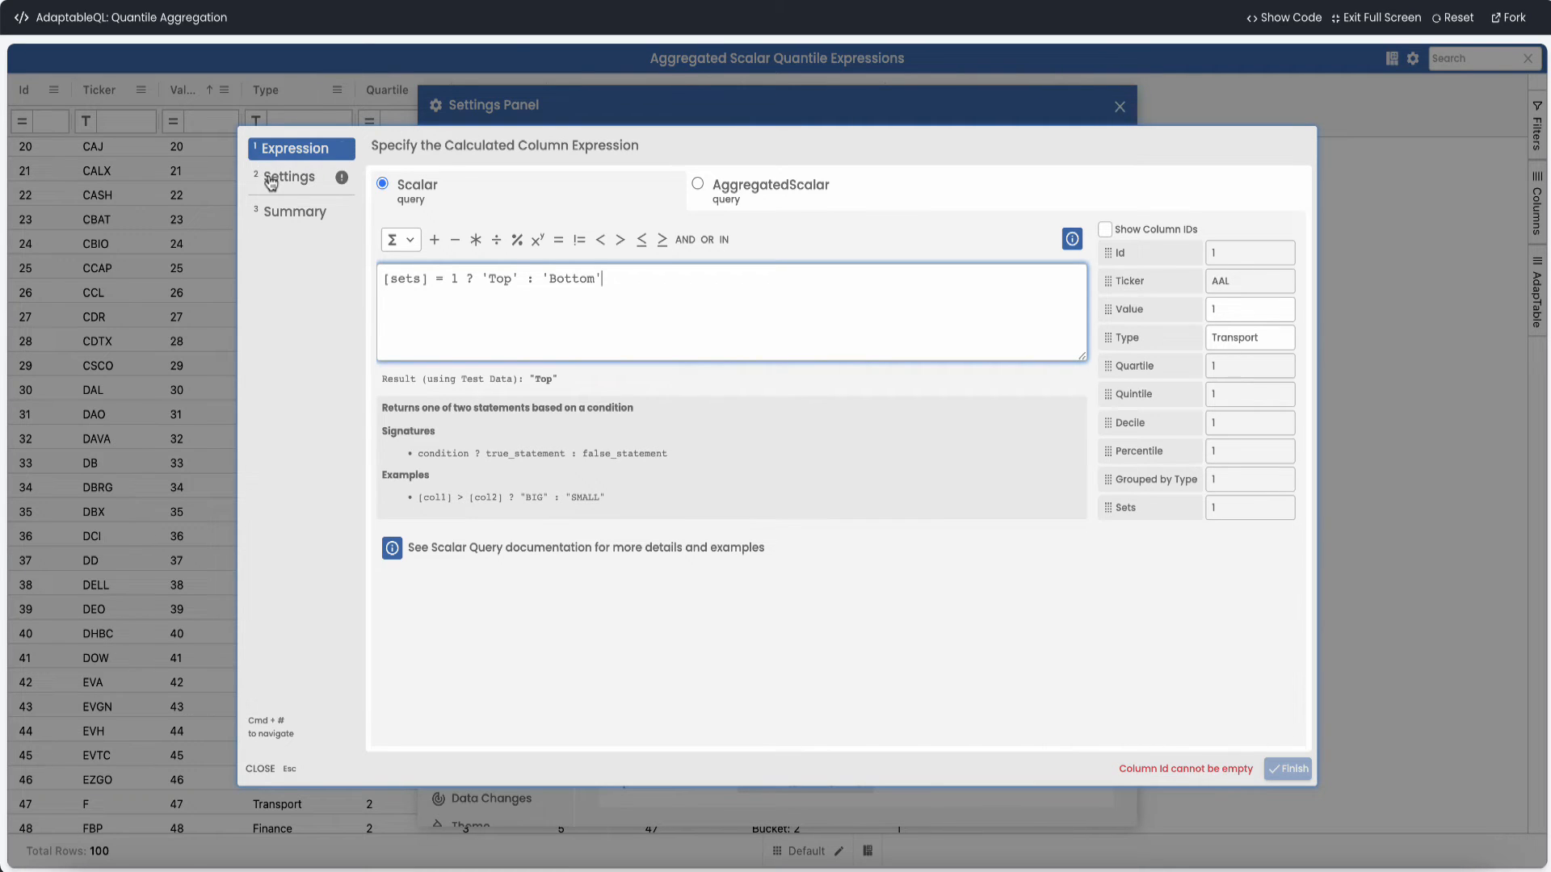
left_click(290, 177)
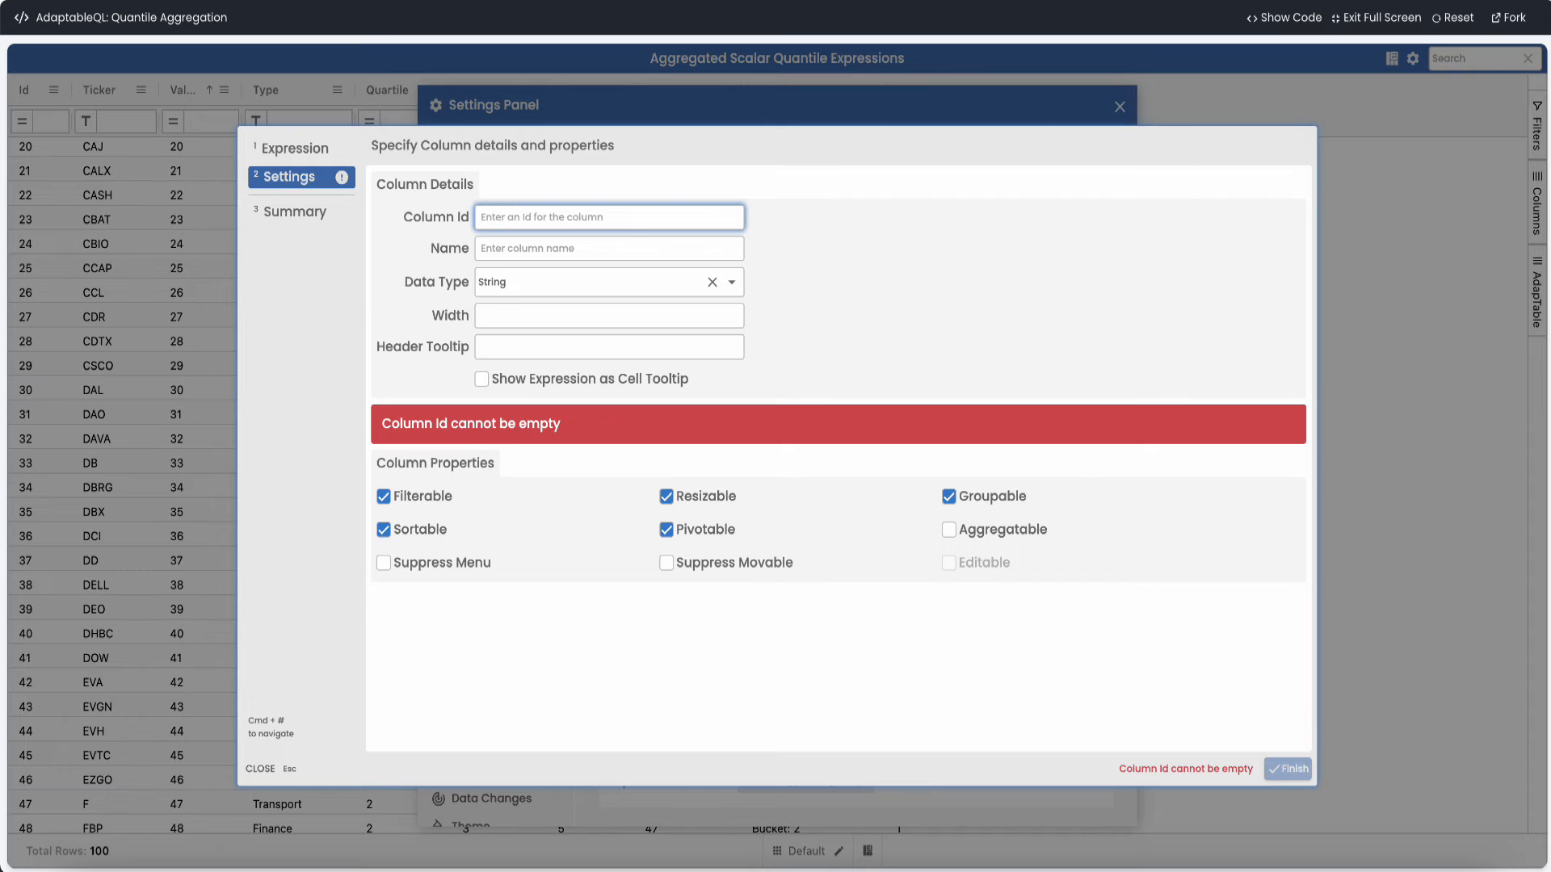
type("Half")
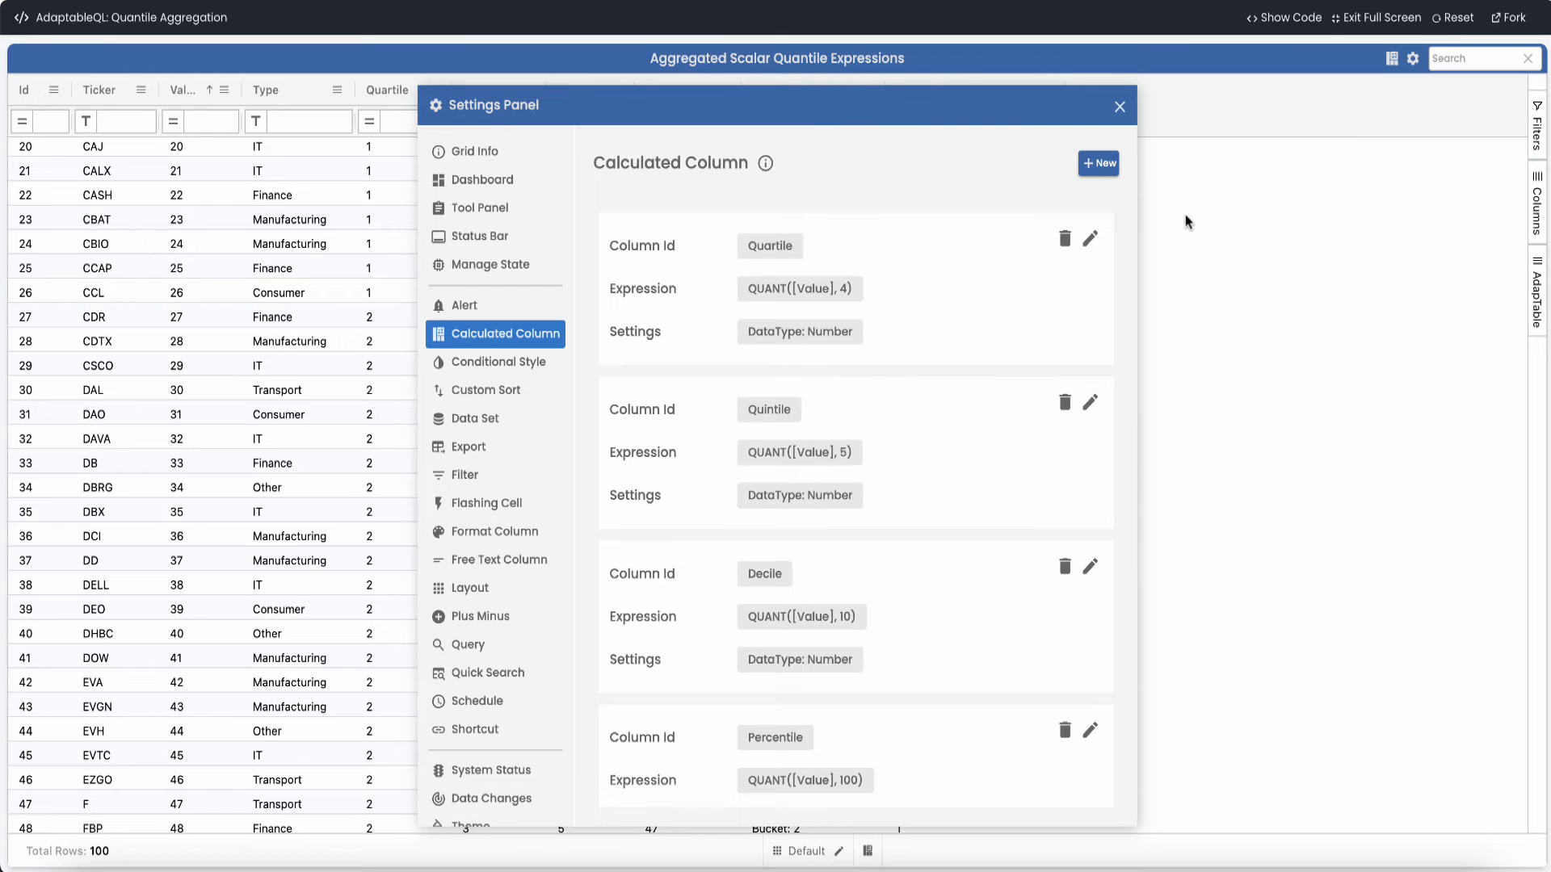
Display the Half column in the grid and scroll through its Top and Bottom row labels
left_click(1118, 106)
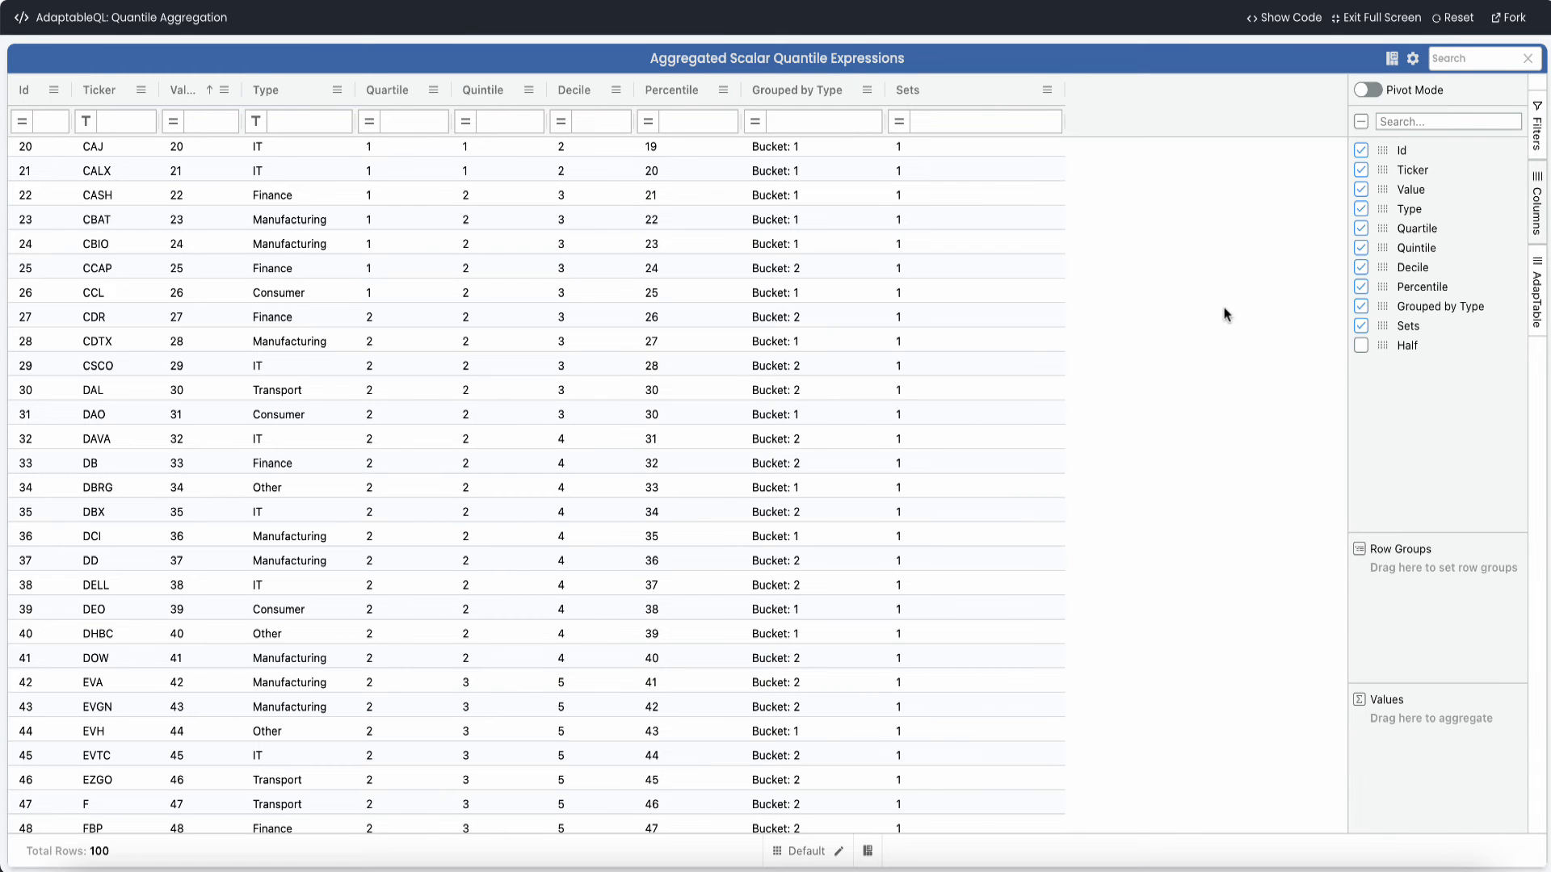
left_click(1361, 345)
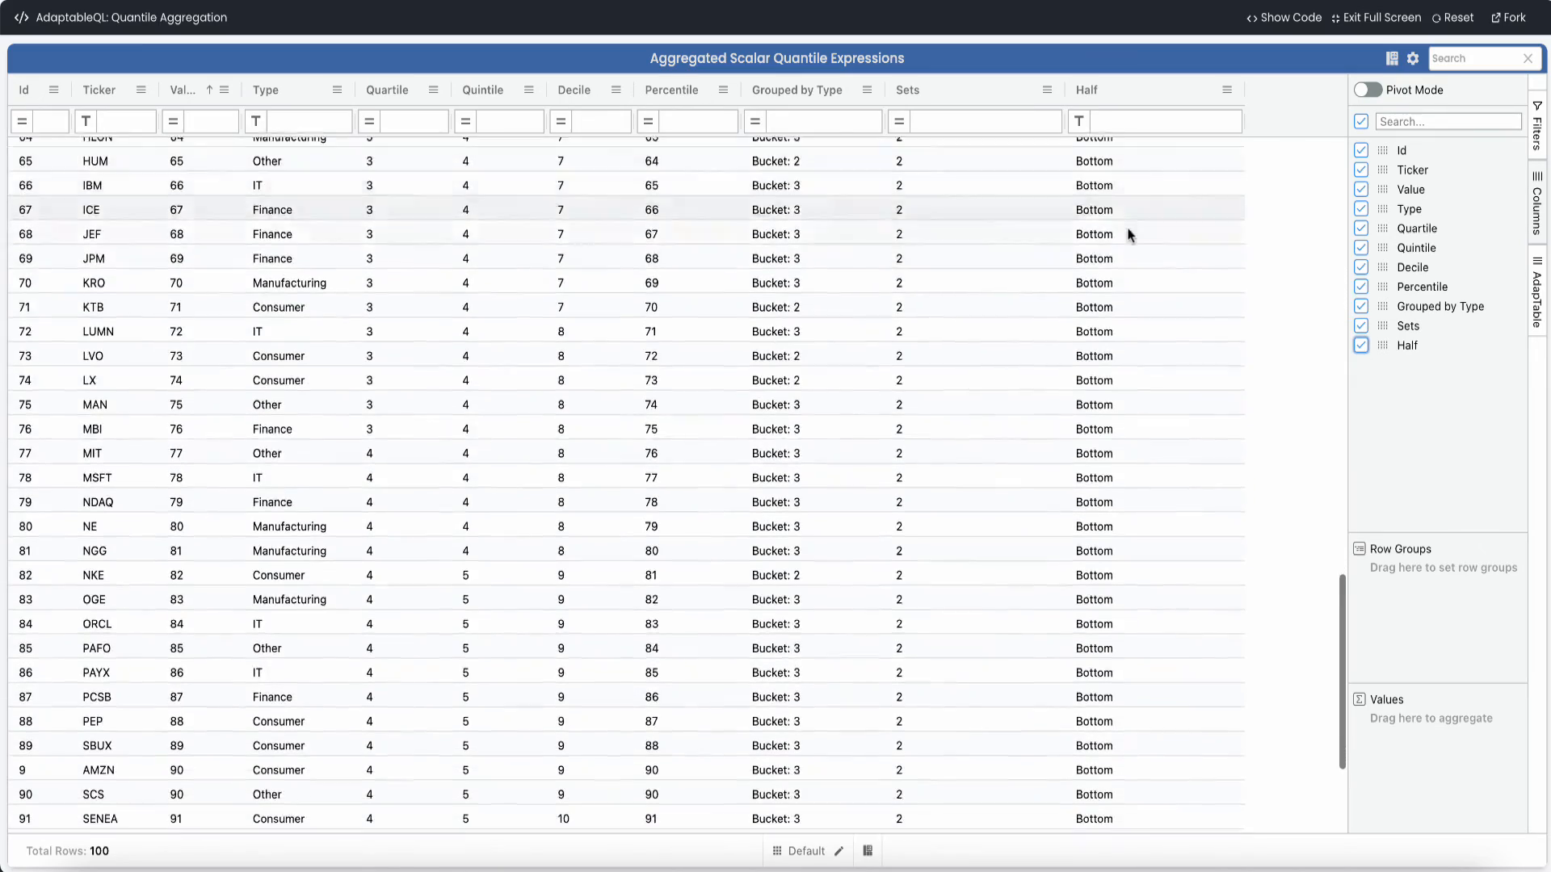
scroll("up", 3)
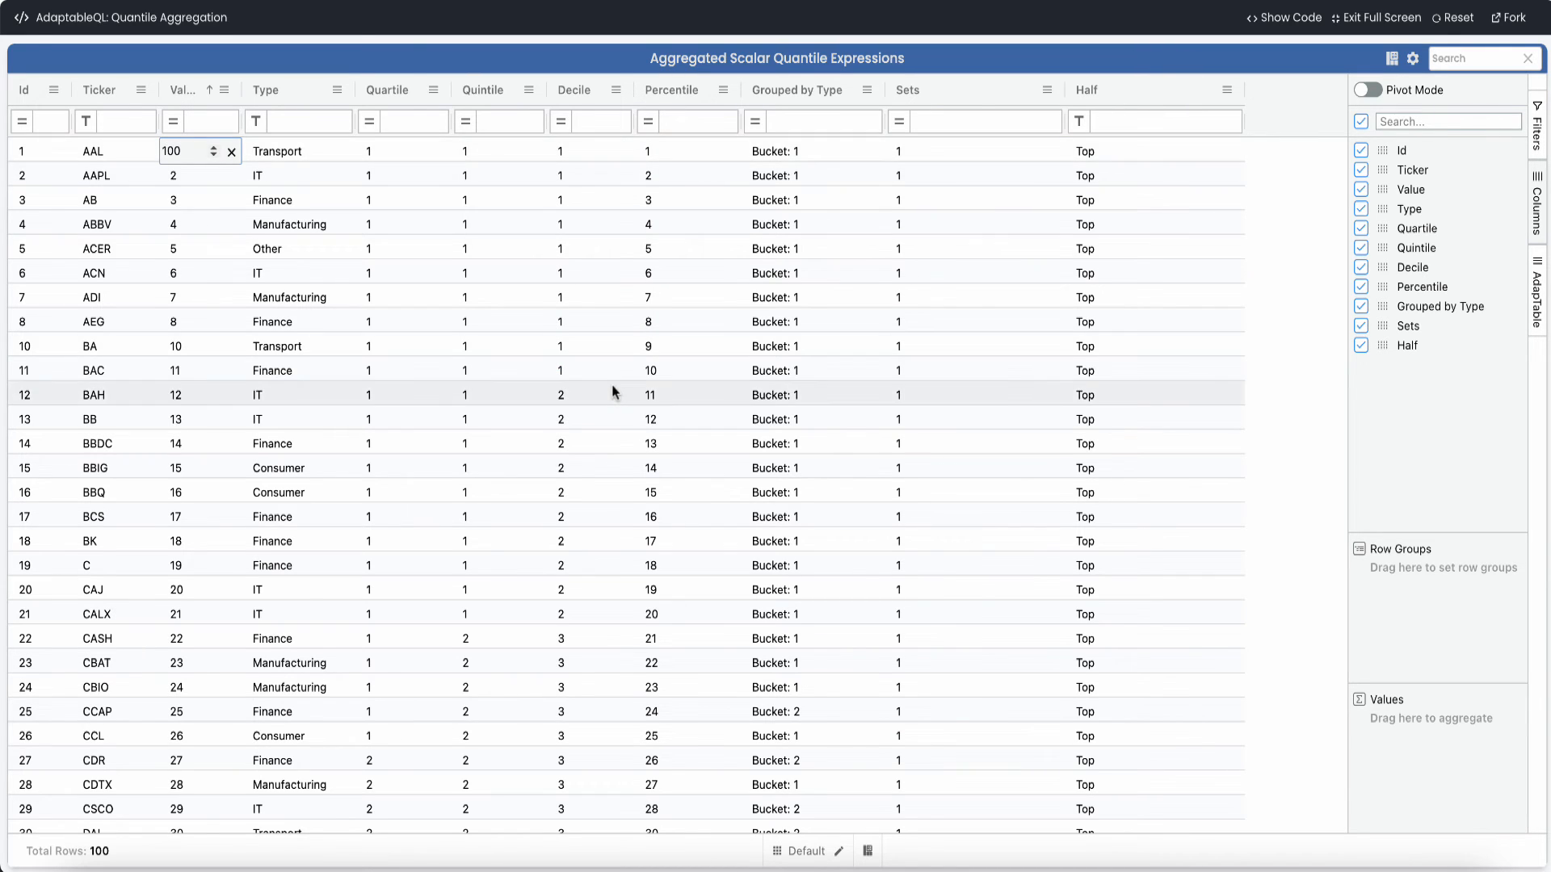
scroll("down", 3)
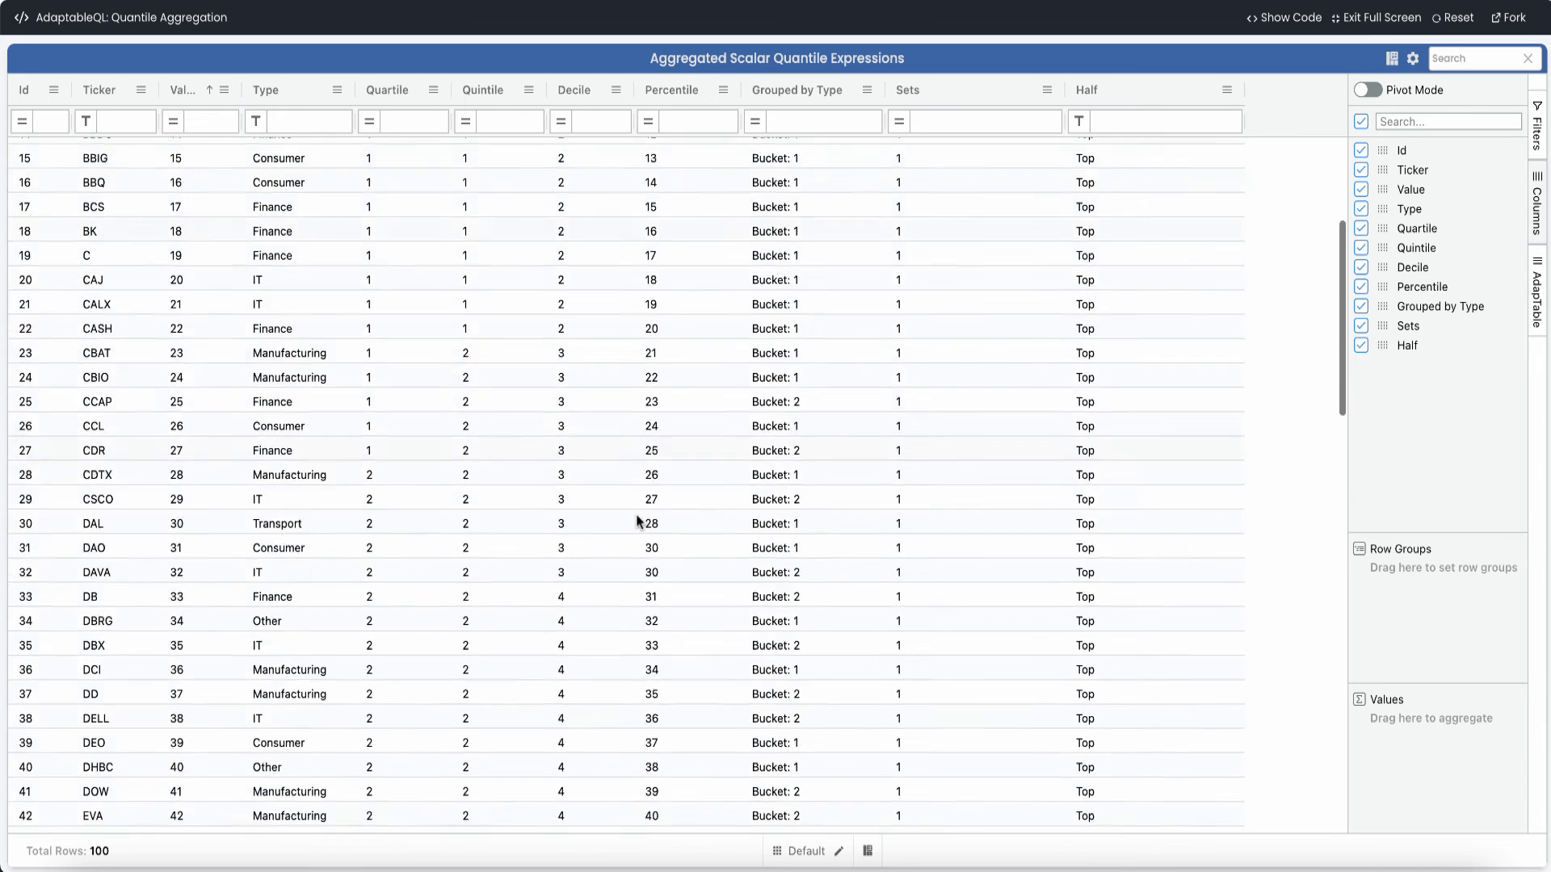
scroll("down", 3)
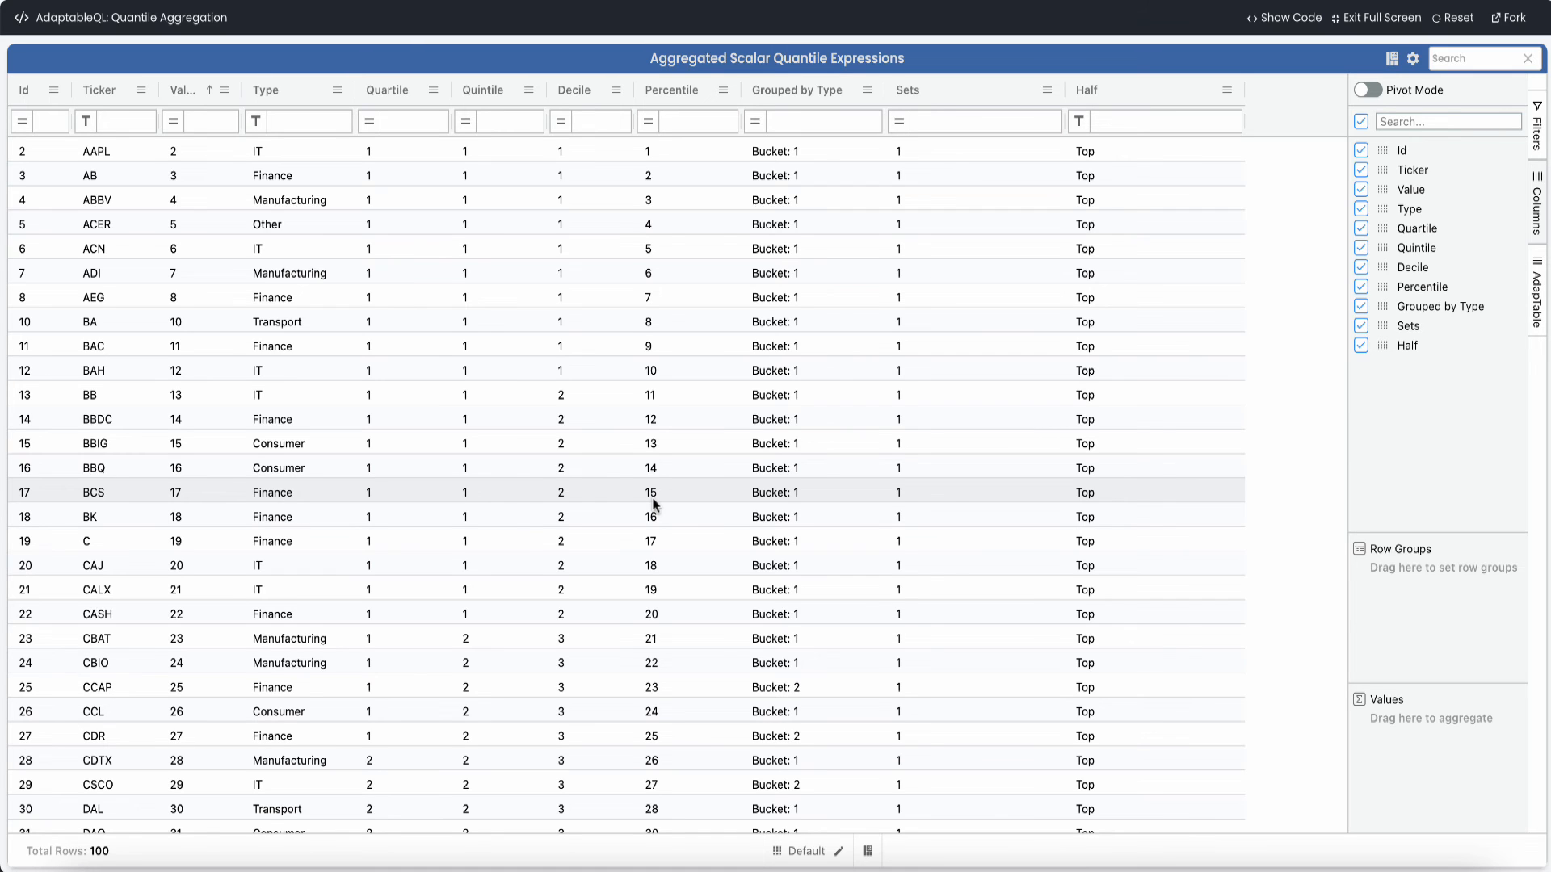
mouse_move(874, 273)
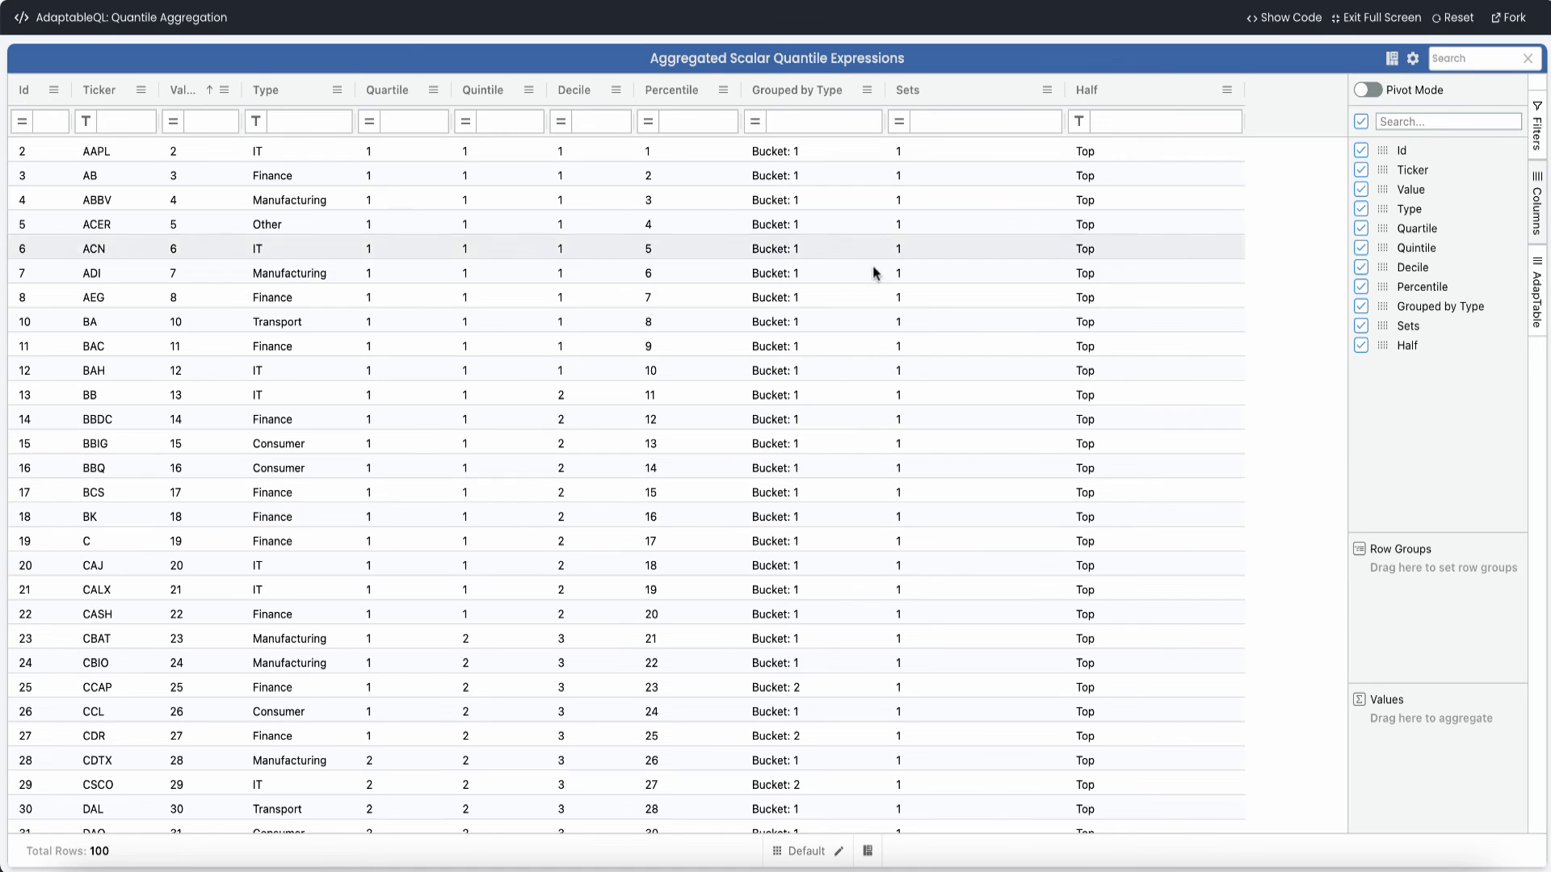